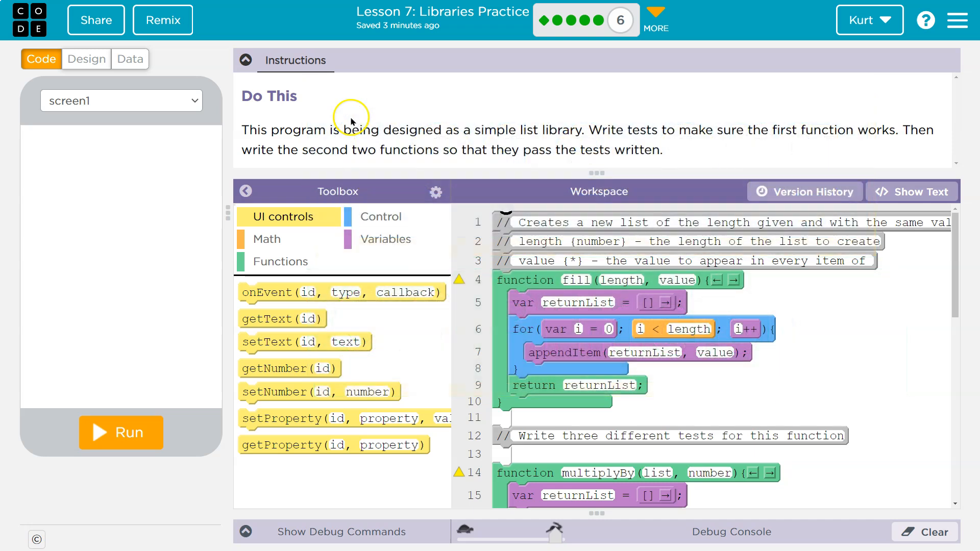
pyautogui.moveTo(769, 142)
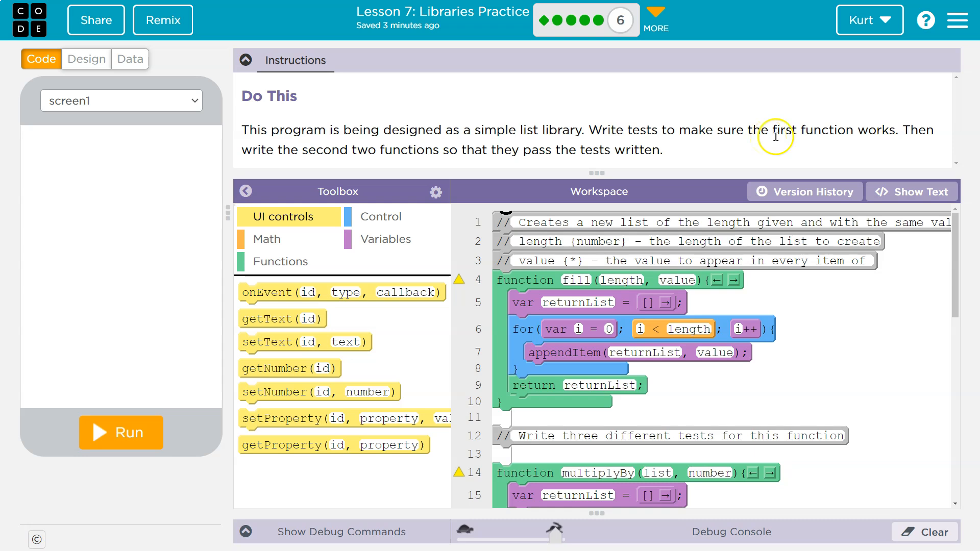
pyautogui.moveTo(356, 165)
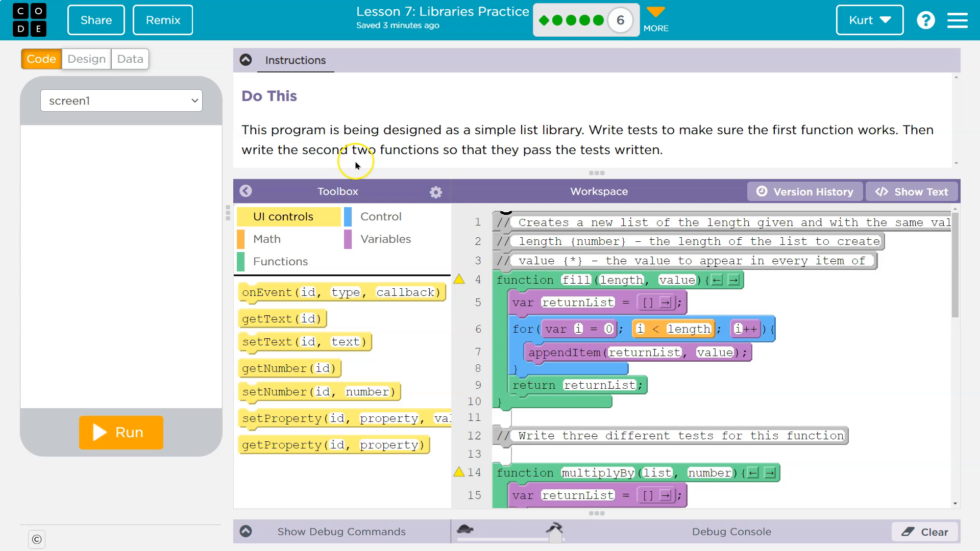
pyautogui.moveTo(355, 165)
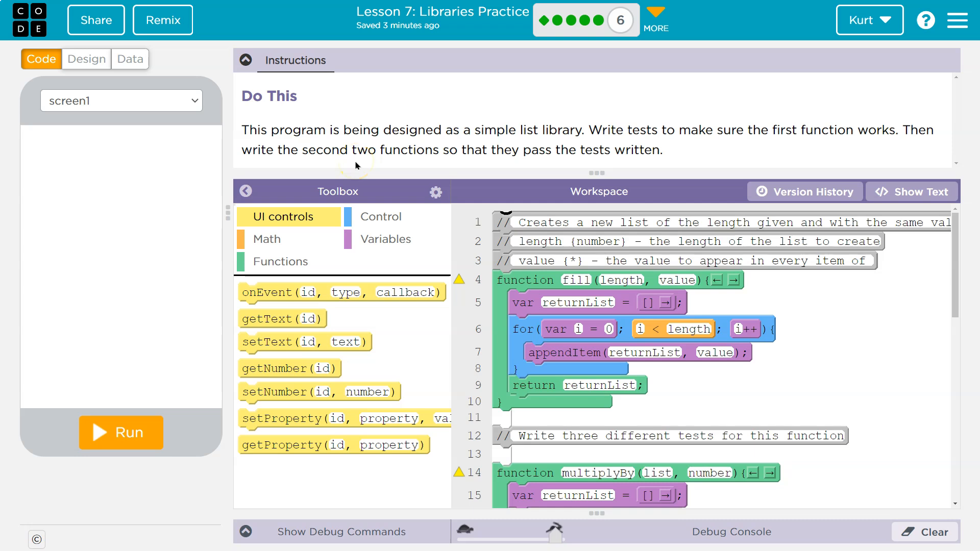
pyautogui.moveTo(355, 155)
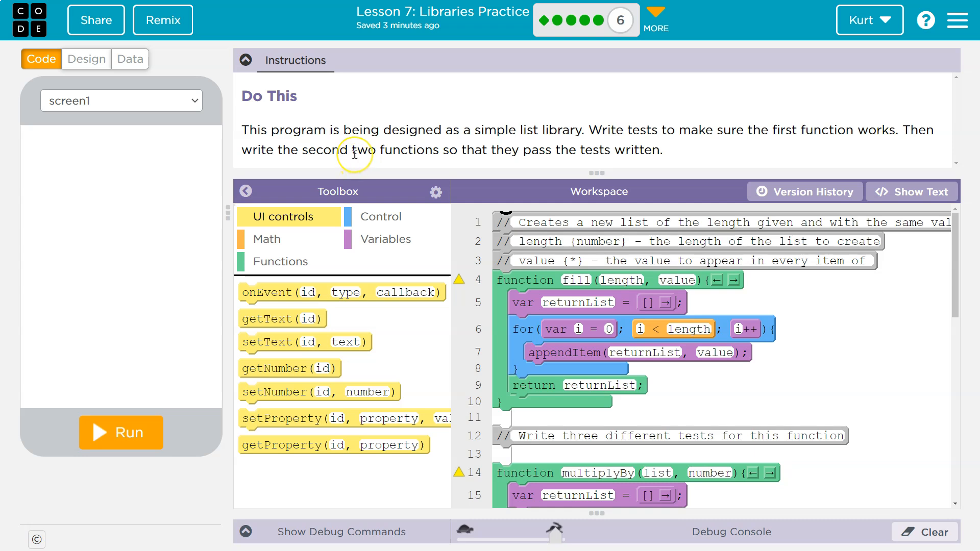
pyautogui.moveTo(650, 316)
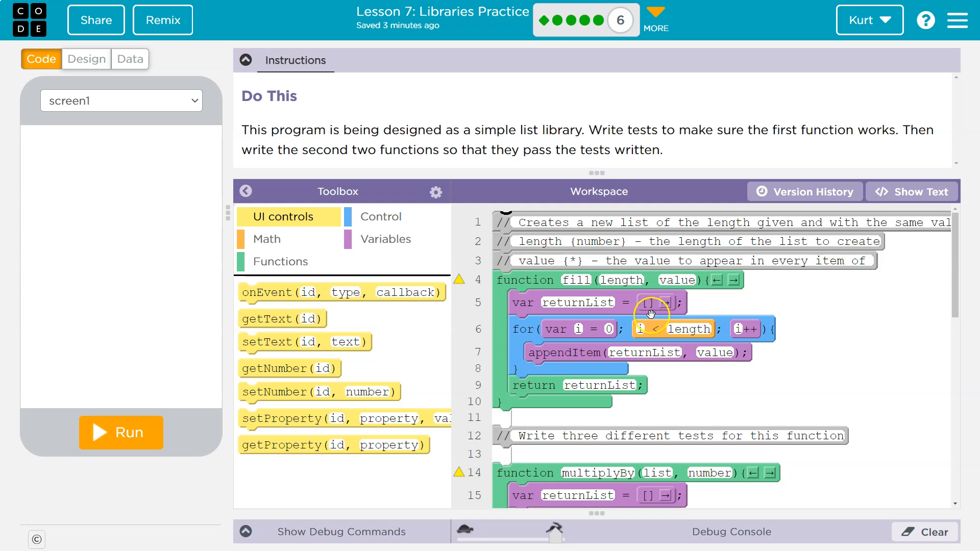
pyautogui.moveTo(650, 316)
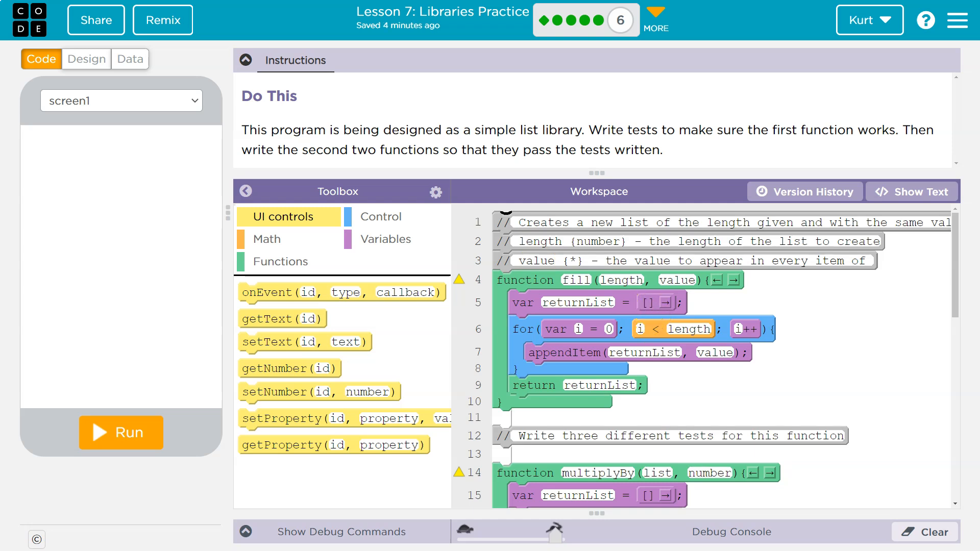
pyautogui.moveTo(647, 288)
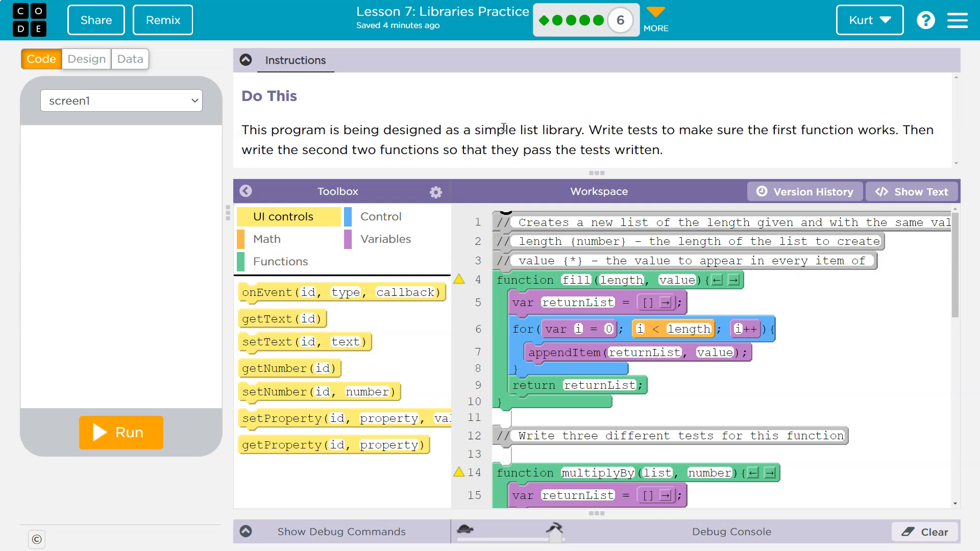
pyautogui.moveTo(471, 177)
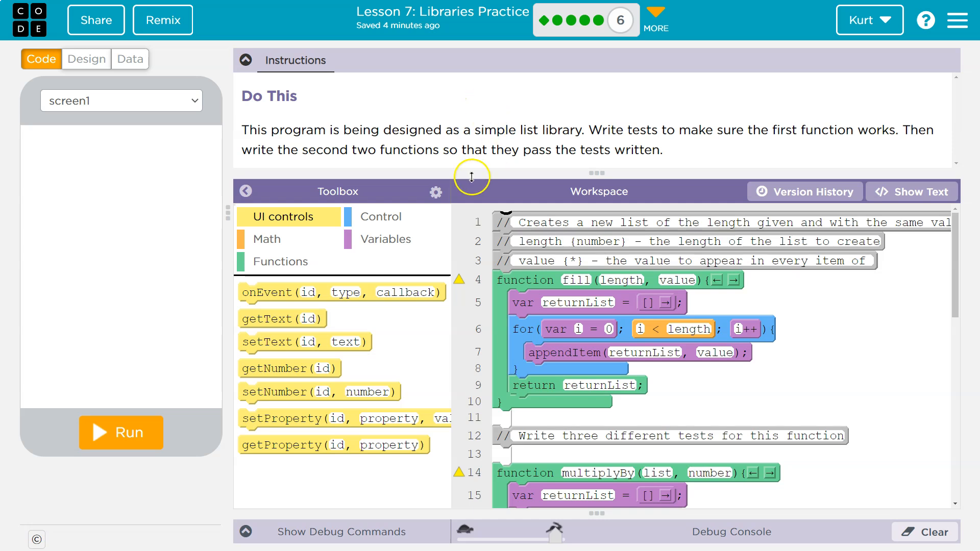
pyautogui.moveTo(752, 136)
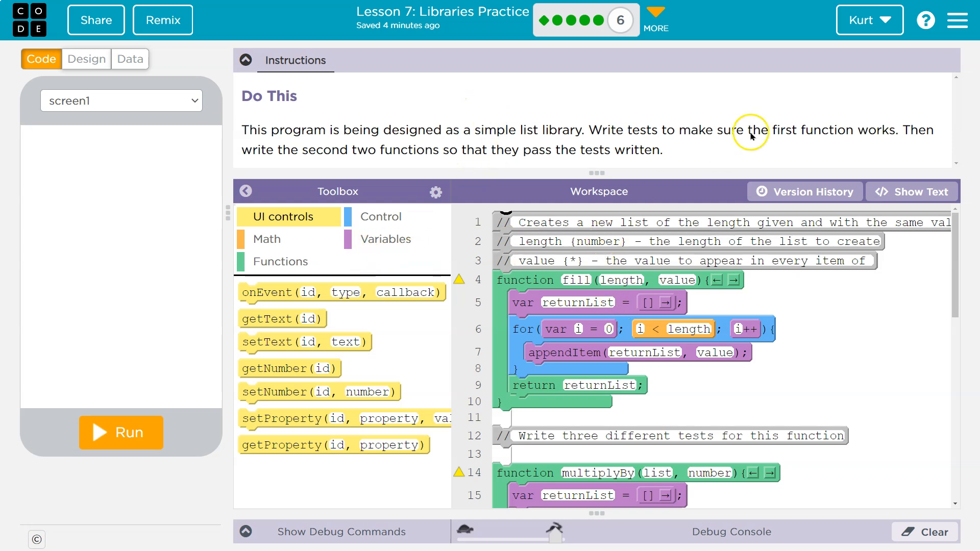
pyautogui.moveTo(914, 136)
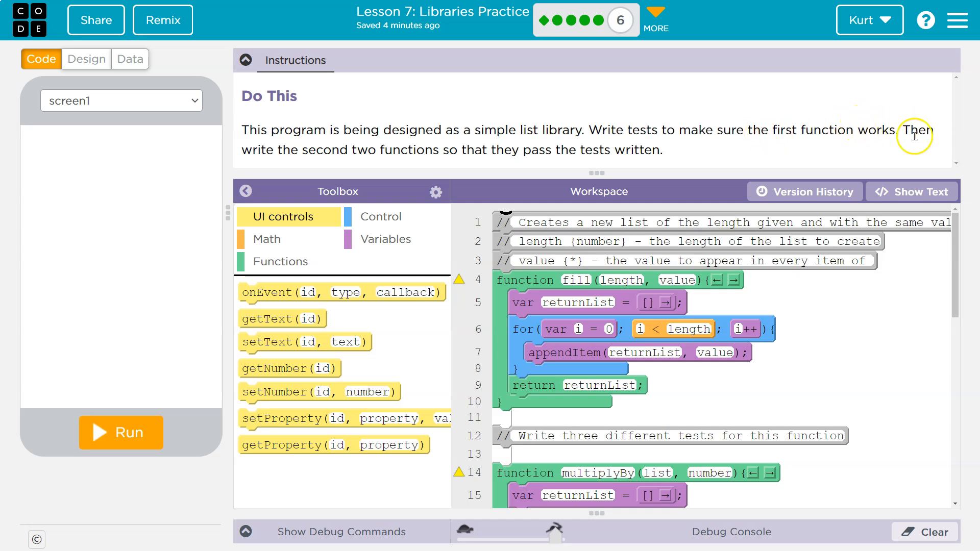
# - Run the program so the Multiply and Reverse test labels print in the debug console
pyautogui.scroll(-3)
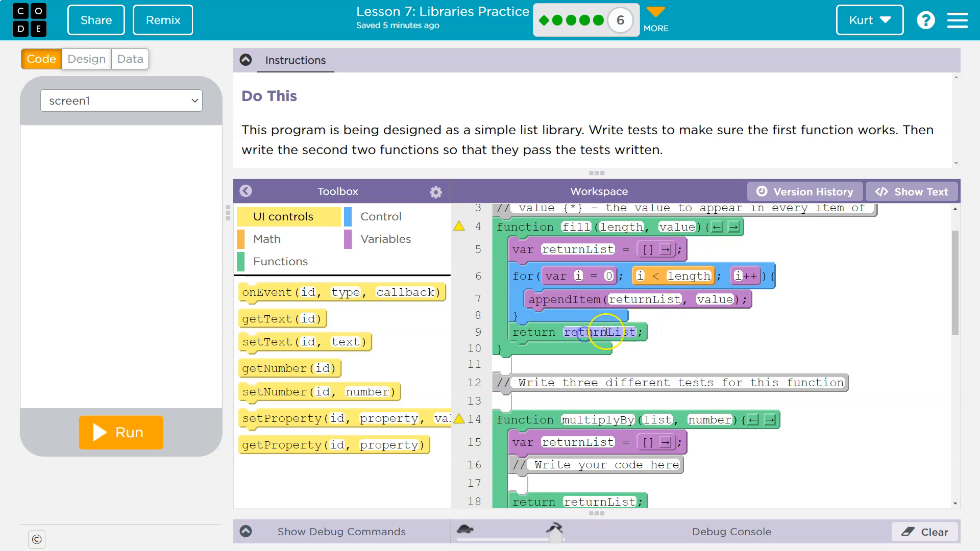
pyautogui.moveTo(656, 331)
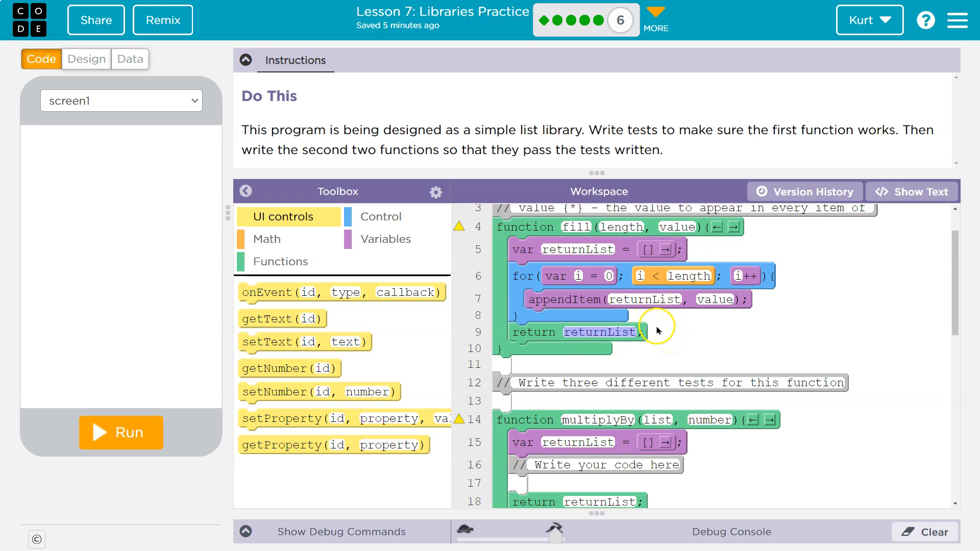
pyautogui.scroll(3)
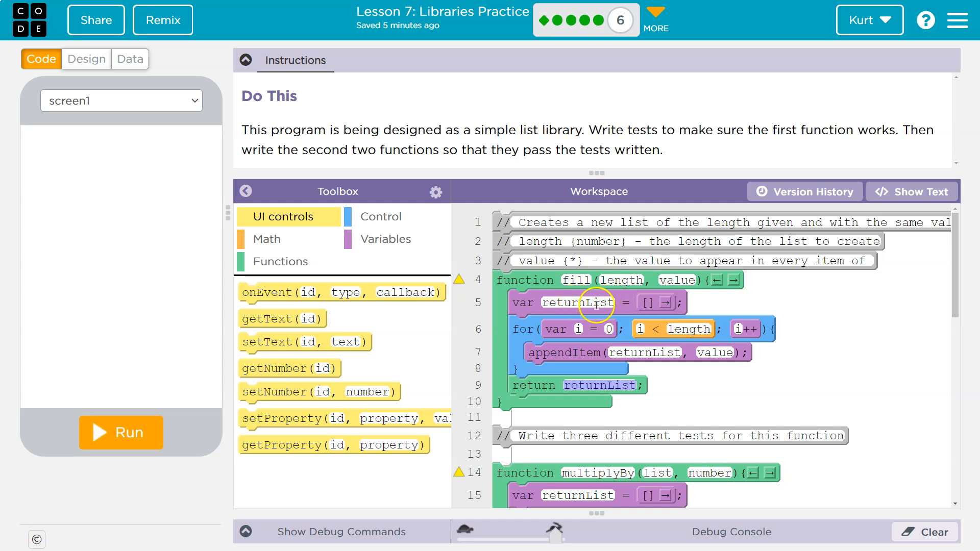
pyautogui.moveTo(691, 346)
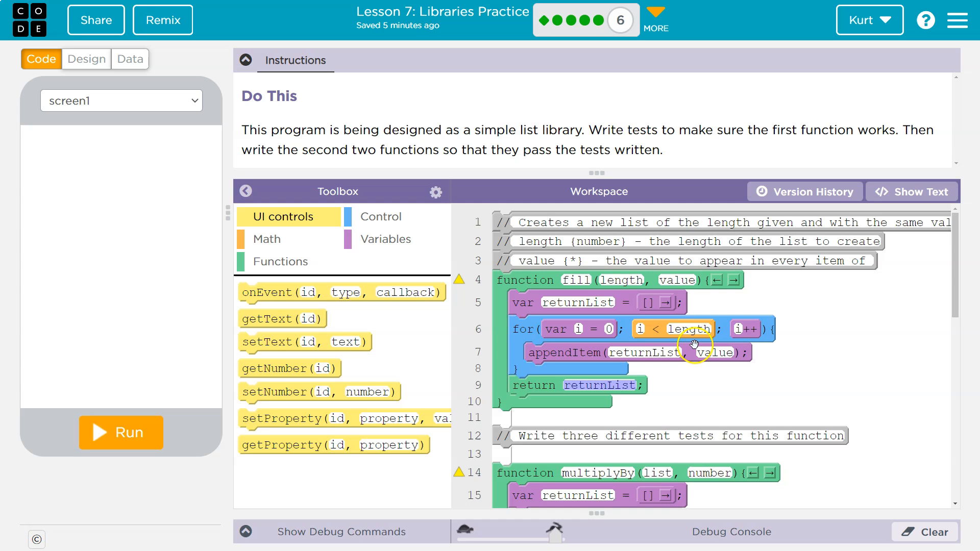
pyautogui.moveTo(709, 332)
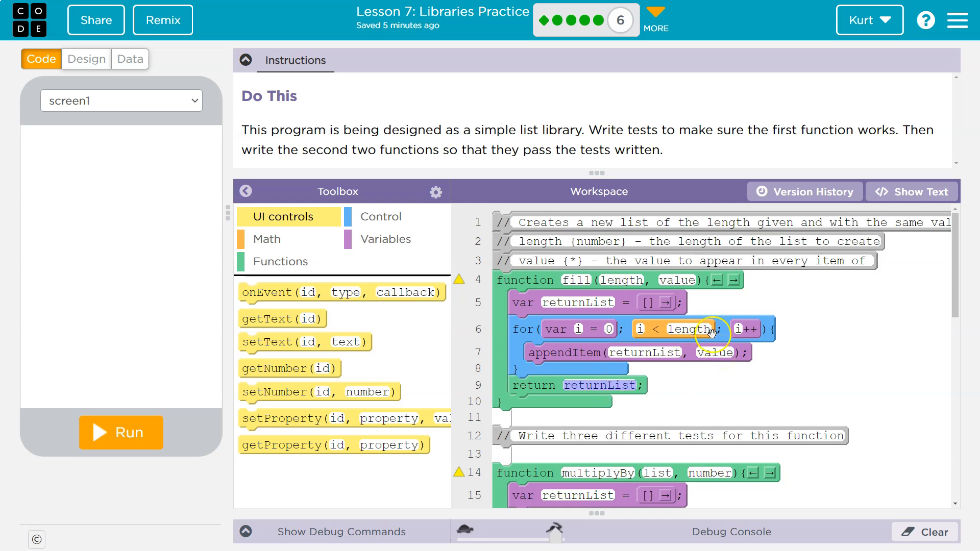
pyautogui.moveTo(448, 362)
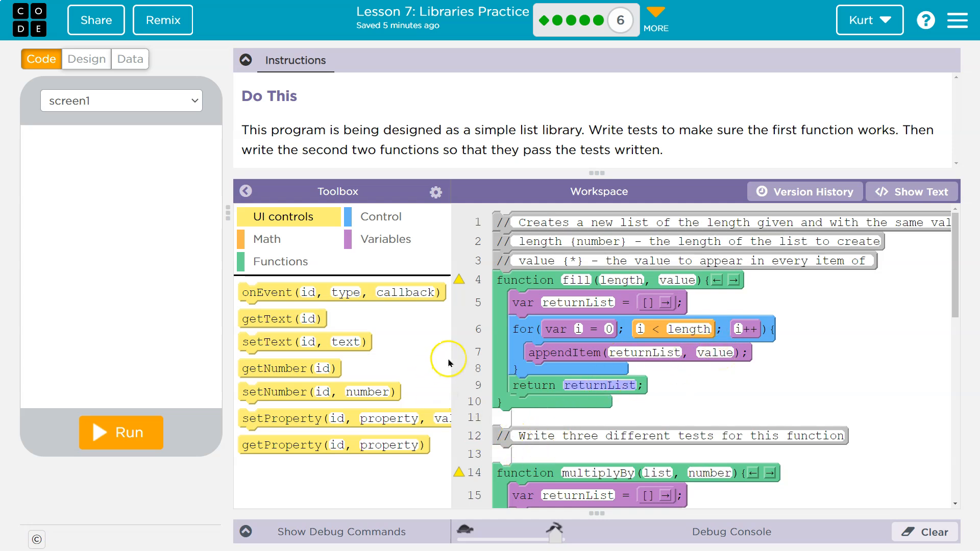
pyautogui.scroll(-3)
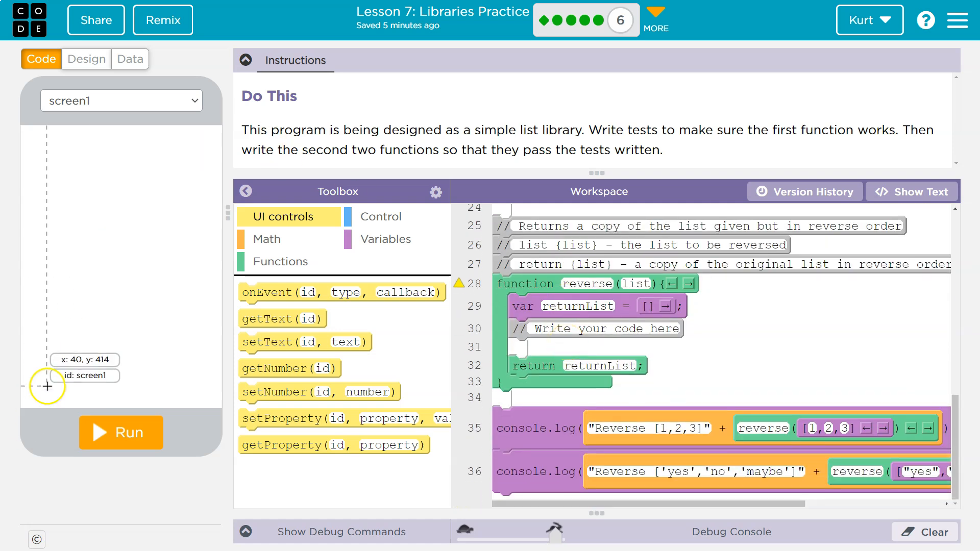
pyautogui.click(120, 432)
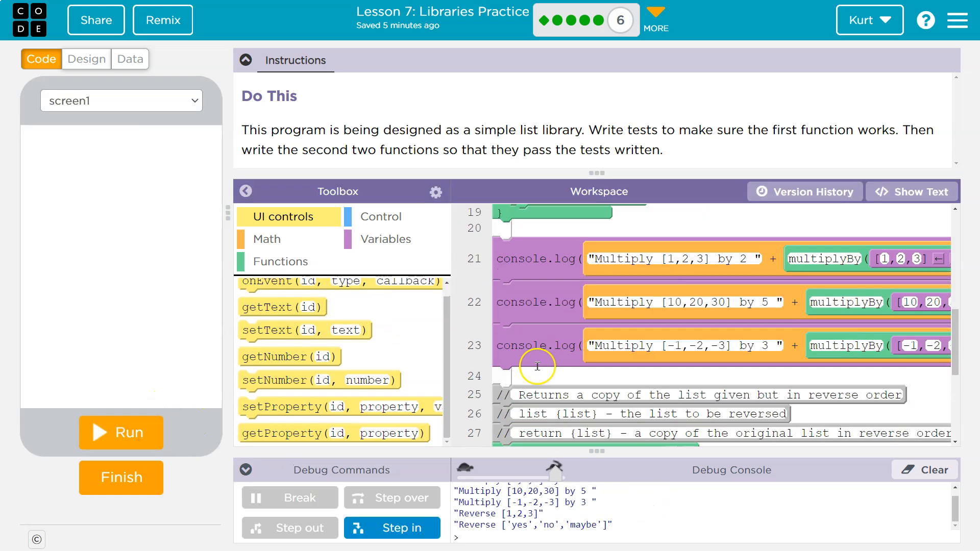
pyautogui.scroll(-3)
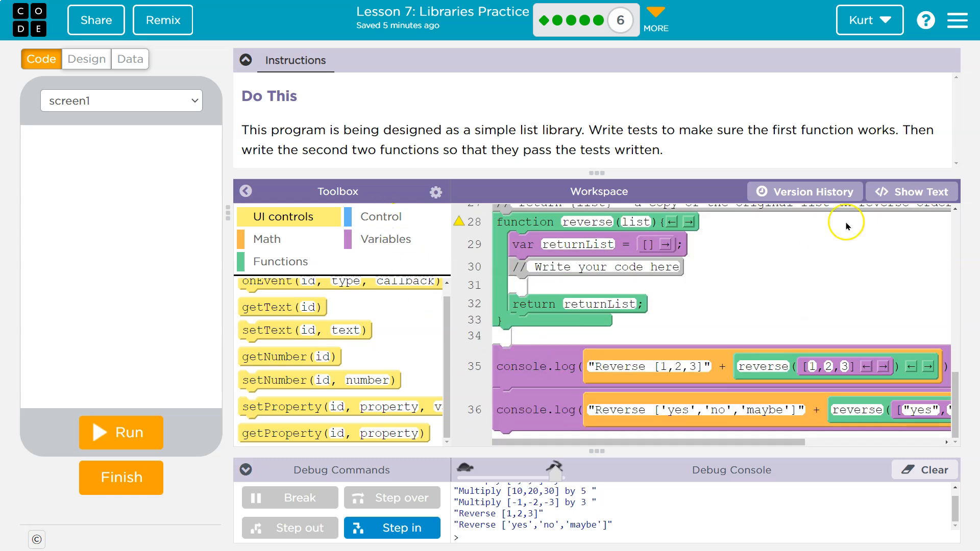
# - In text mode, start a console.log line labelled "fill: " below the reverse tests
pyautogui.click(911, 191)
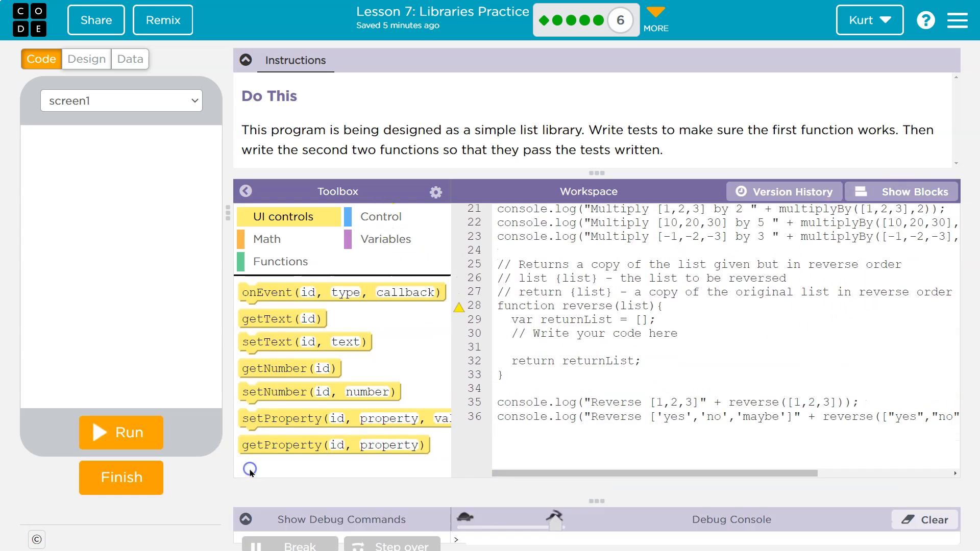
pyautogui.scroll(-3)
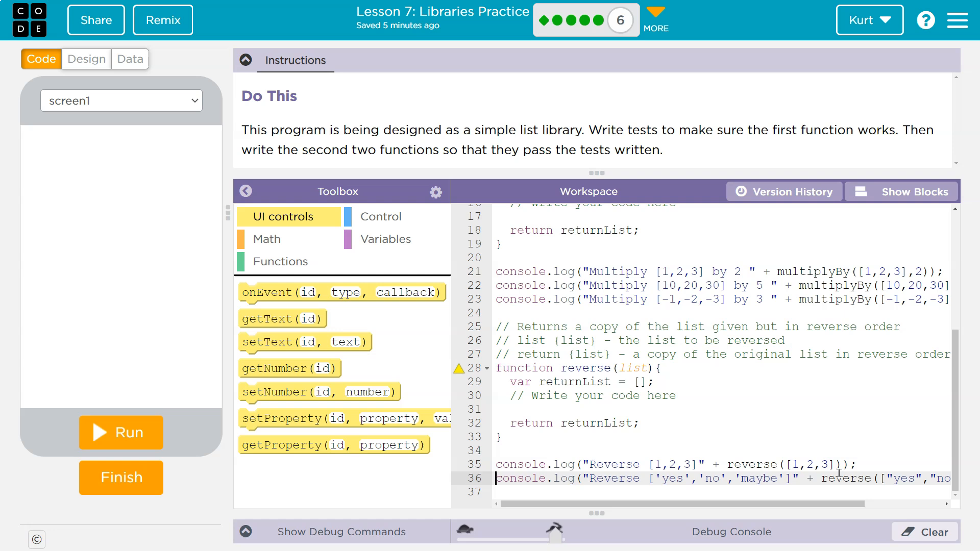
pyautogui.write('console.log')
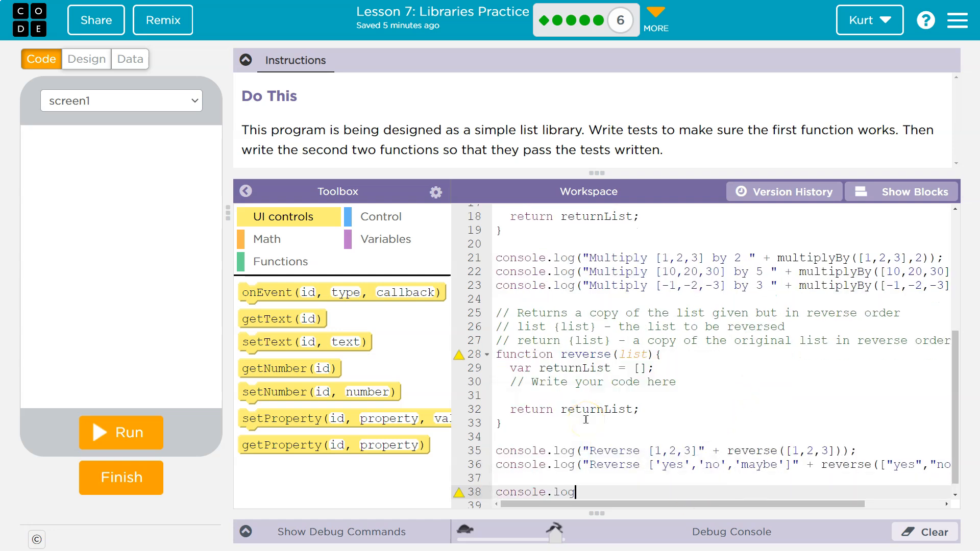
pyautogui.write('("fill: ")')
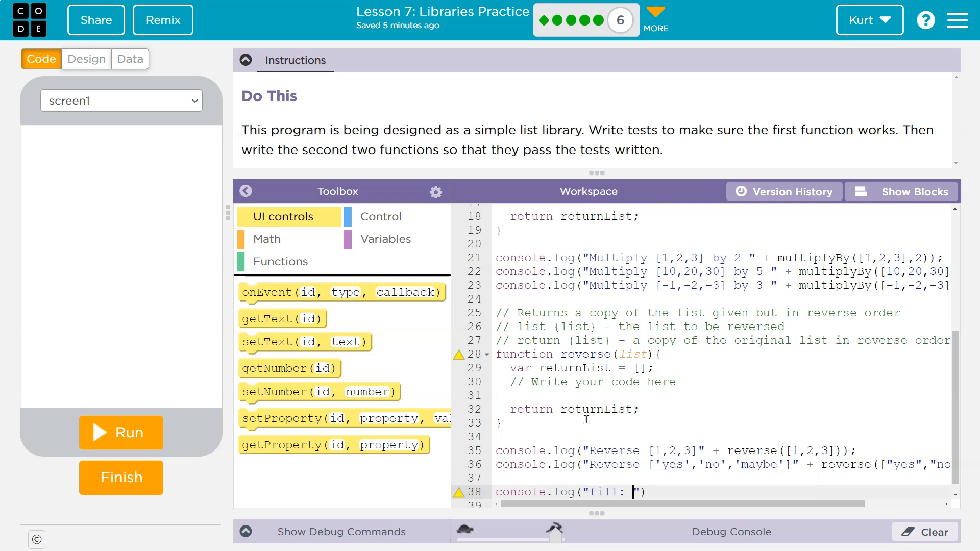
pyautogui.scroll(3)
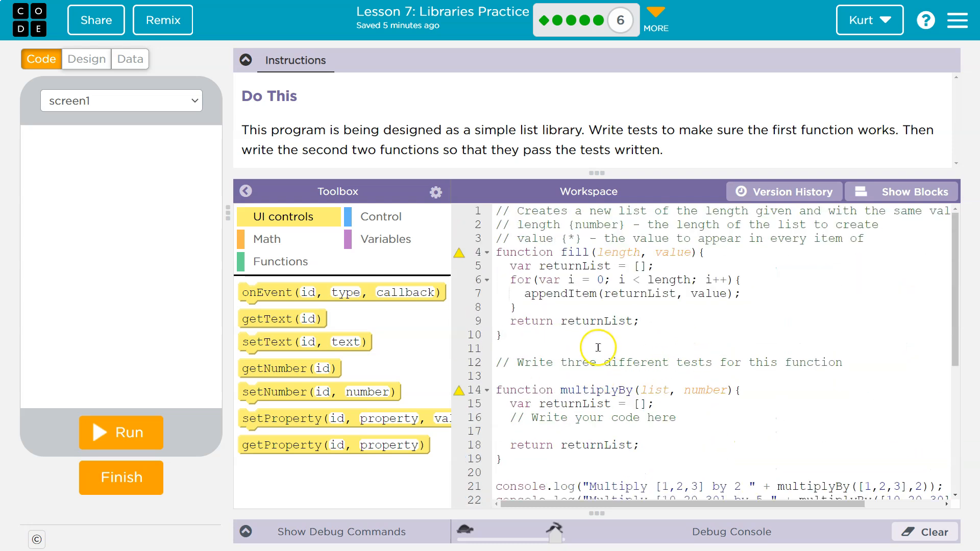
pyautogui.moveTo(648, 238)
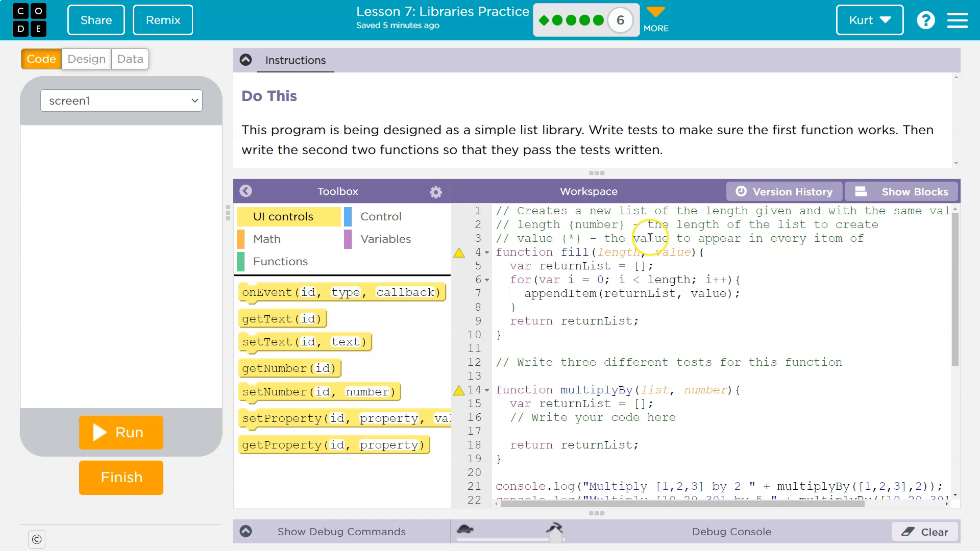
pyautogui.scroll(-3)
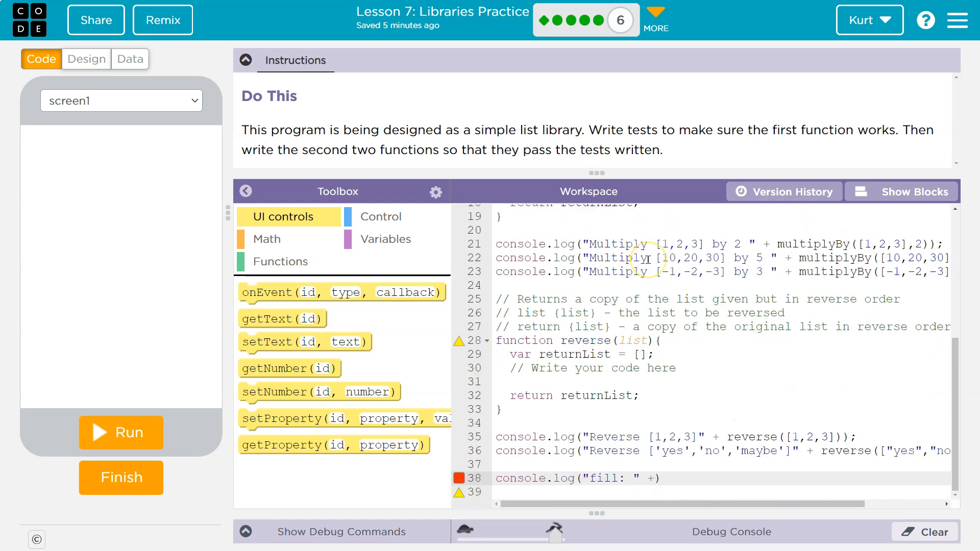
# - Complete the test line so it logs the result of fill(5, 2)
pyautogui.write('fill')
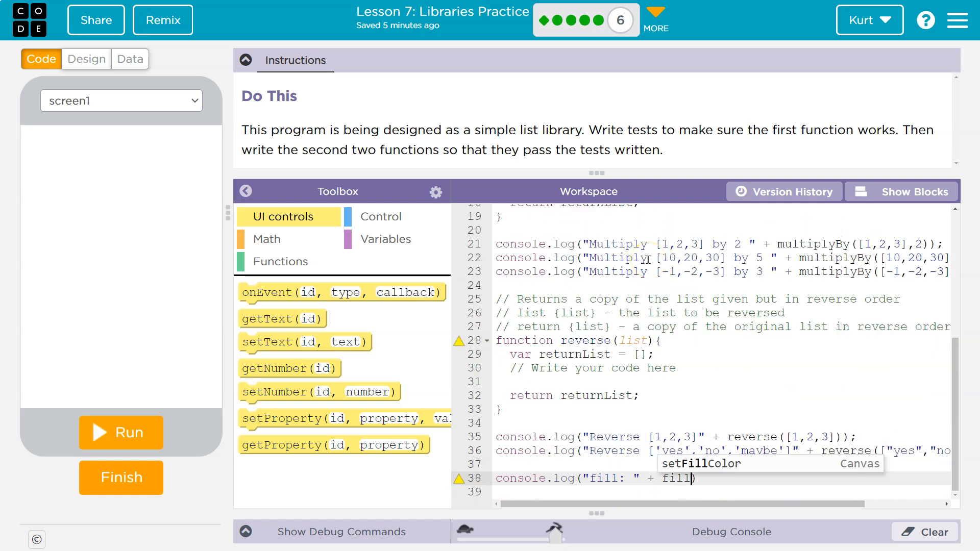
pyautogui.write('(5,')
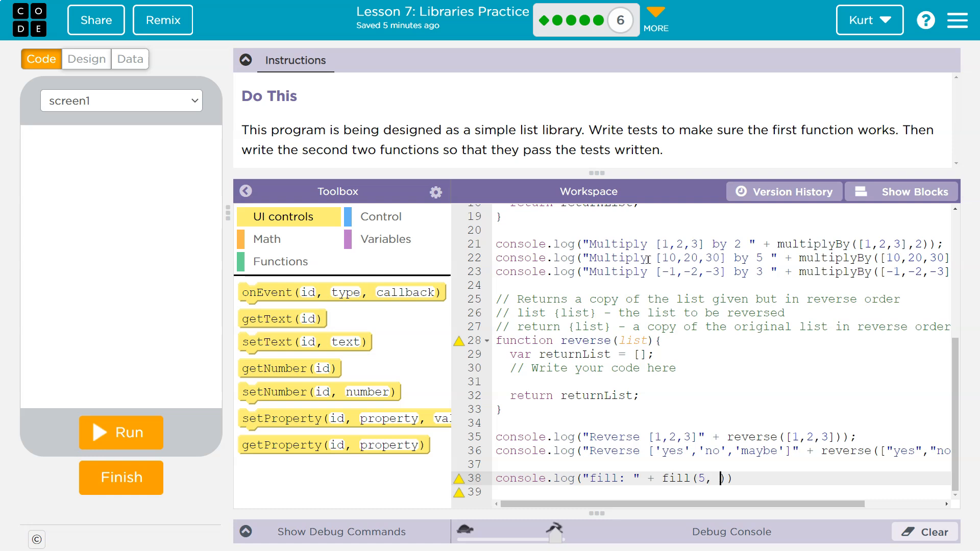
pyautogui.write('6')
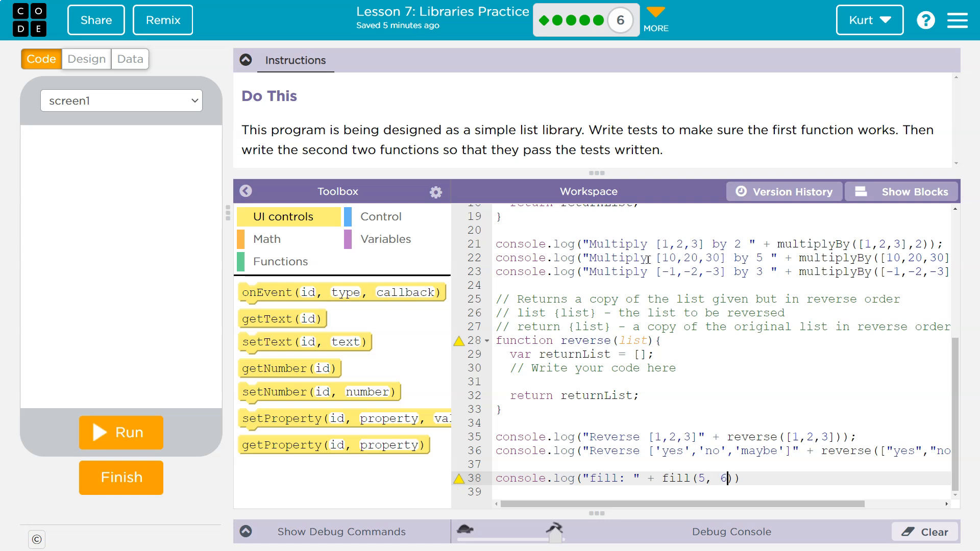
pyautogui.write('2')
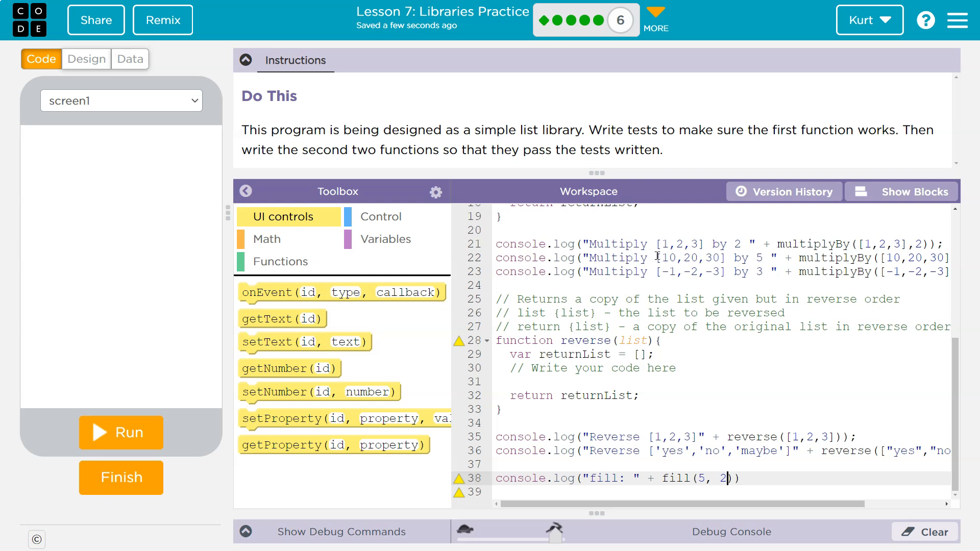
pyautogui.write(');')
pyautogui.write('//')
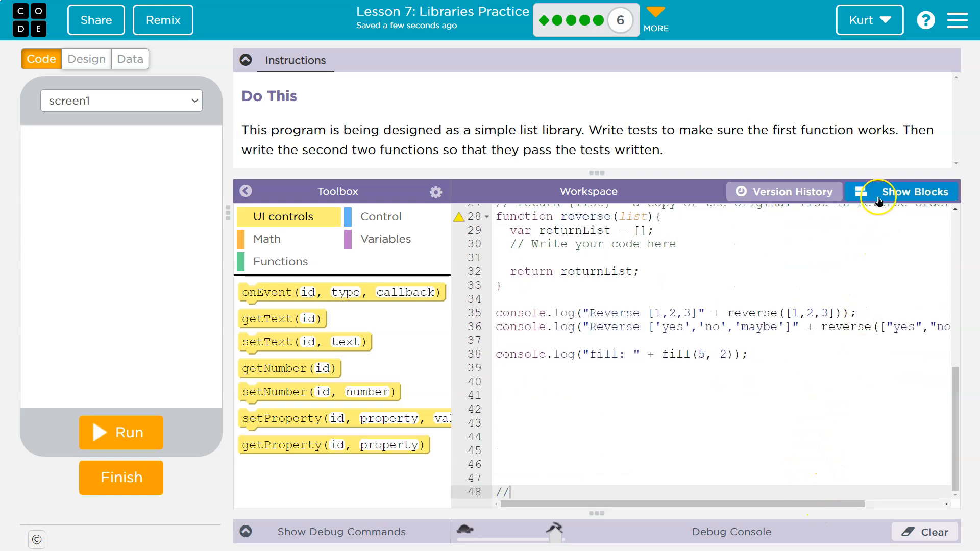
# - View the code as blocks and run it so the console reports fill: 2,2,2,2,2
pyautogui.click(909, 191)
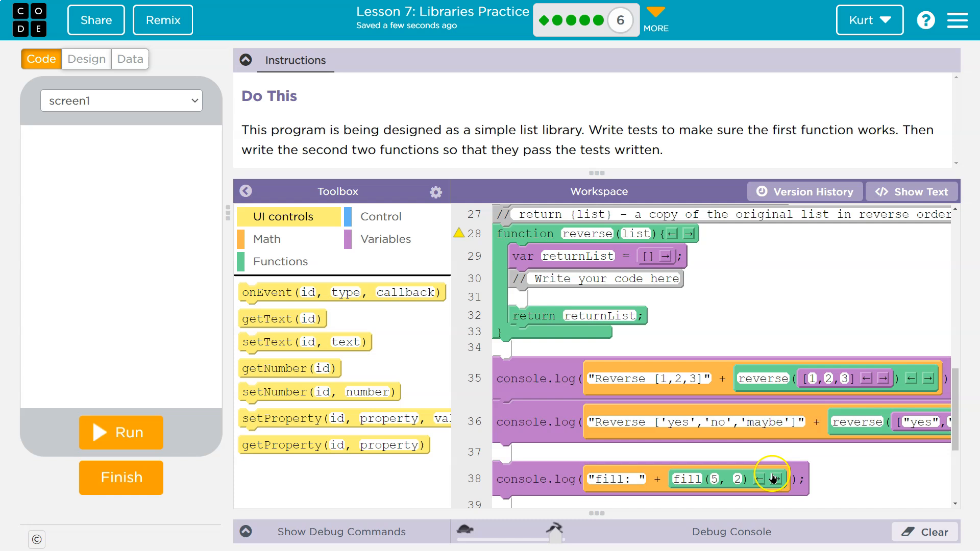
pyautogui.click(121, 432)
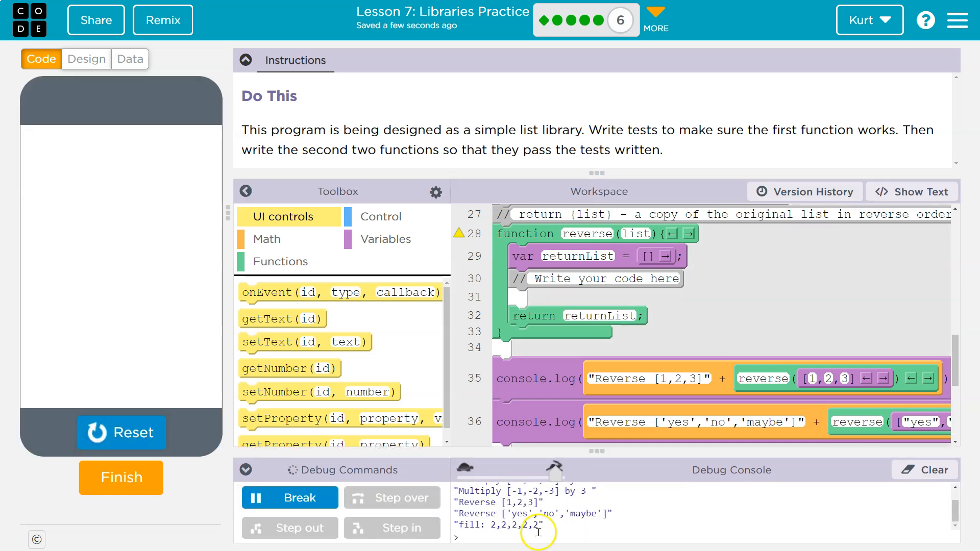
pyautogui.moveTo(521, 356)
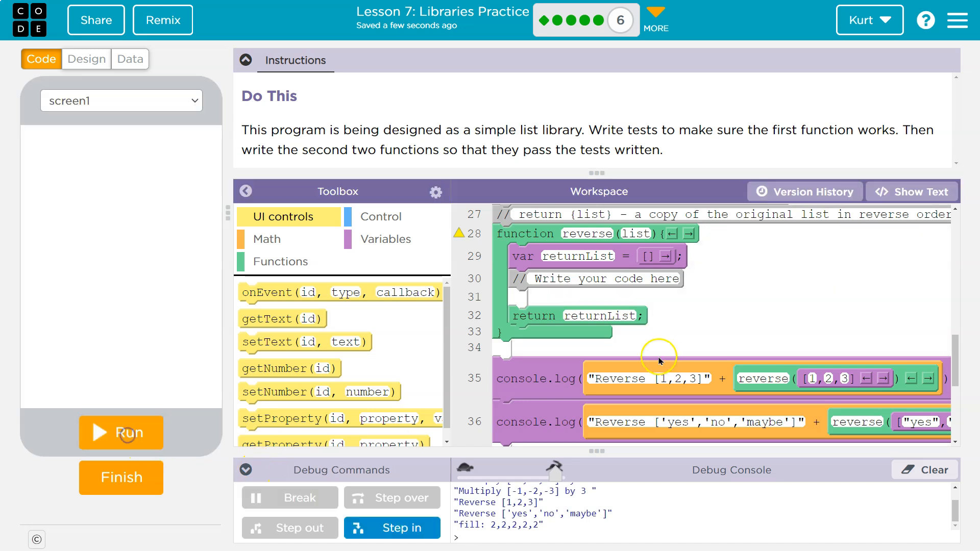
pyautogui.scroll(3)
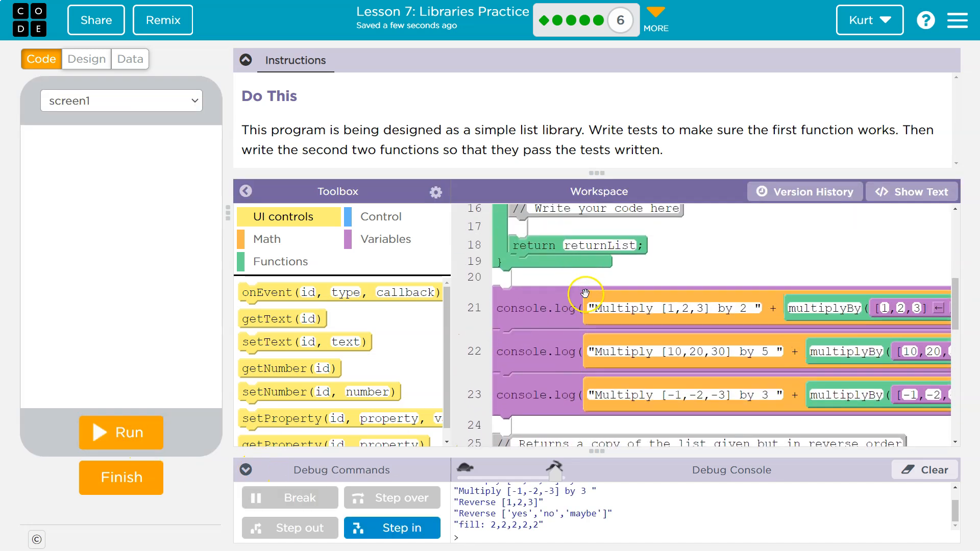
pyautogui.scroll(3)
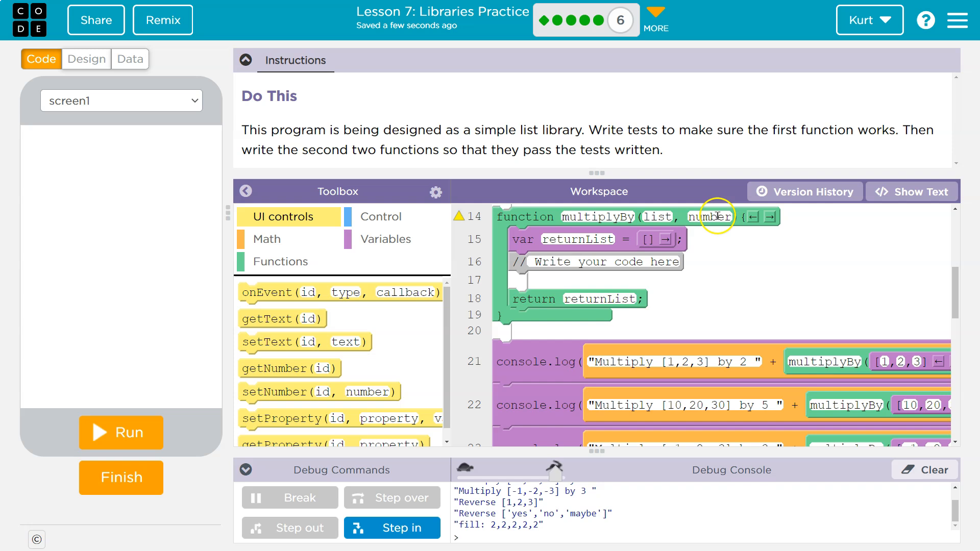
pyautogui.moveTo(681, 369)
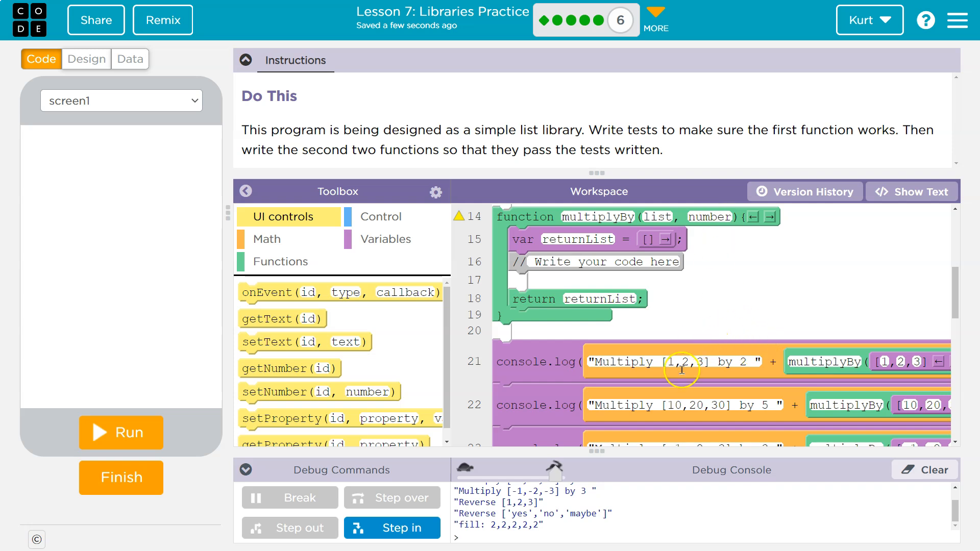
pyautogui.moveTo(691, 228)
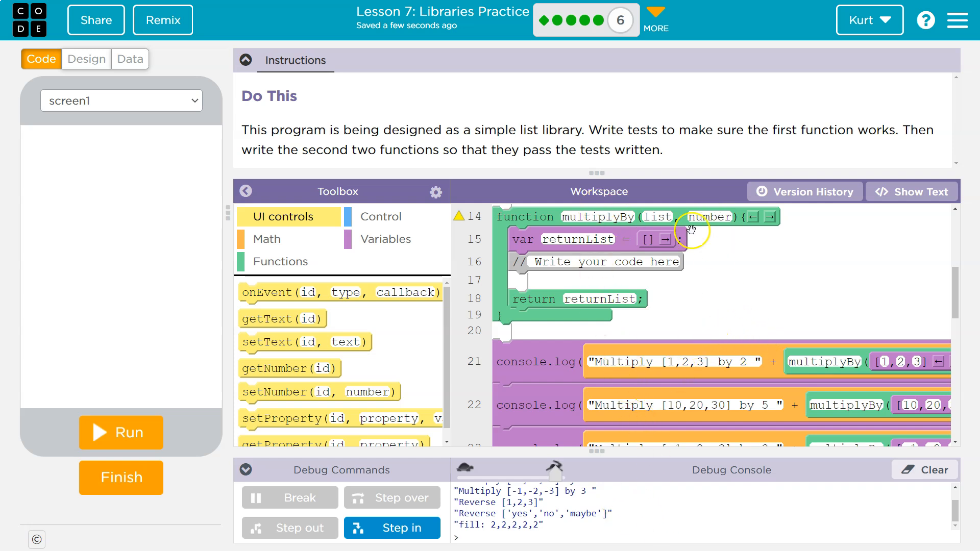
pyautogui.moveTo(719, 218)
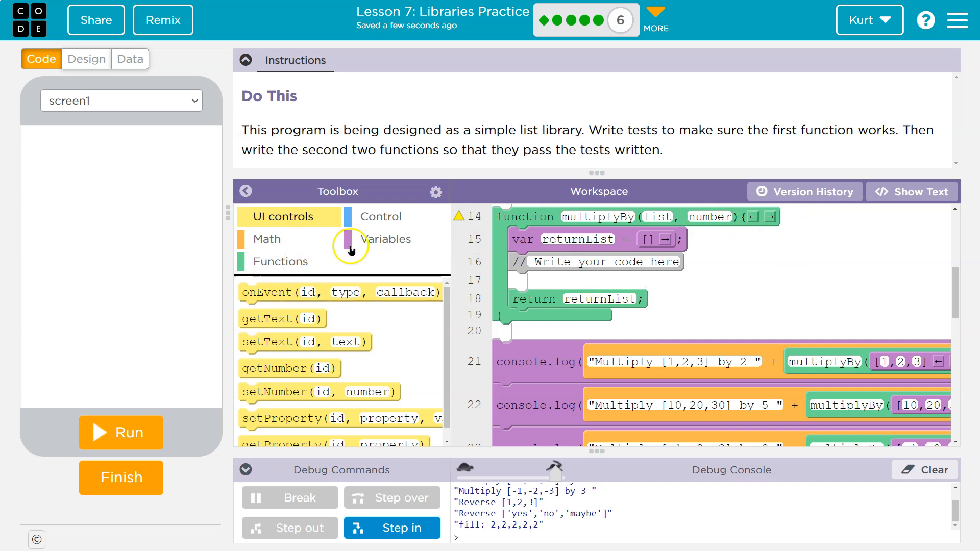
# - Place an x = list assignment block inside multiplyBy from the Variables category
pyautogui.click(387, 239)
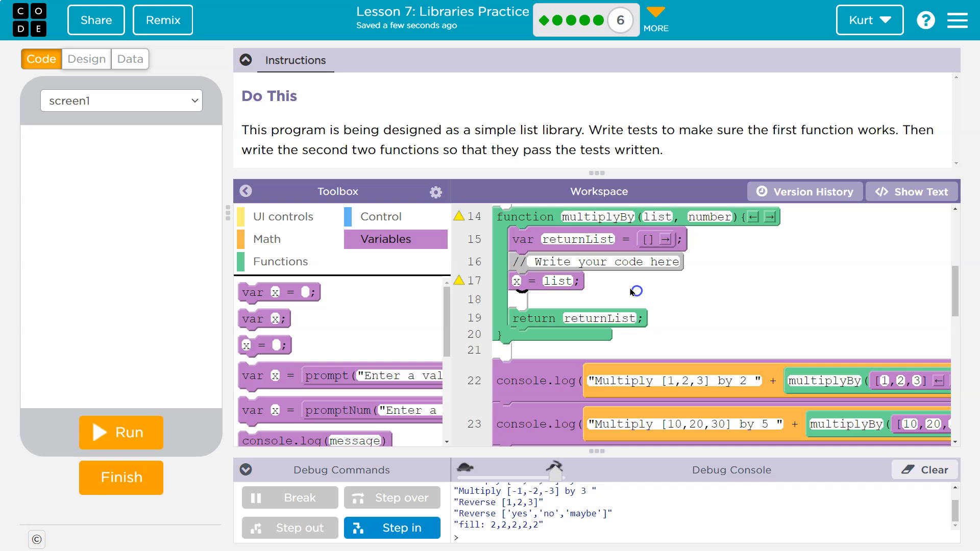
pyautogui.click(385, 217)
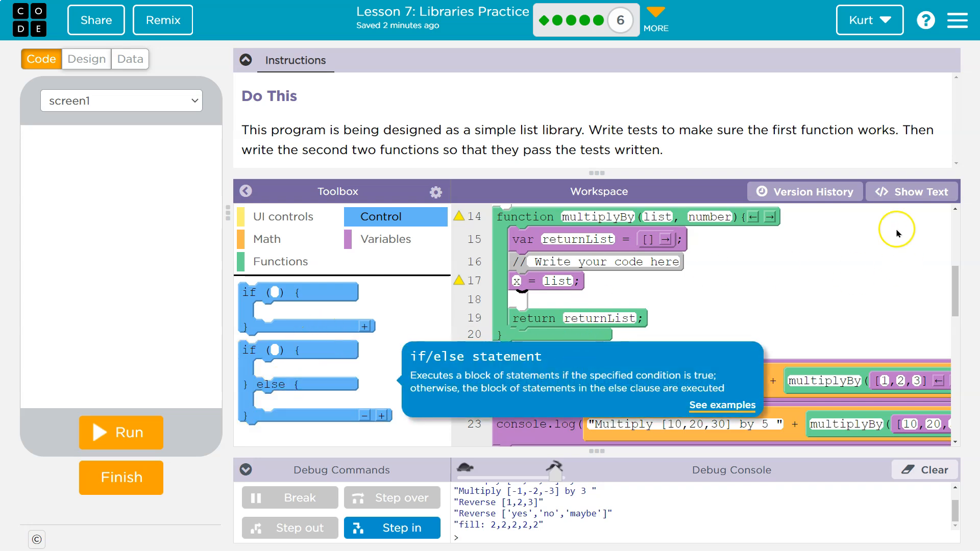
# - Write a for loop header in multiplyBy running i from 0 to list.length
pyautogui.click(911, 190)
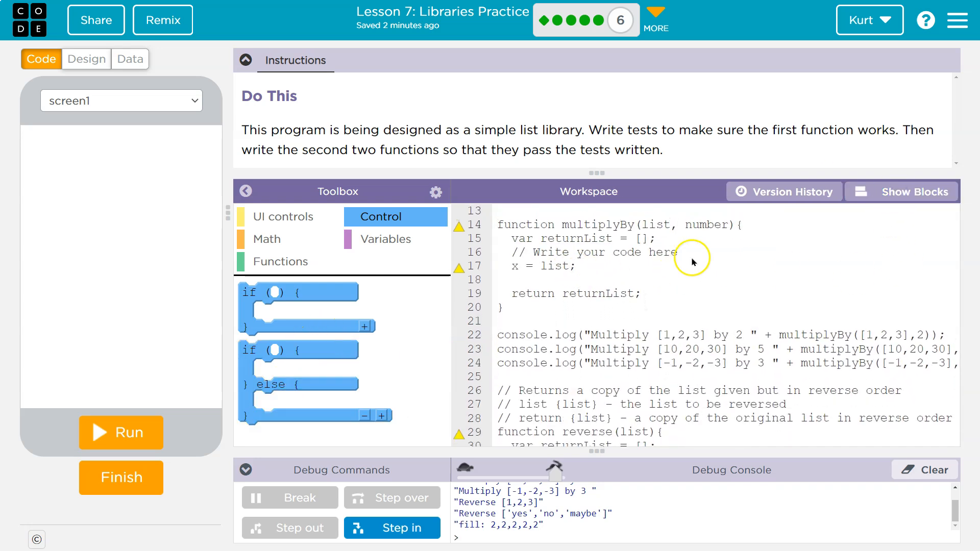
pyautogui.click(676, 252)
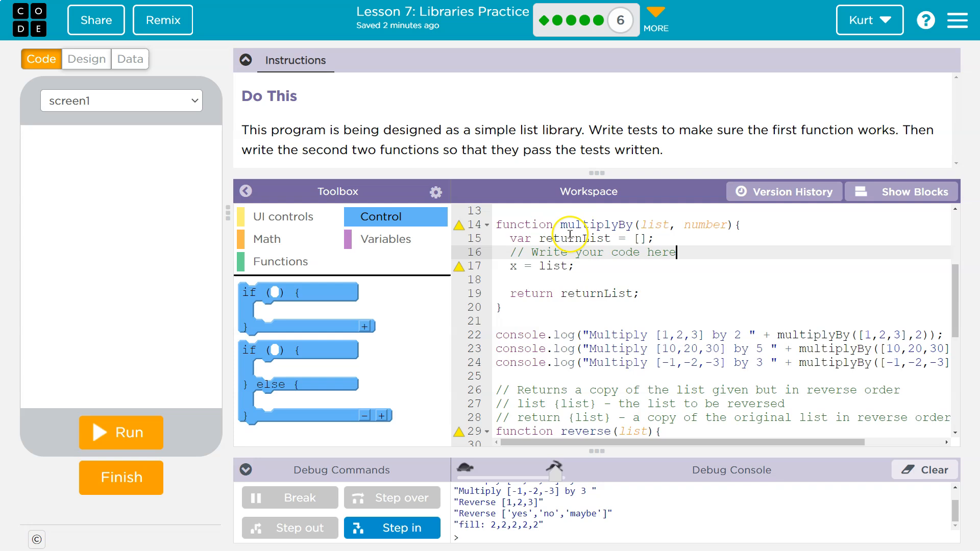
pyautogui.write('for')
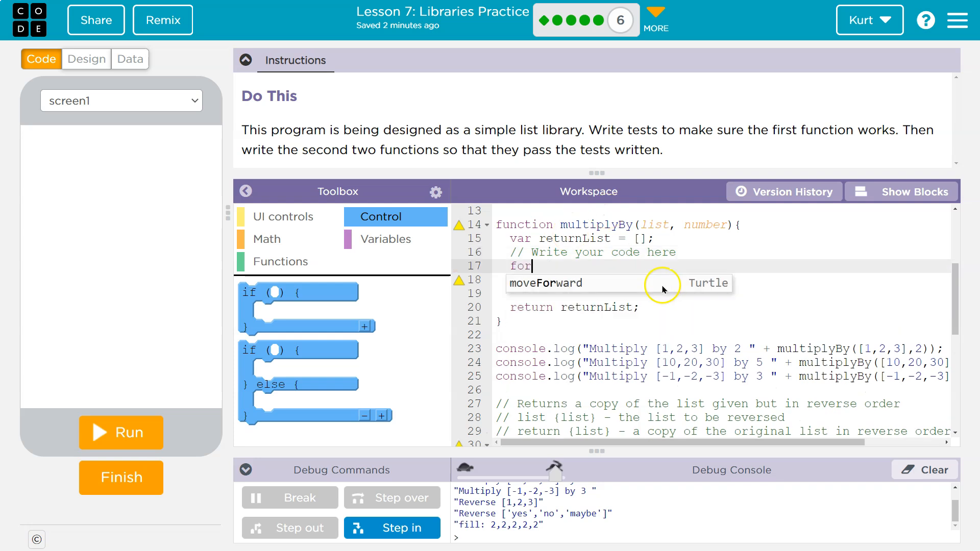
pyautogui.write('(int i')
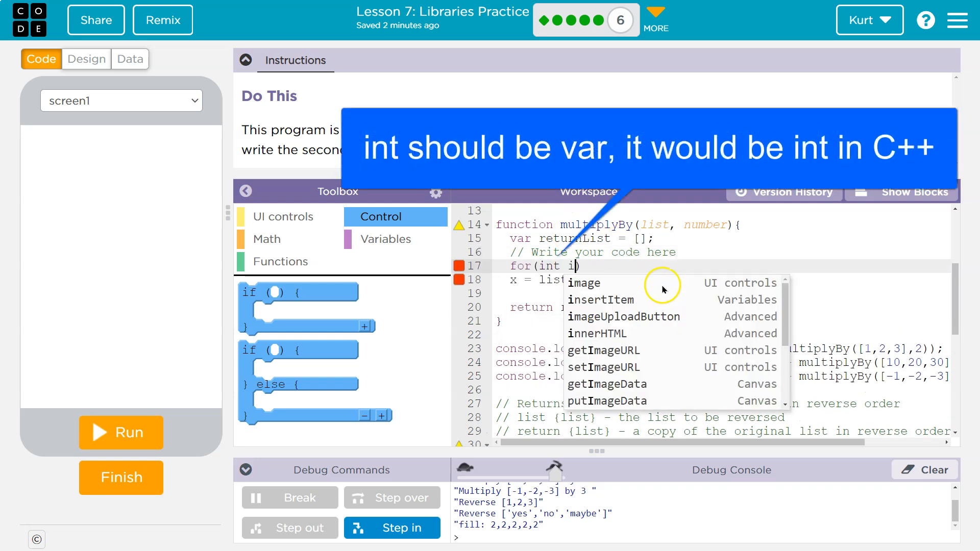
pyautogui.write('=0;')
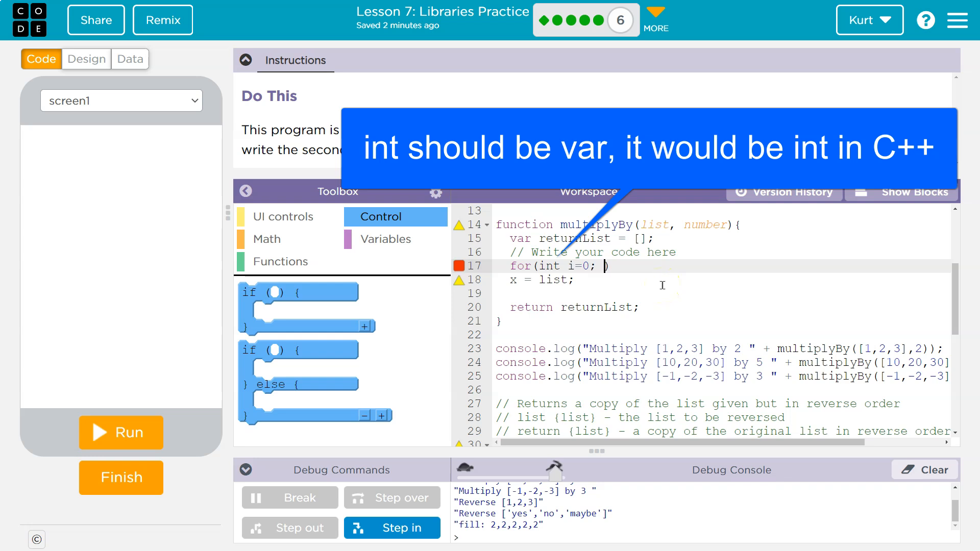
pyautogui.write('i<')
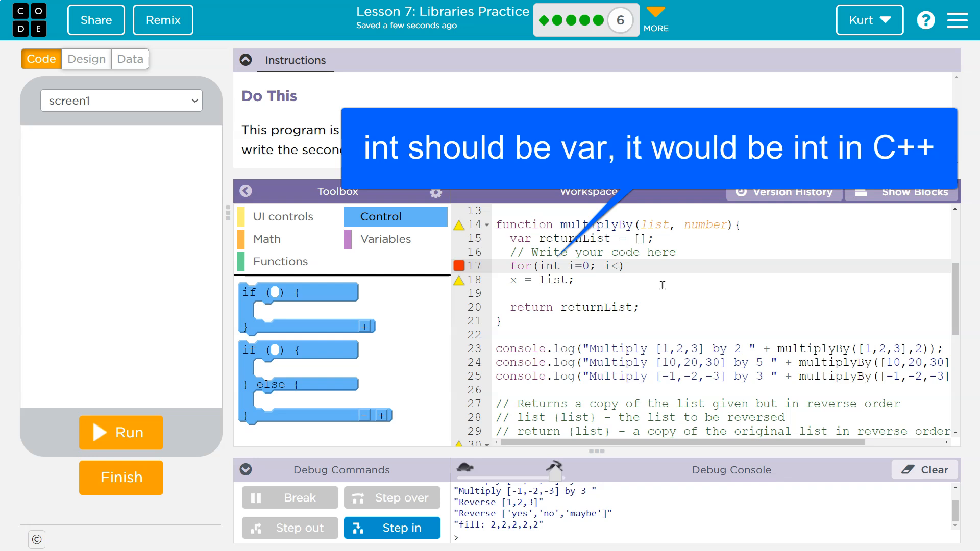
pyautogui.write('lis')
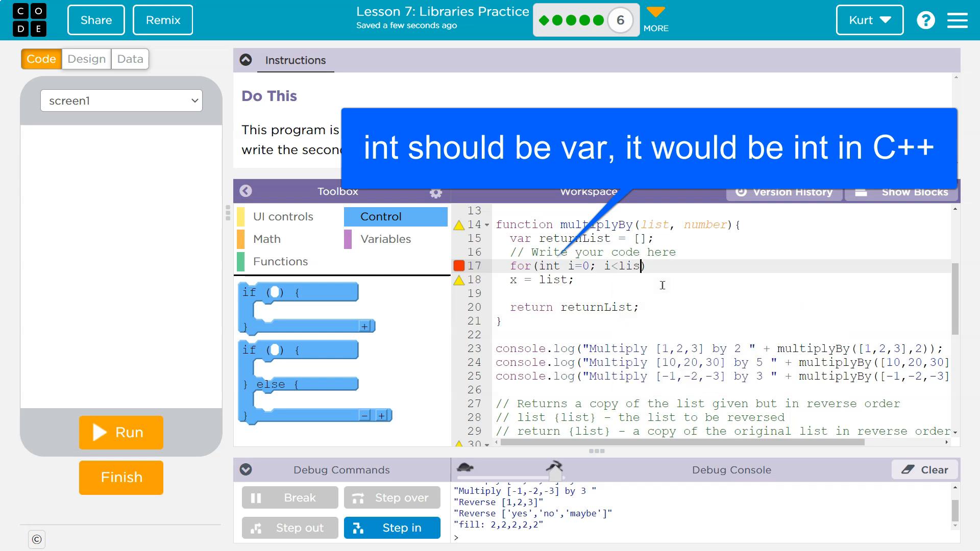
pyautogui.write('.length)')
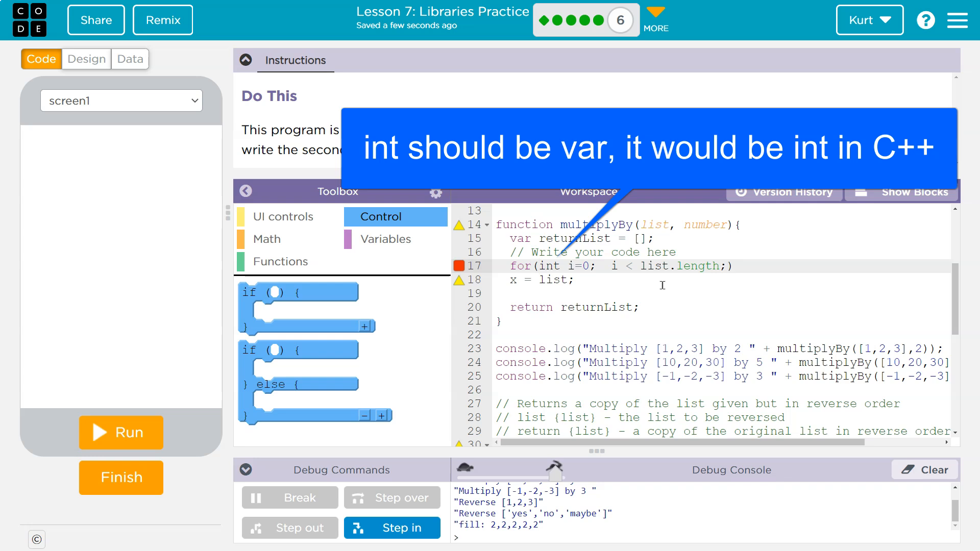
pyautogui.write('i++)')
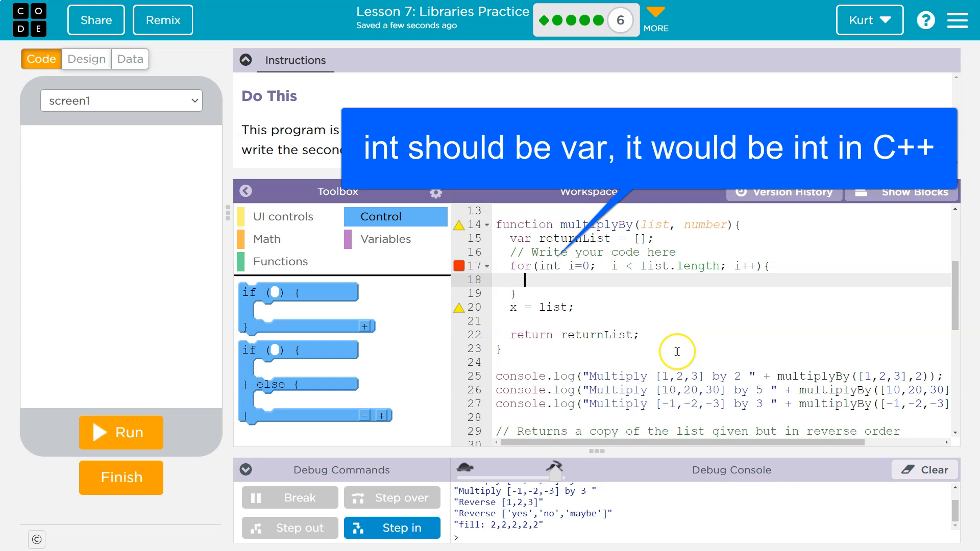
pyautogui.moveTo(692, 241)
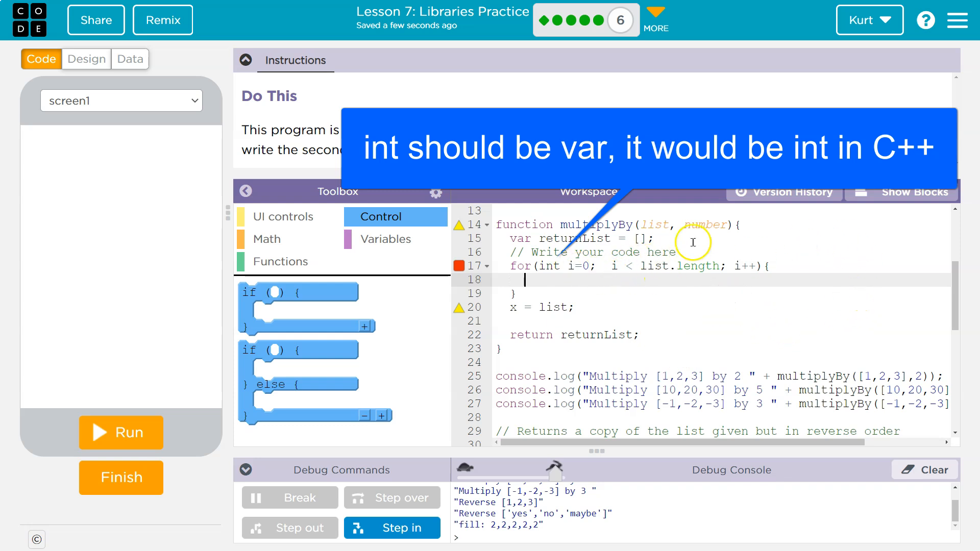
pyautogui.moveTo(468, 262)
pyautogui.write('var')
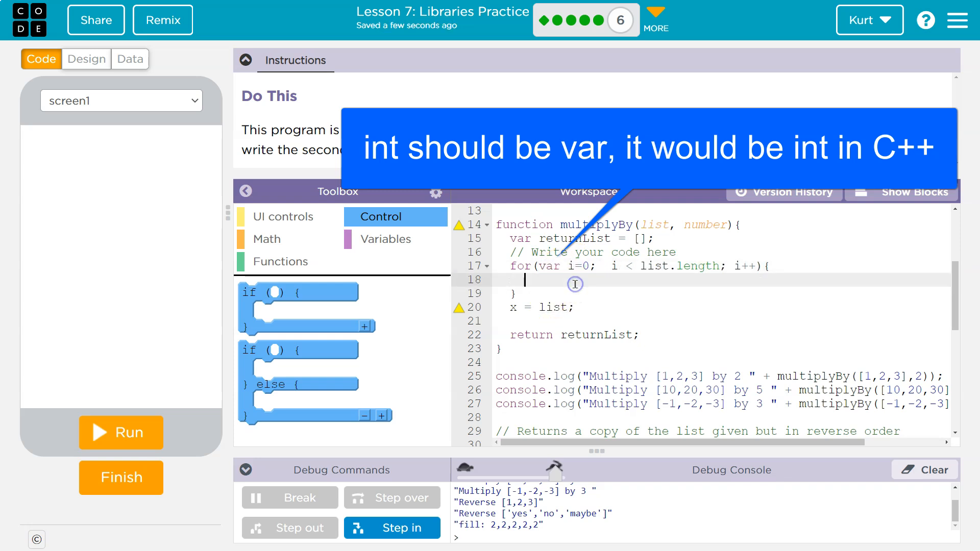
pyautogui.moveTo(565, 298)
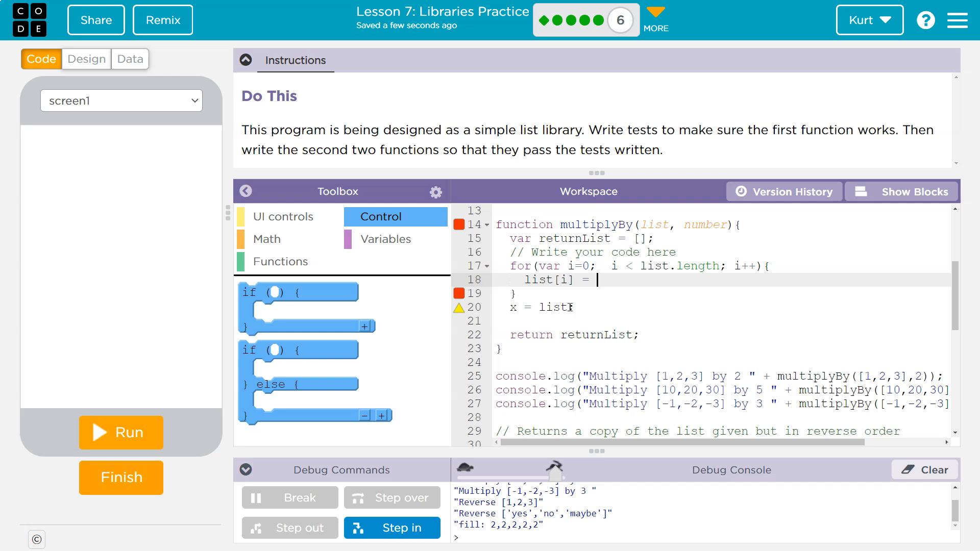
# - Make the loop body set list[i] = list[i] * 2
pyautogui.write('list[')
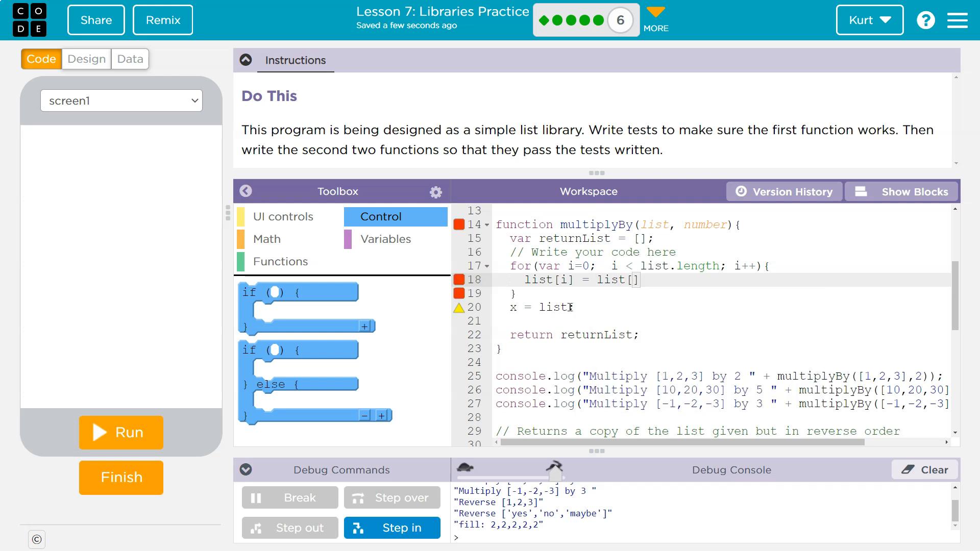
pyautogui.write('i')
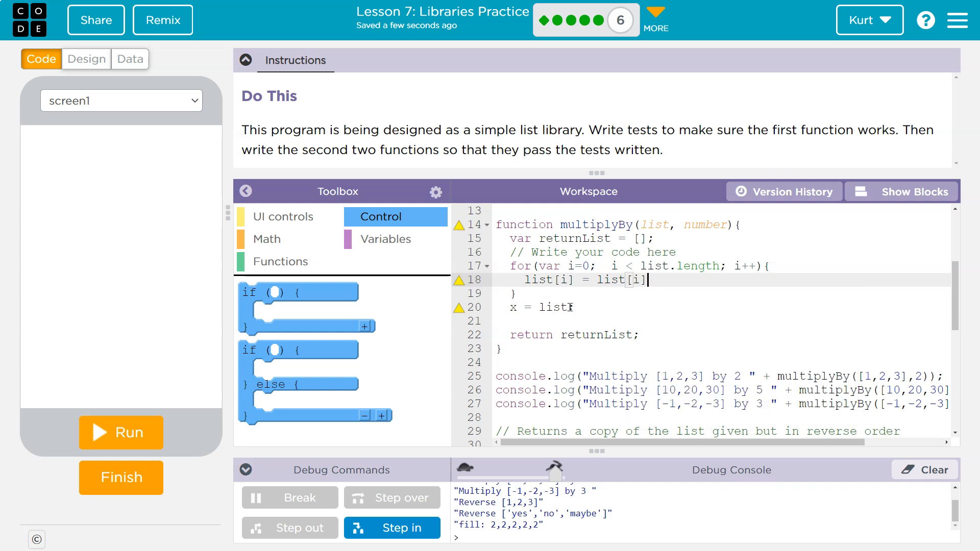
pyautogui.write('*')
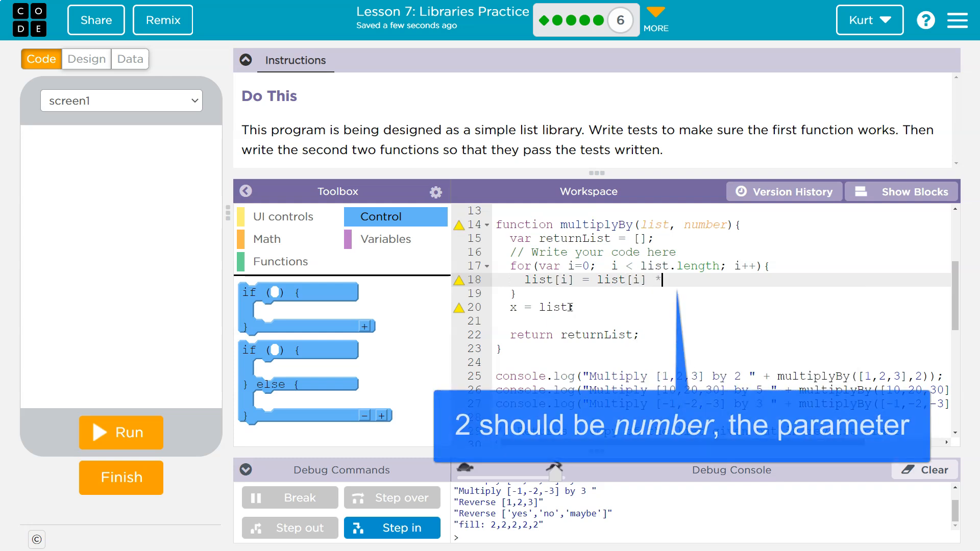
pyautogui.write('2;')
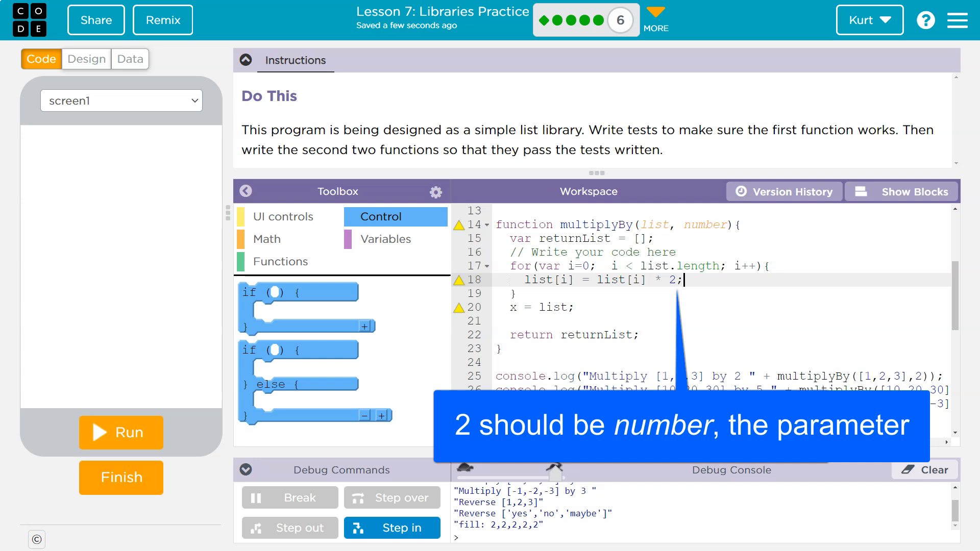
pyautogui.moveTo(625, 307)
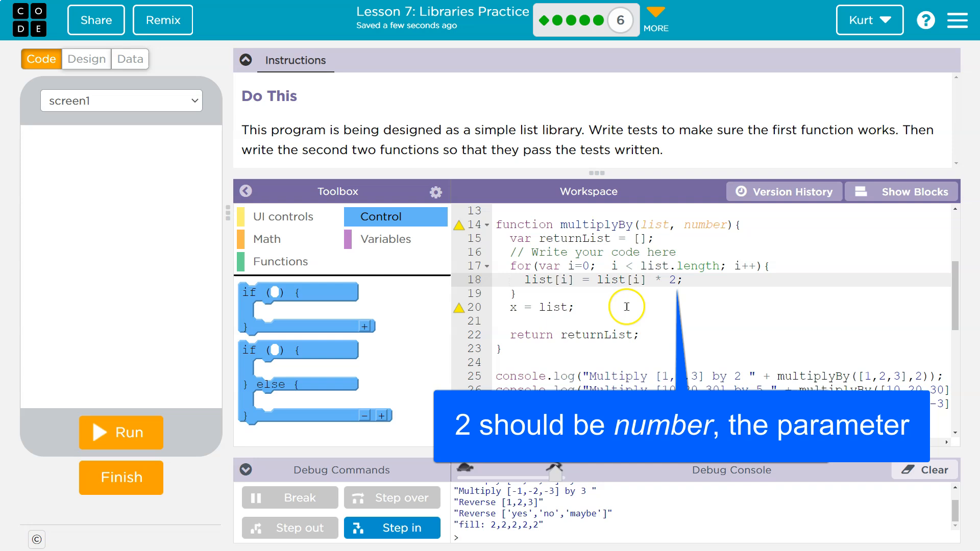
pyautogui.moveTo(560, 290)
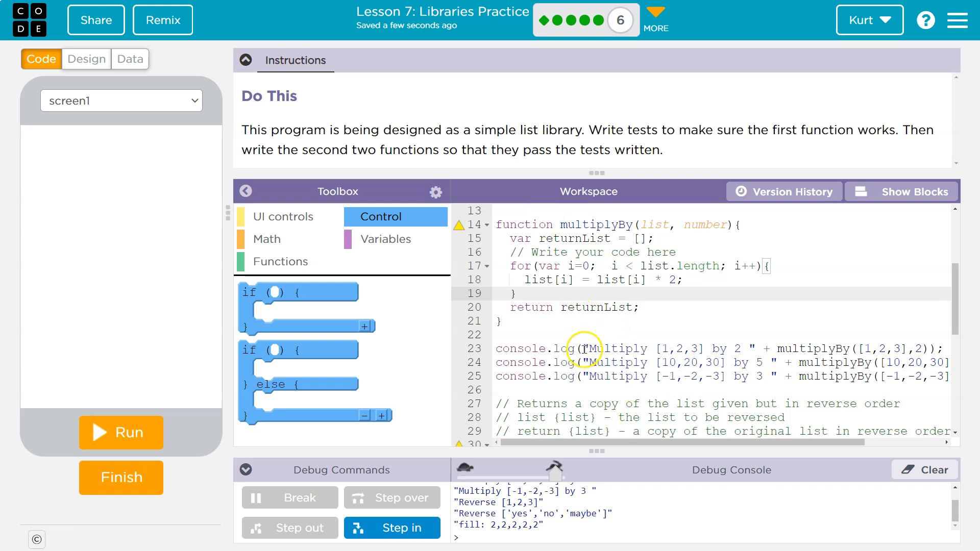
# - Run the program, then copy the fill test into three multiplyBy console.log lines
pyautogui.click(901, 192)
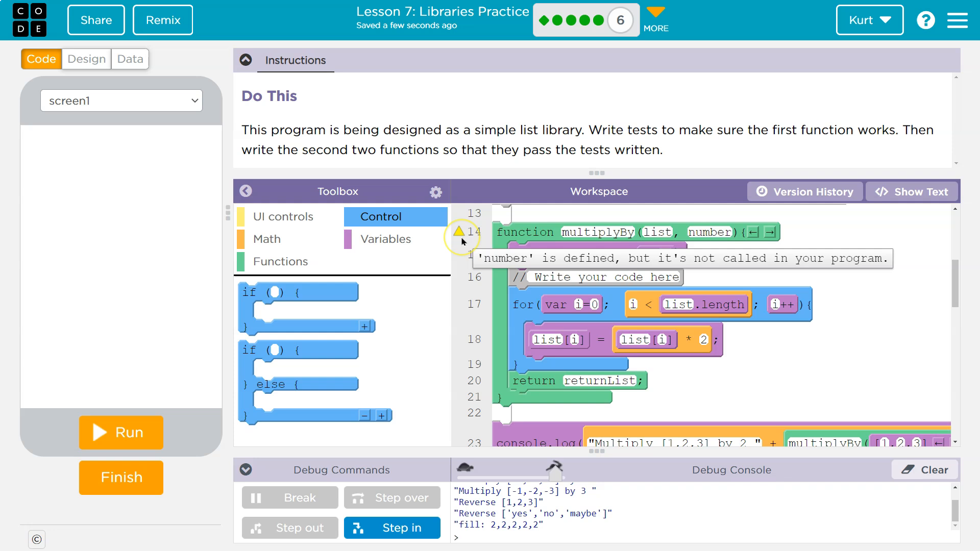
pyautogui.click(121, 433)
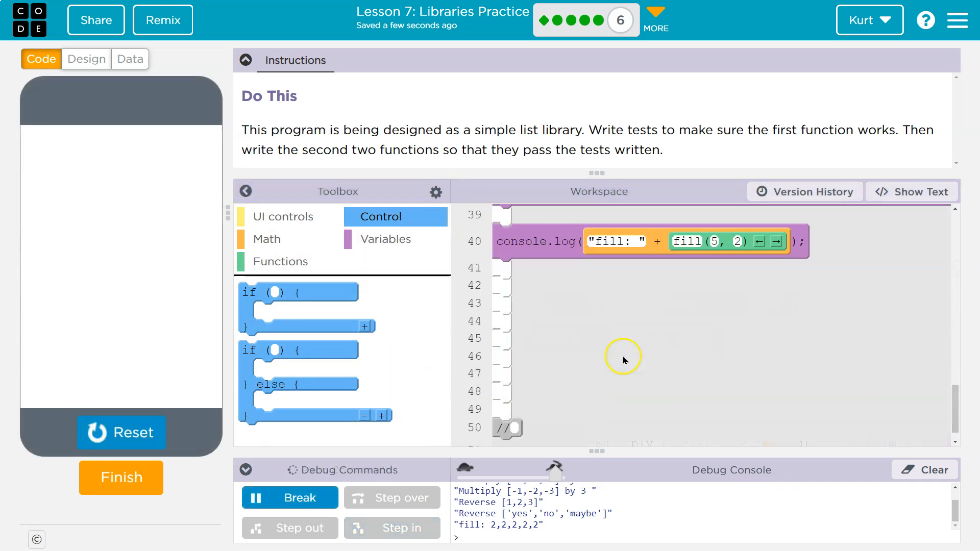
pyautogui.scroll(3)
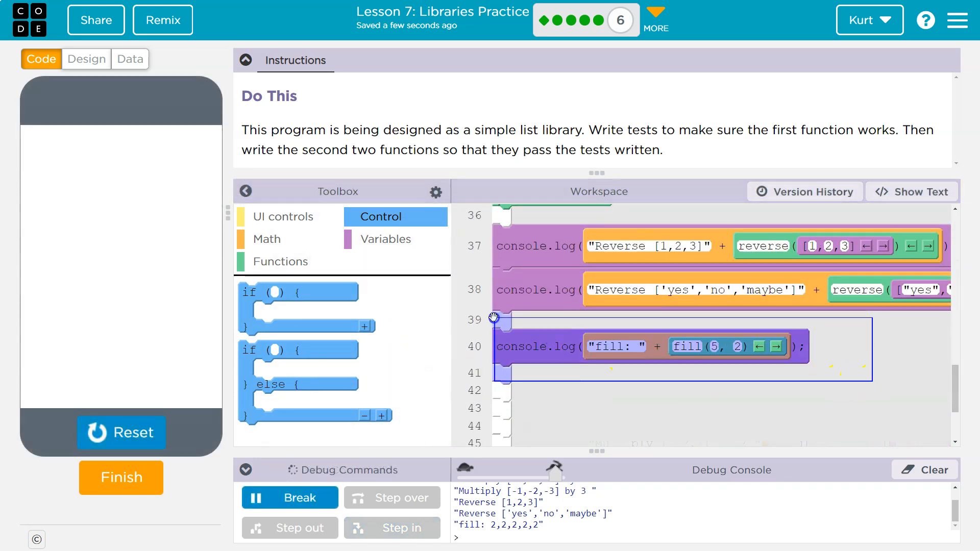
pyautogui.click(386, 239)
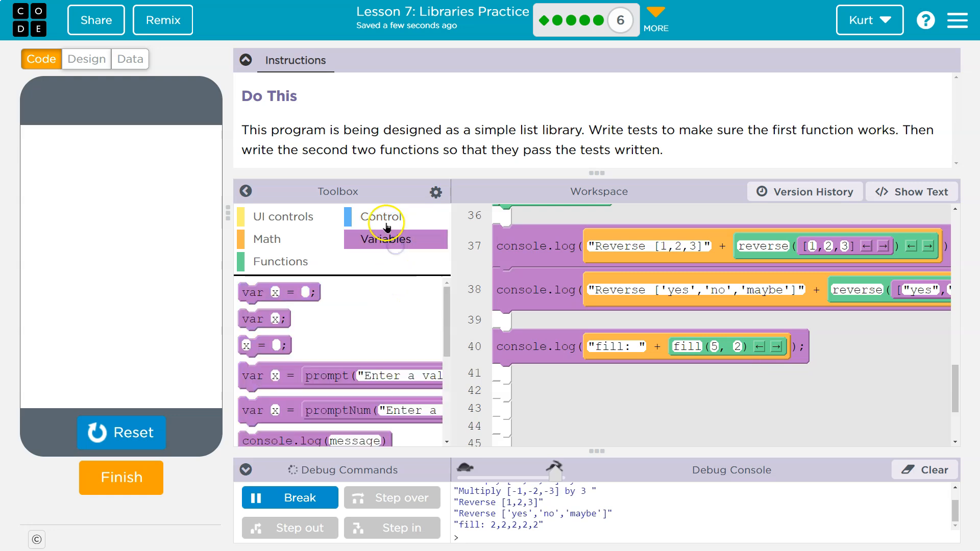
pyautogui.click(381, 216)
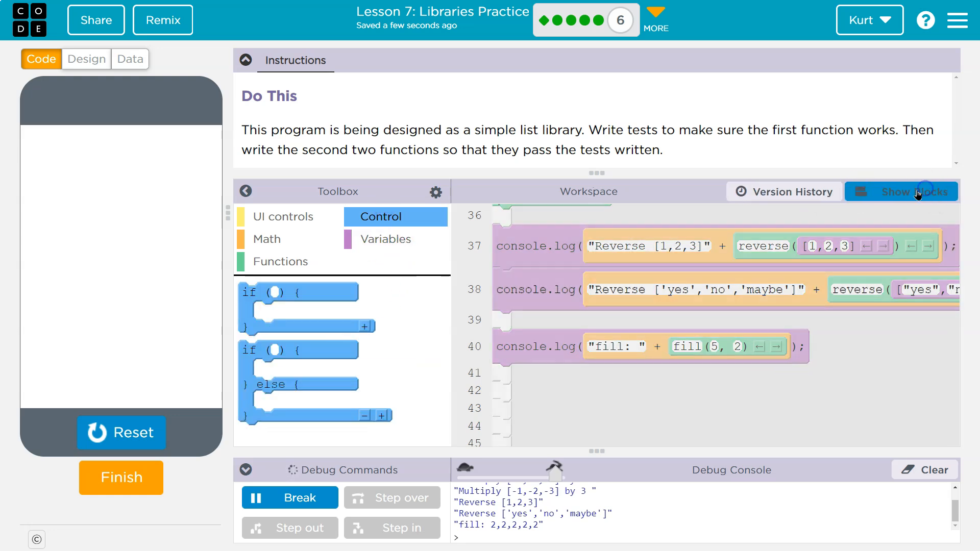
pyautogui.click(902, 190)
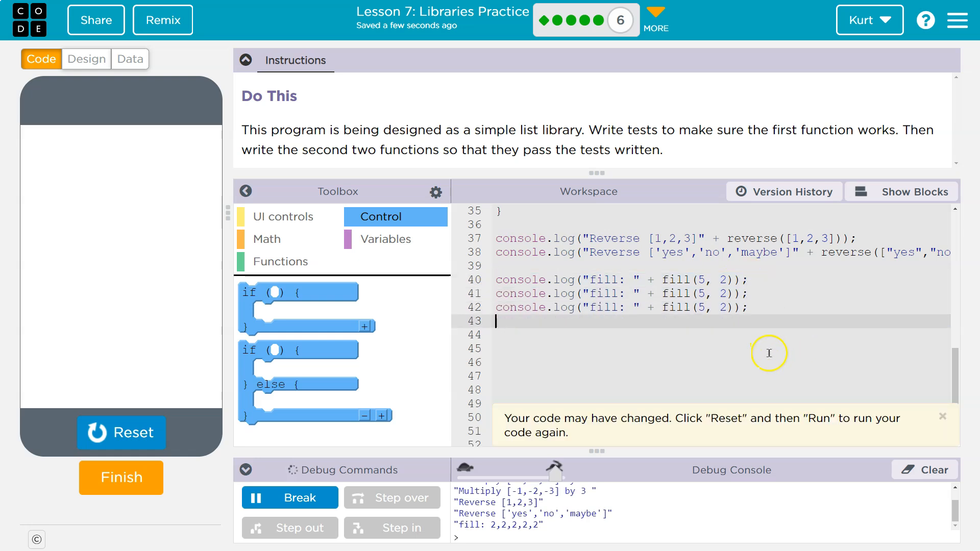
pyautogui.write('M')
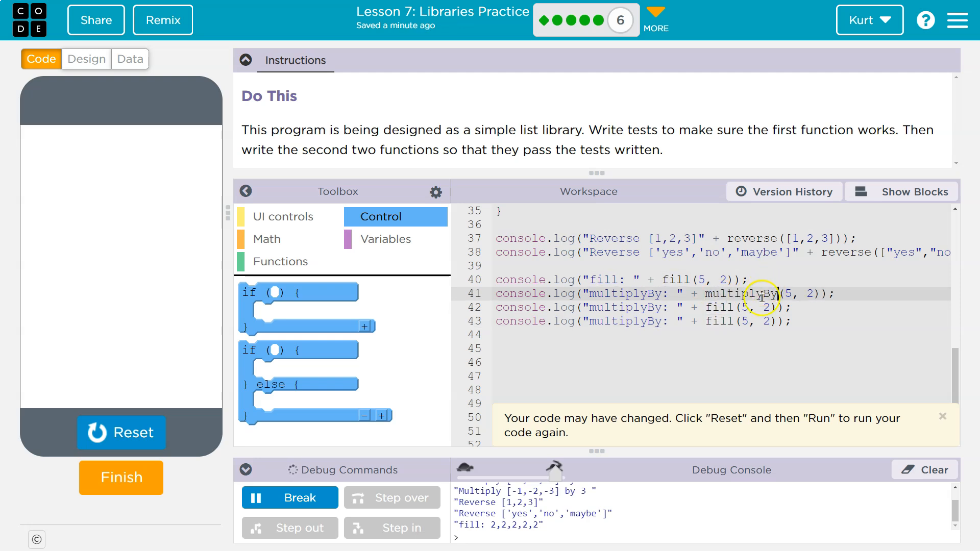
# - Edit the tests to use [1,2,3] by 2 and [7,8,9,10] by 0 and -4
pyautogui.click(790, 294)
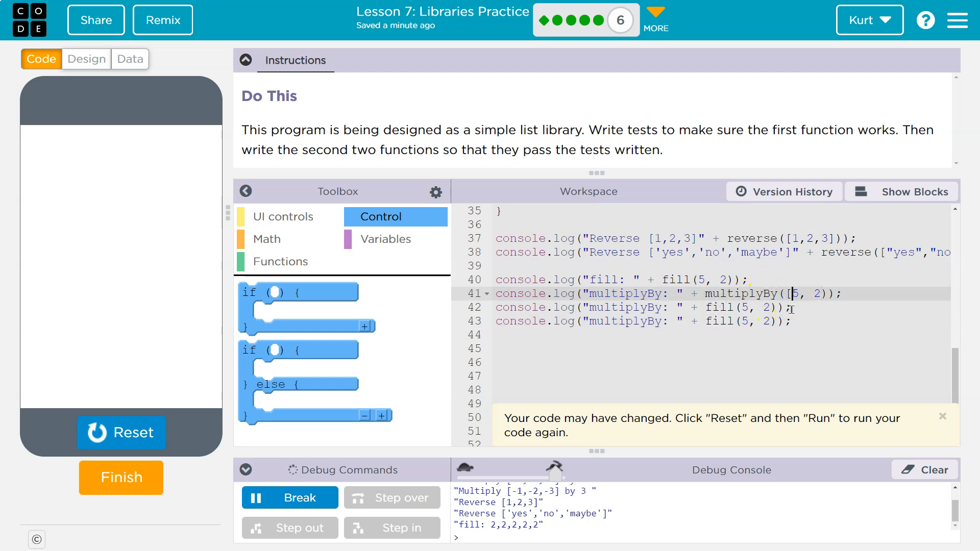
pyautogui.write('1,2')
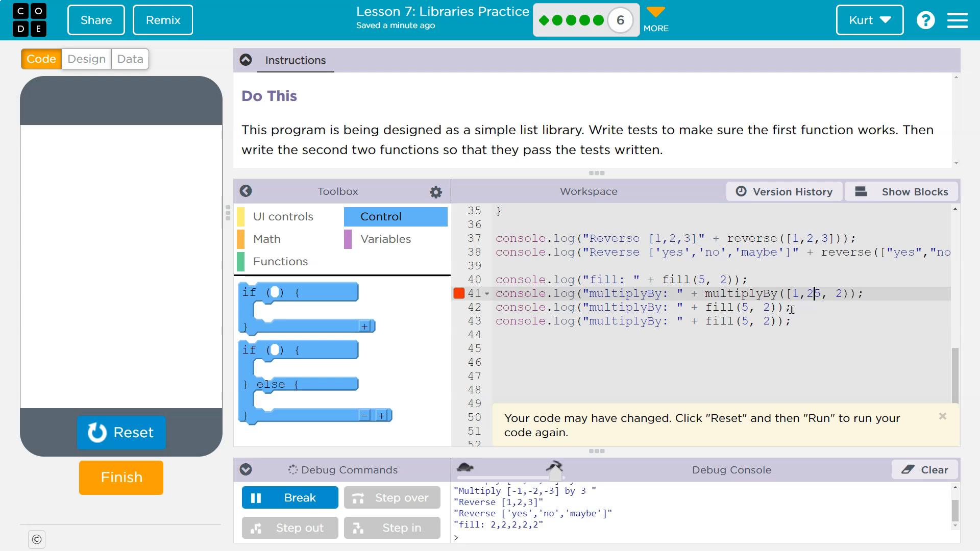
pyautogui.write('3]')
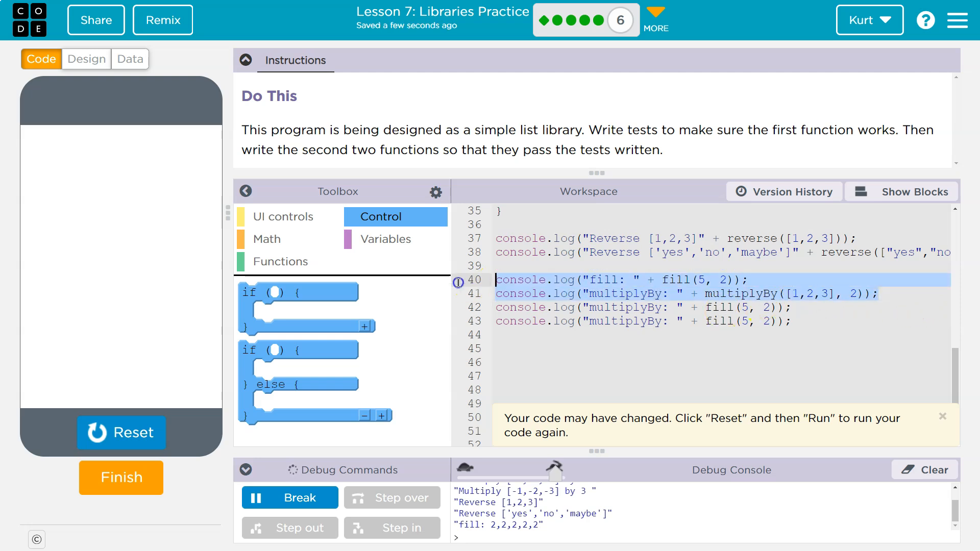
pyautogui.click(795, 307)
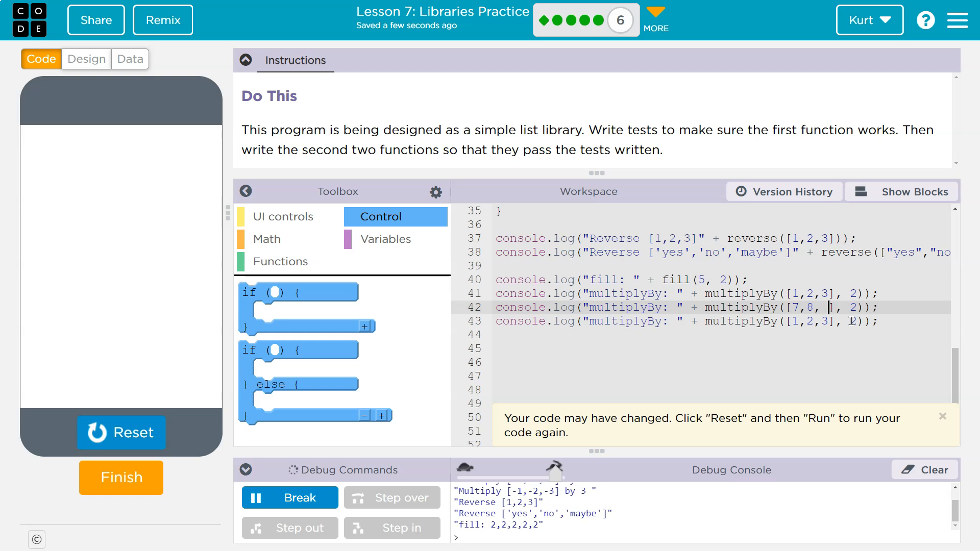
pyautogui.write('9, 1')
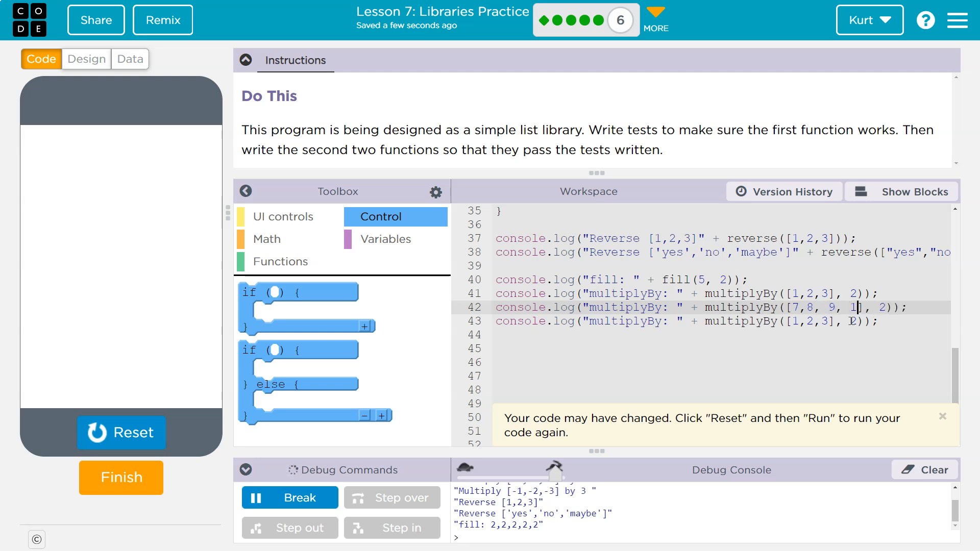
pyautogui.write('0')
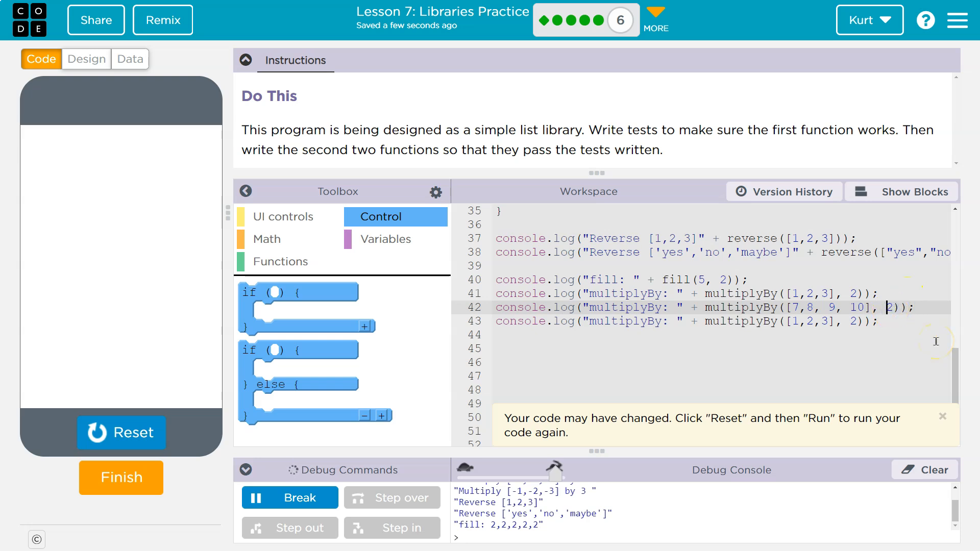
pyautogui.write('0')
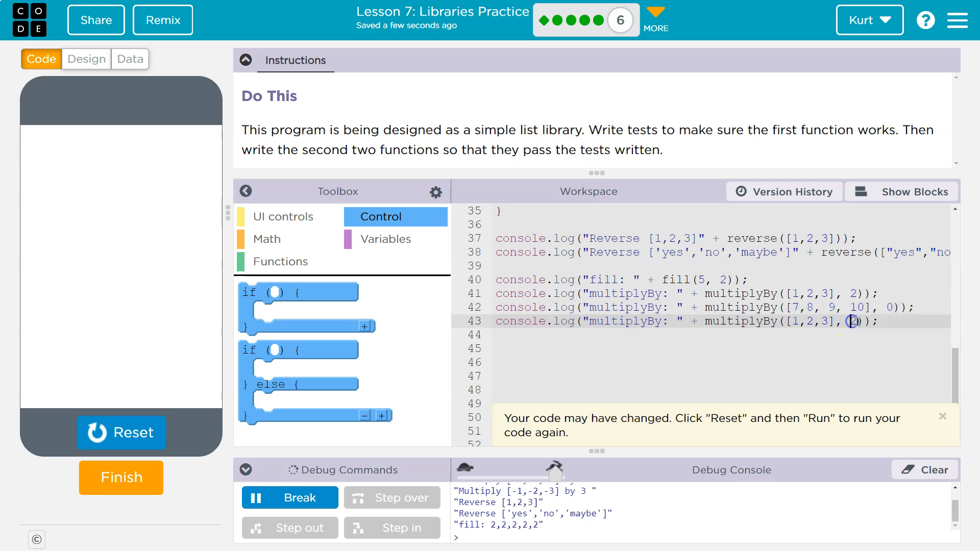
pyautogui.write('-4')
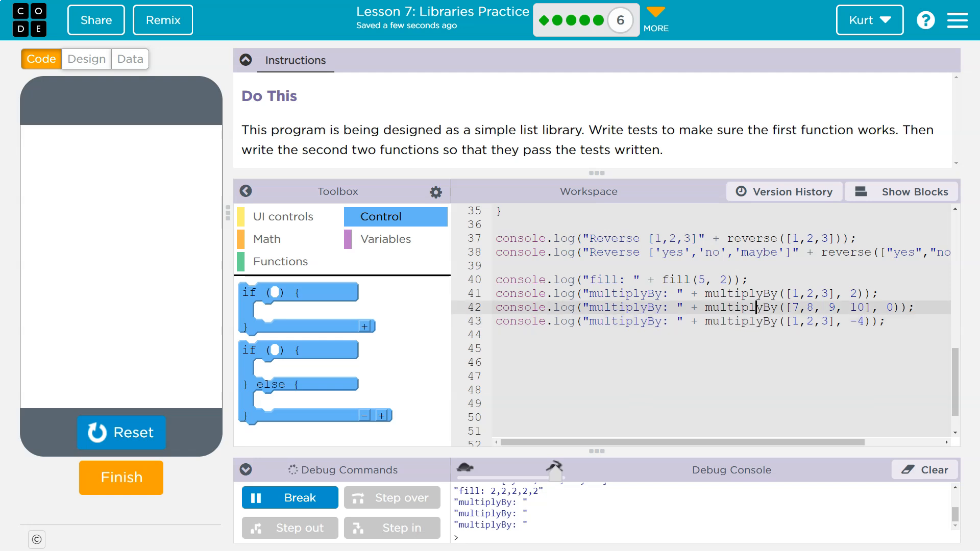
# - In block view, change multiplyBy to store list[i] * number in returnList[i]
pyautogui.click(909, 191)
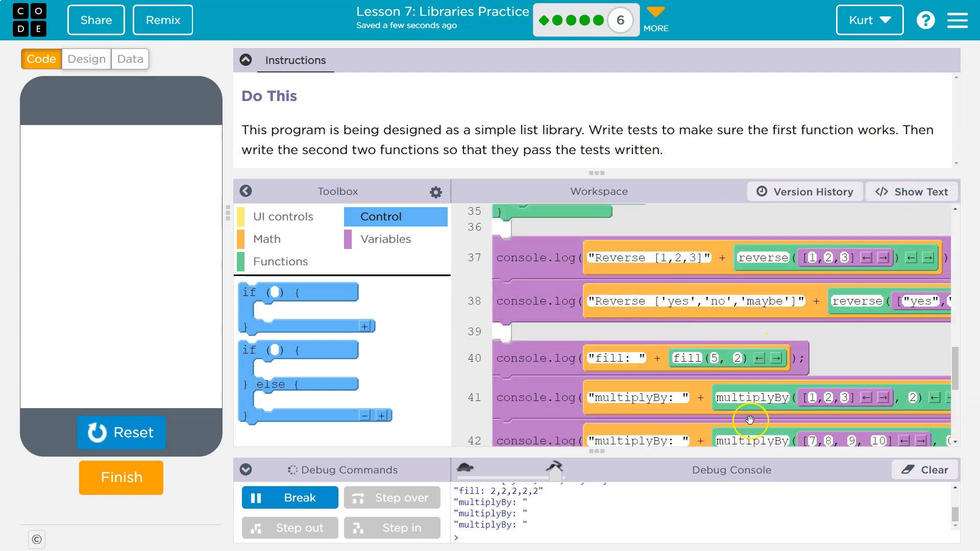
pyautogui.scroll(3)
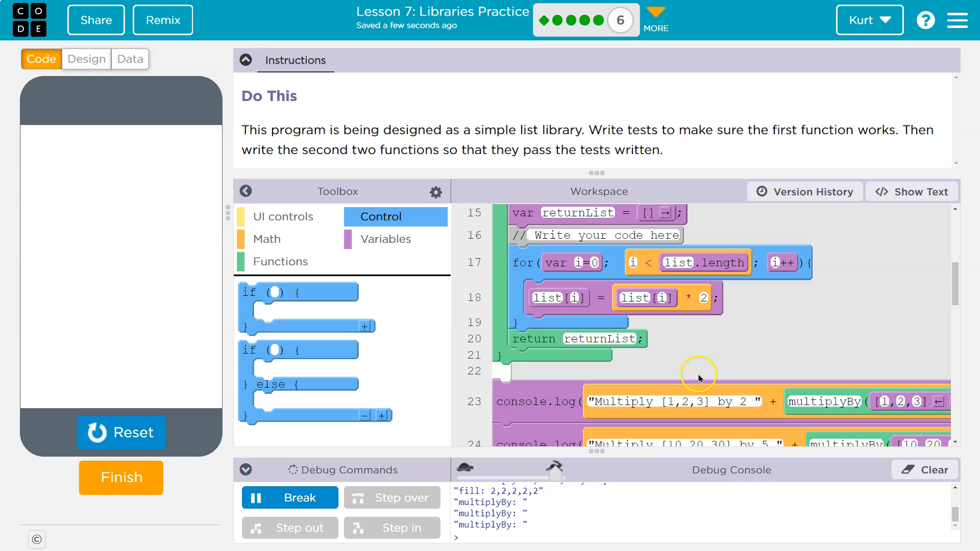
pyautogui.scroll(3)
pyautogui.write('number')
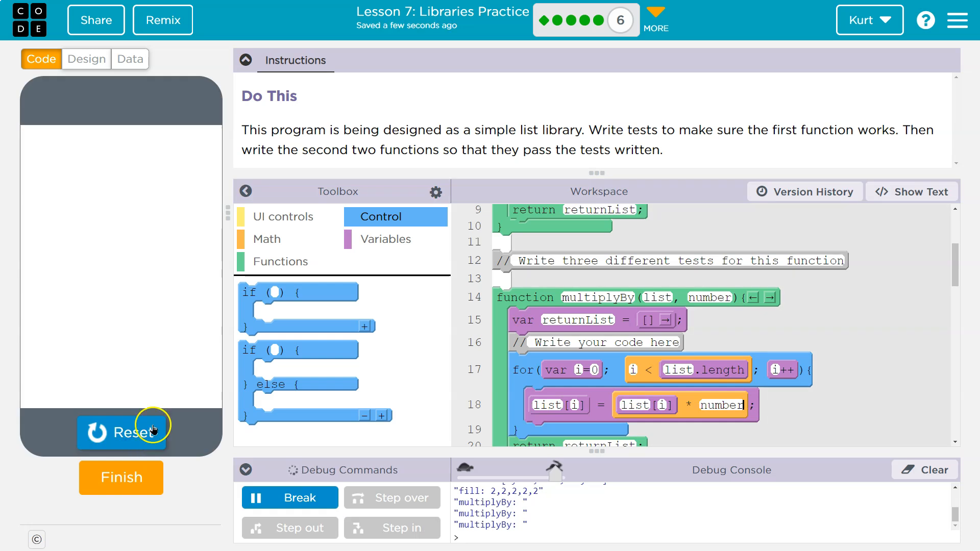
pyautogui.scroll(-3)
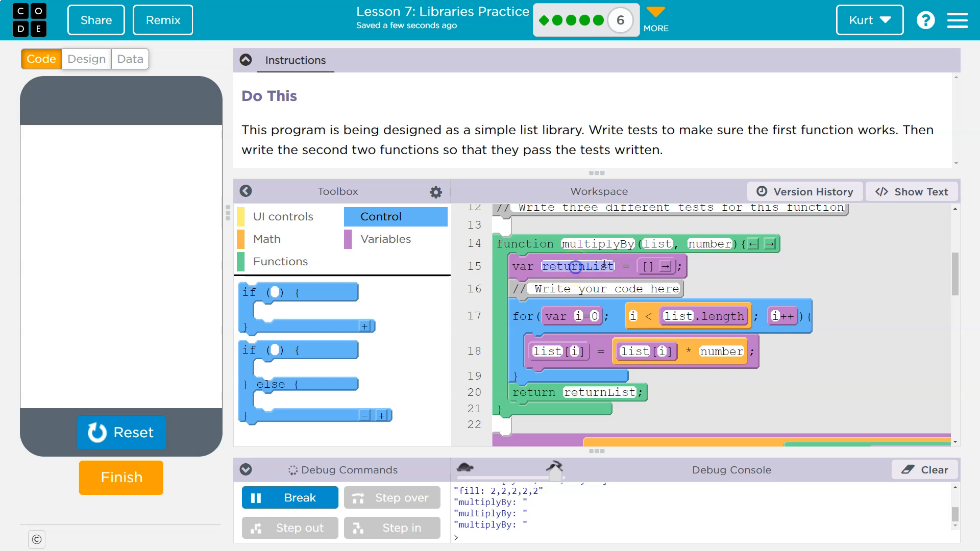
pyautogui.moveTo(630, 277)
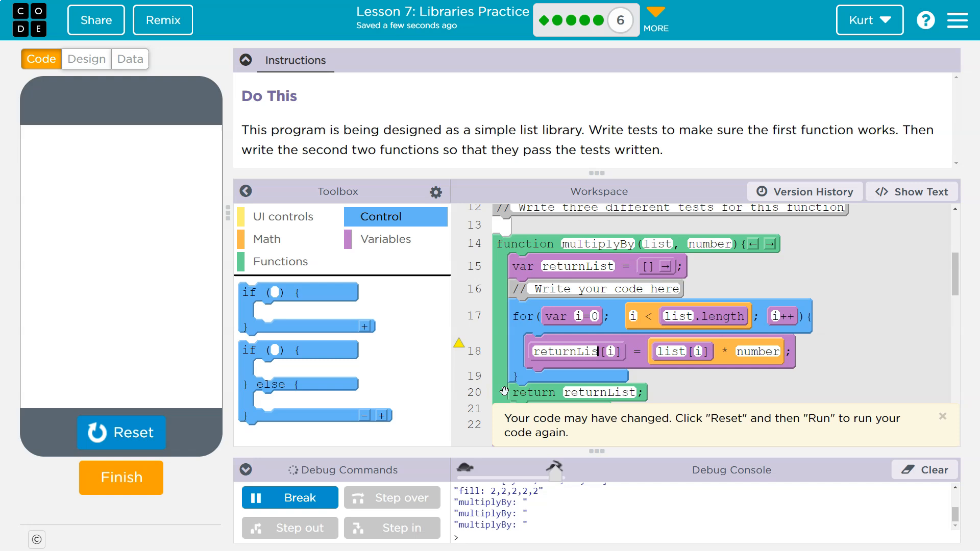
# - Rerun the program so multiplyBy logs 2,4,6, 0,0,0,0 and -4,-8,-12
pyautogui.click(122, 433)
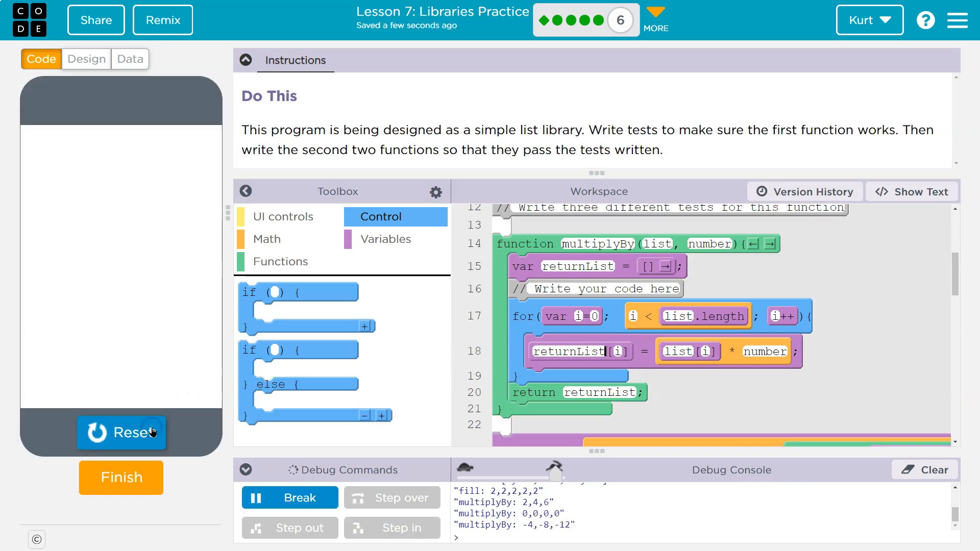
pyautogui.moveTo(578, 518)
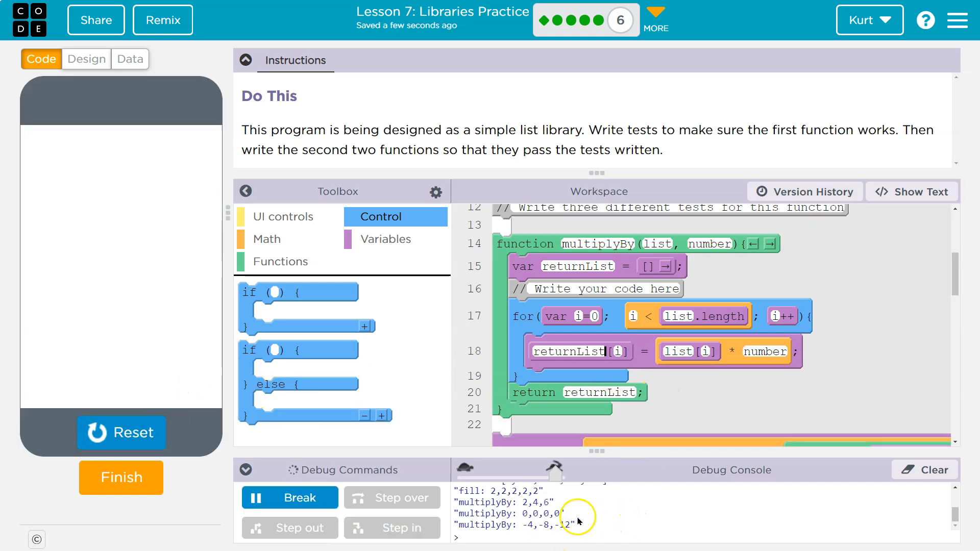
pyautogui.moveTo(626, 359)
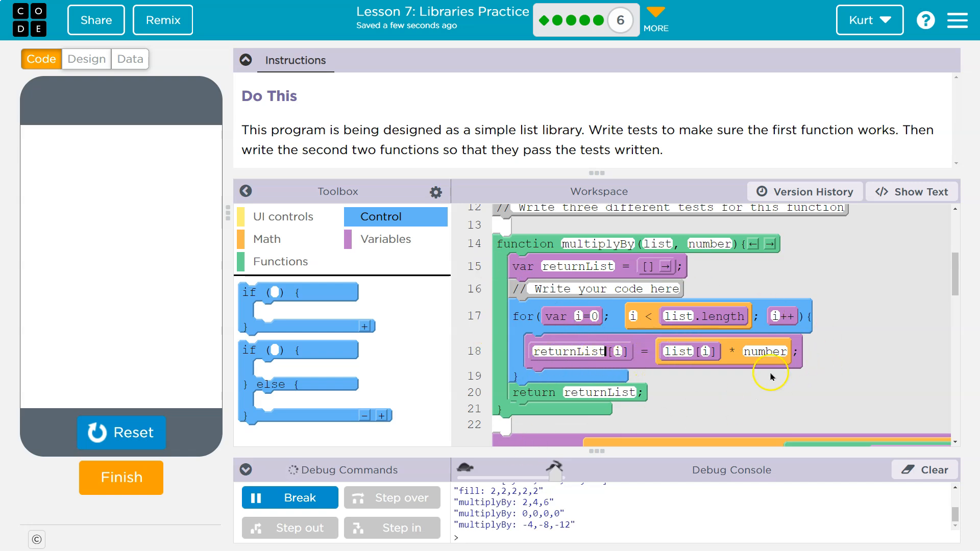
pyautogui.scroll(-3)
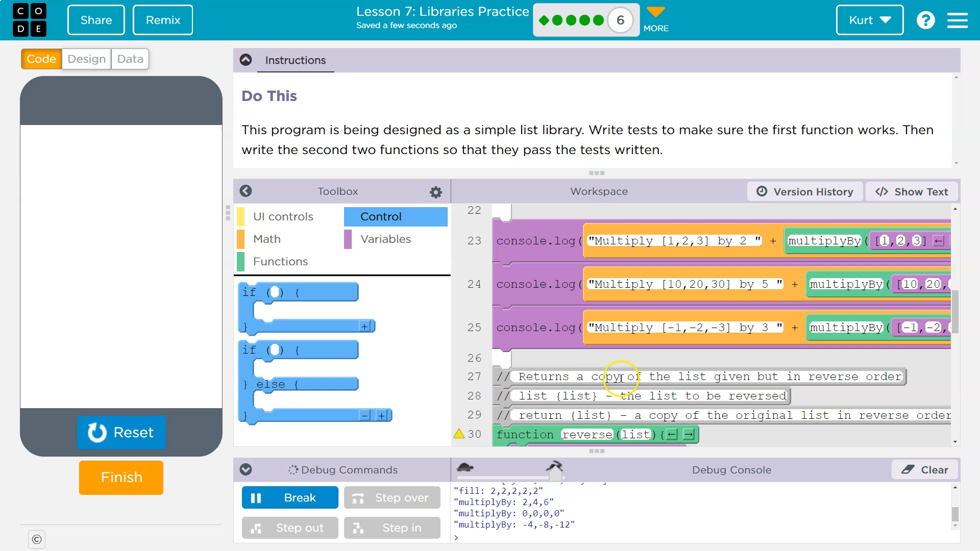
pyautogui.scroll(3)
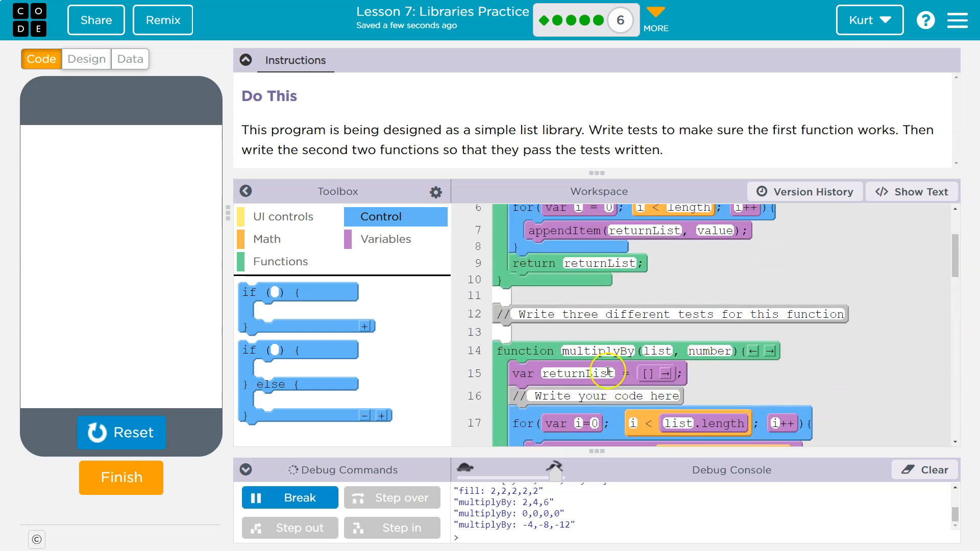
pyautogui.scroll(-3)
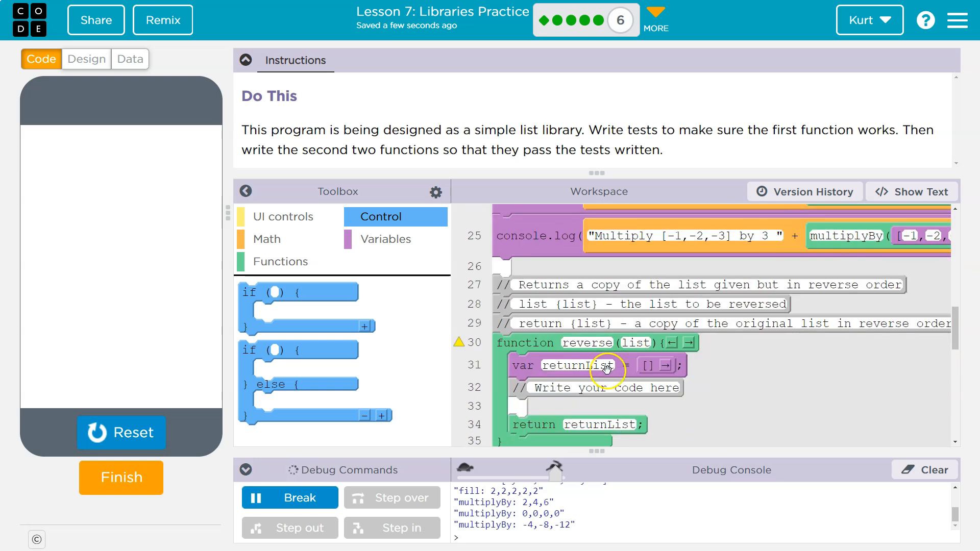
pyautogui.scroll(-3)
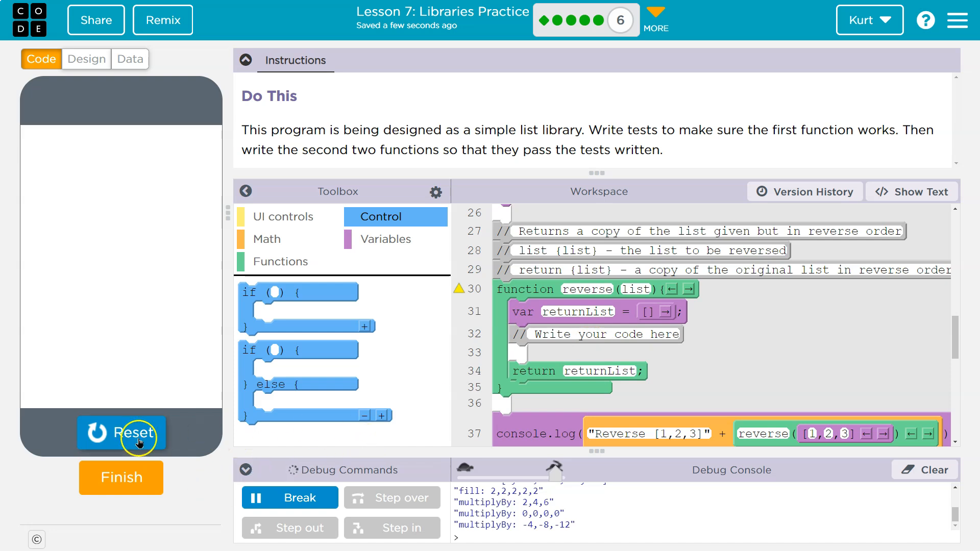
# - In reverse, write a for loop from list.length-1 down while i > -1, decrementing i
pyautogui.click(122, 435)
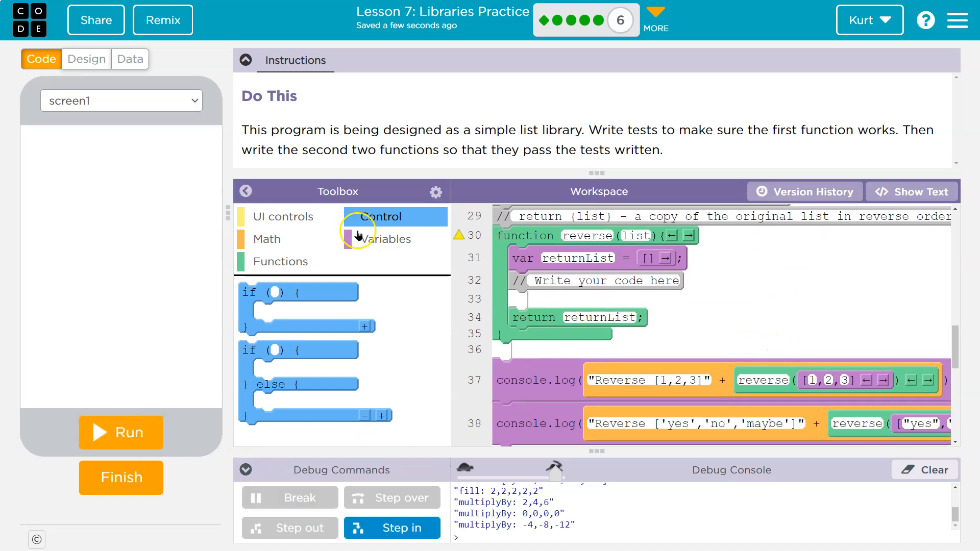
pyautogui.click(916, 191)
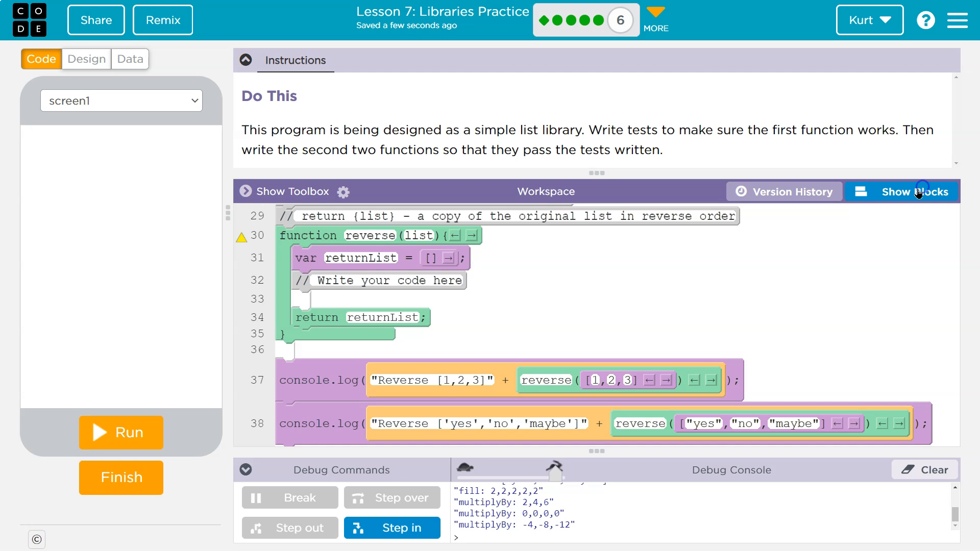
pyautogui.click(918, 192)
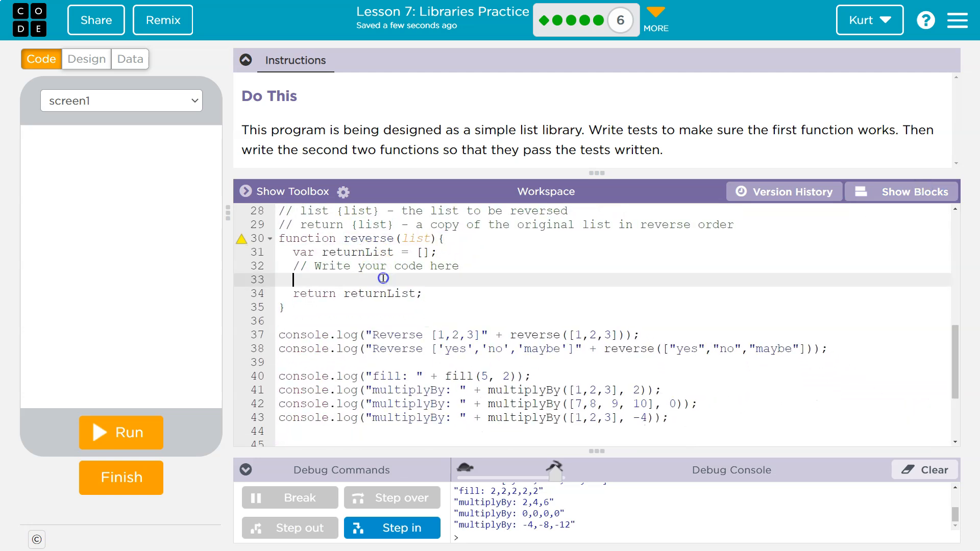
pyautogui.moveTo(382, 278)
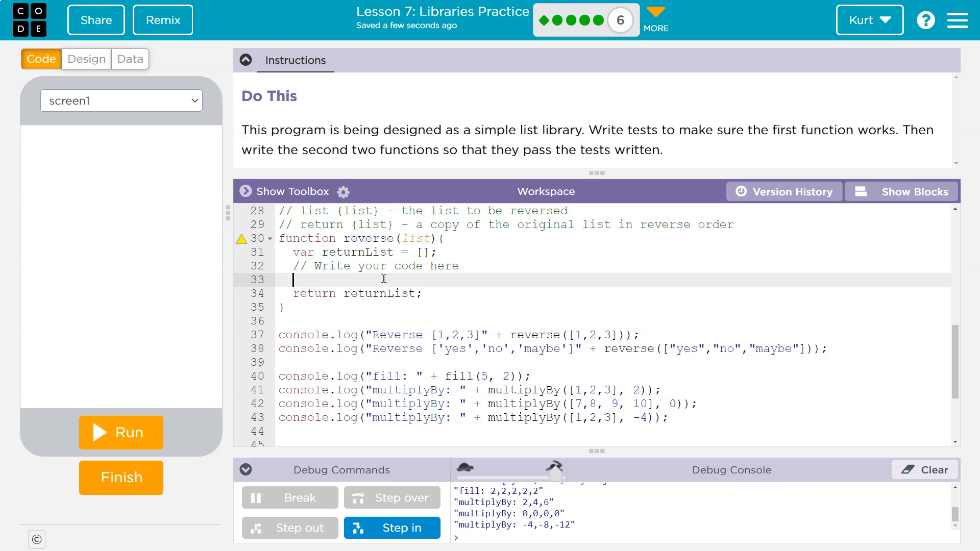
pyautogui.write('for ()')
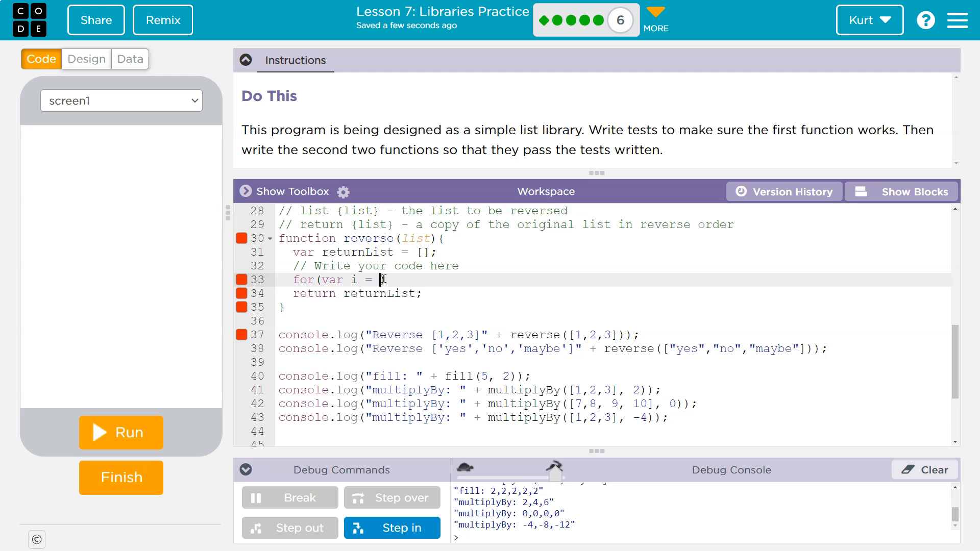
pyautogui.write('liu')
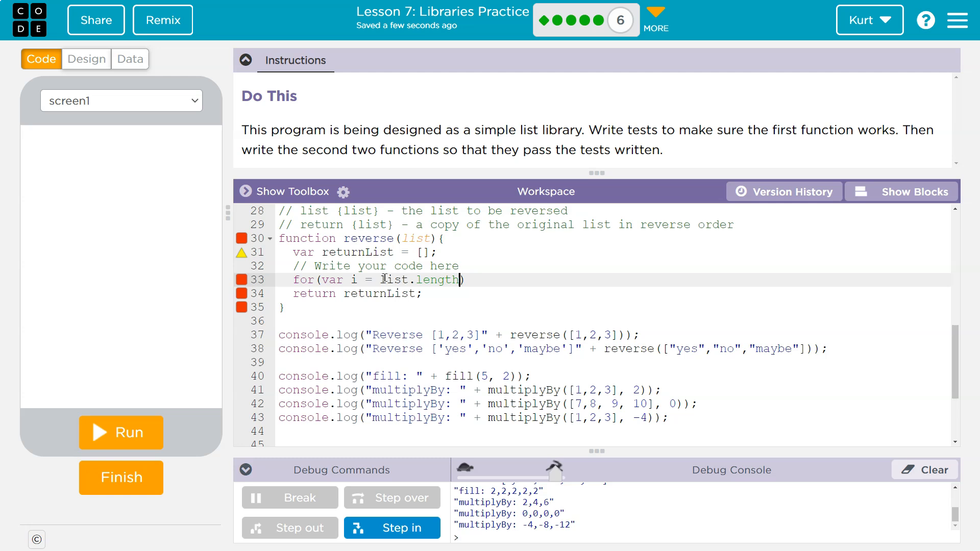
pyautogui.write('- 1')
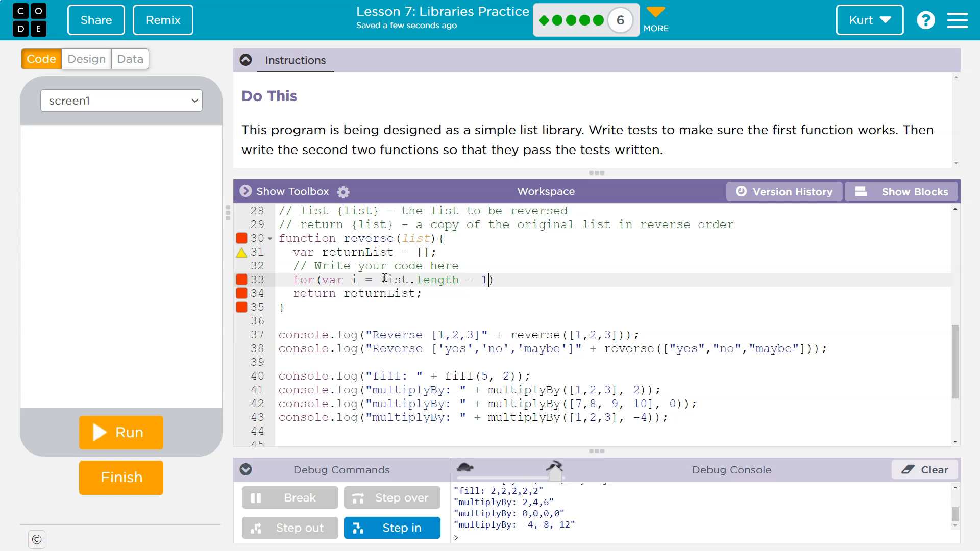
pyautogui.write(';')
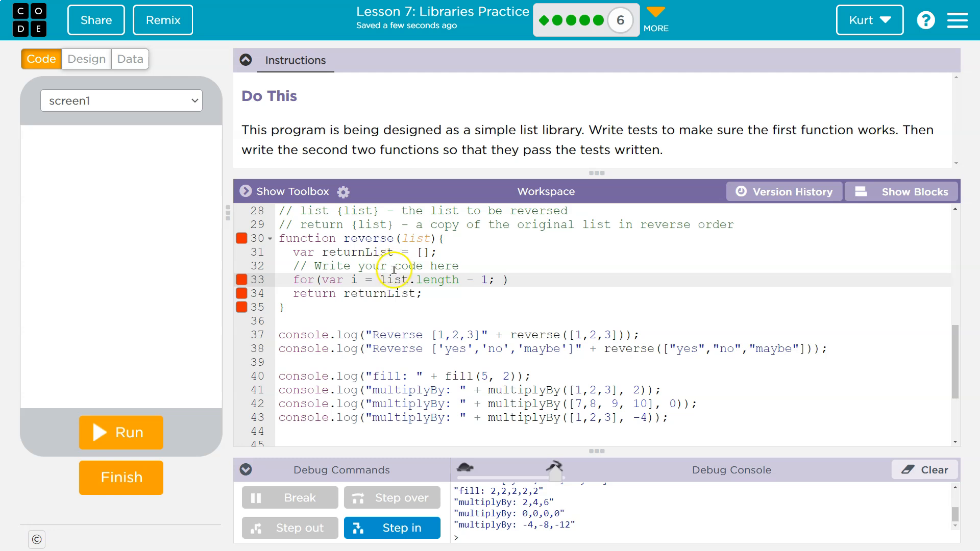
pyautogui.moveTo(520, 353)
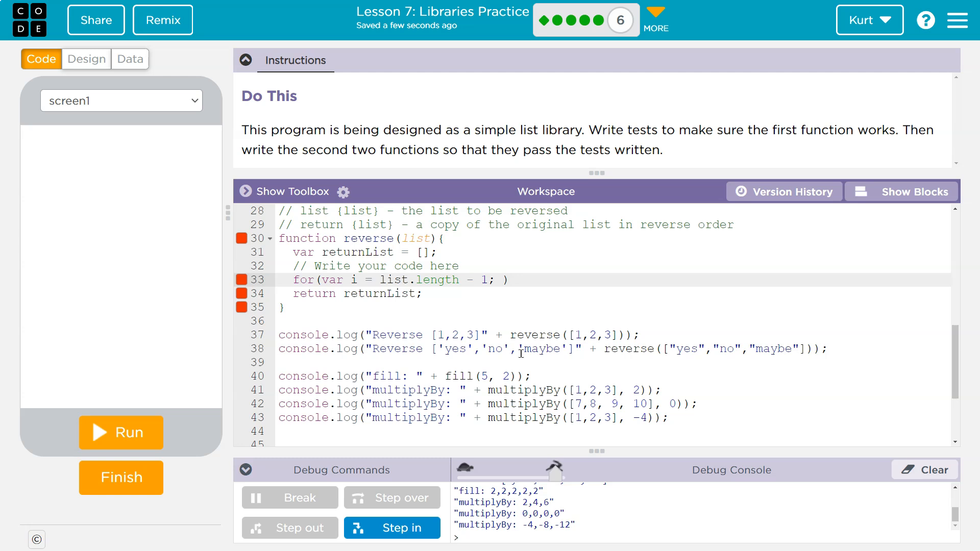
pyautogui.write('i >')
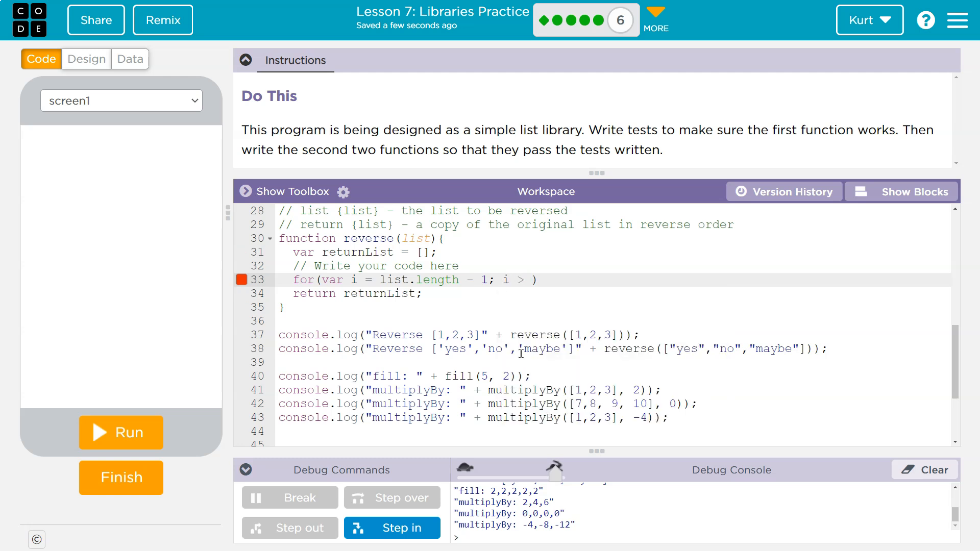
pyautogui.write('-1;)')
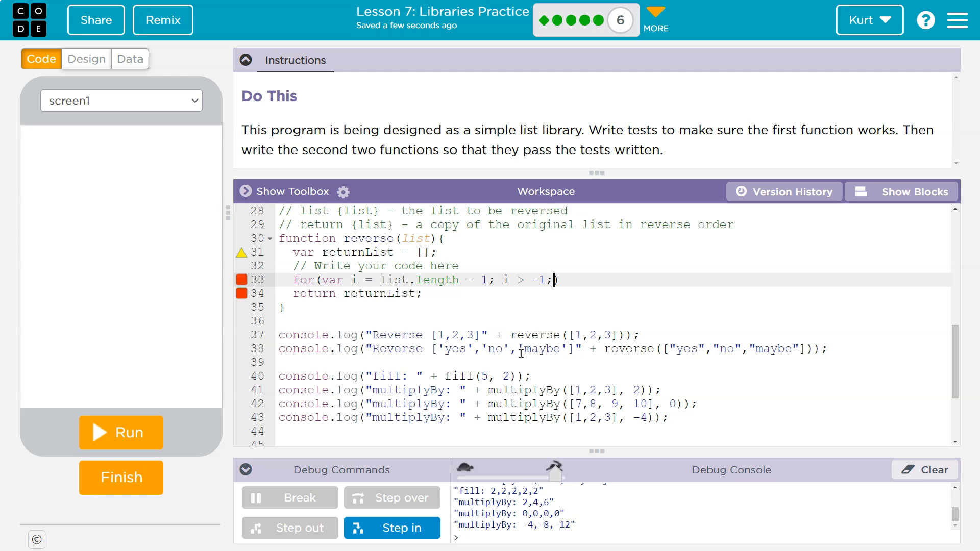
pyautogui.write('i')
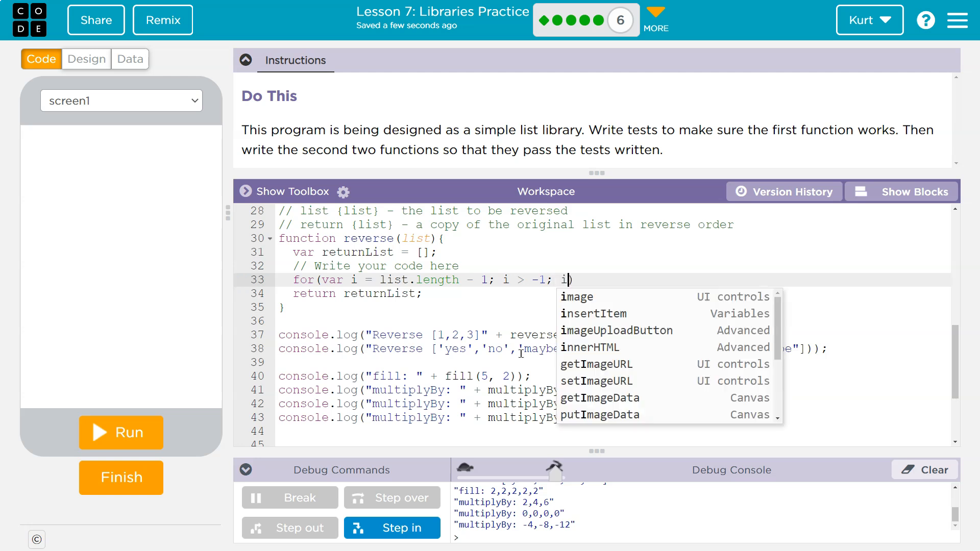
pyautogui.write('--')
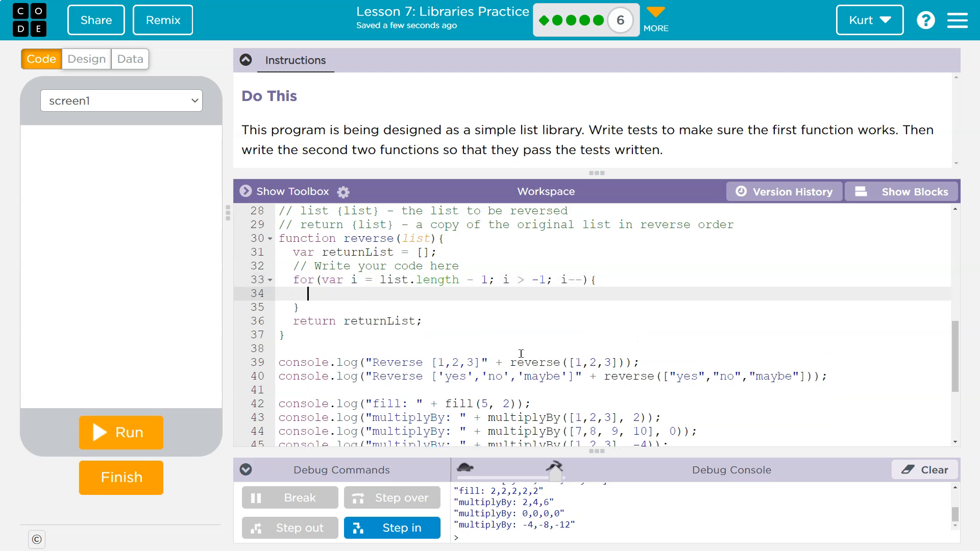
pyautogui.write('returnList[')
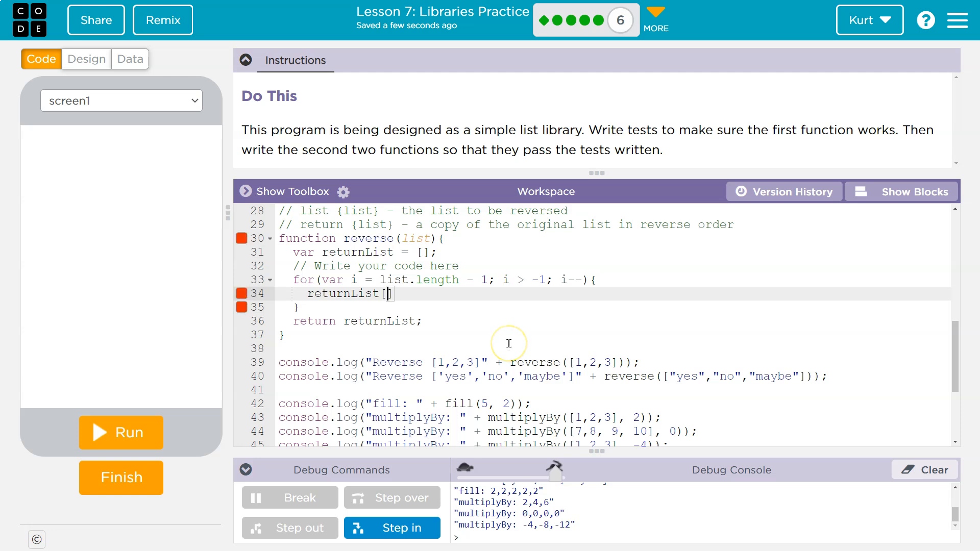
pyautogui.moveTo(366, 272)
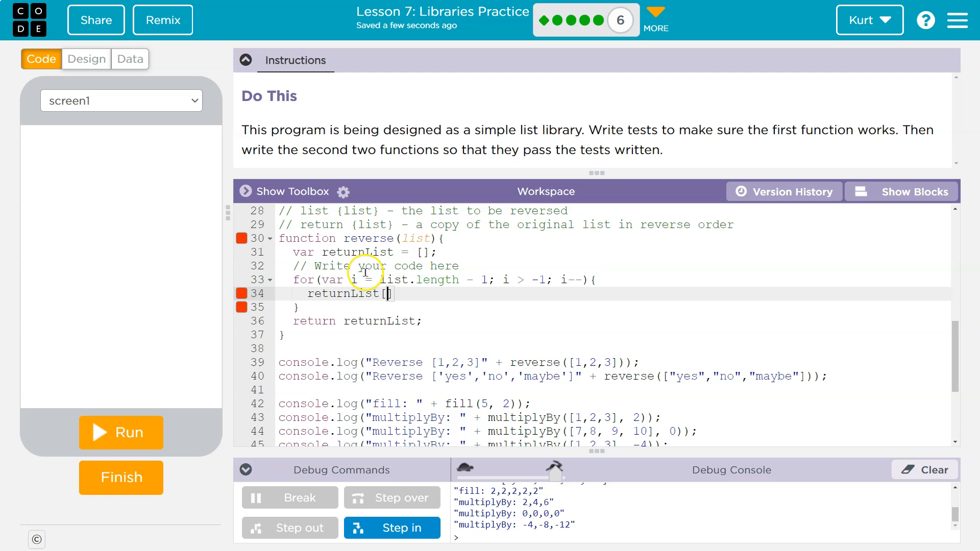
pyautogui.moveTo(400, 297)
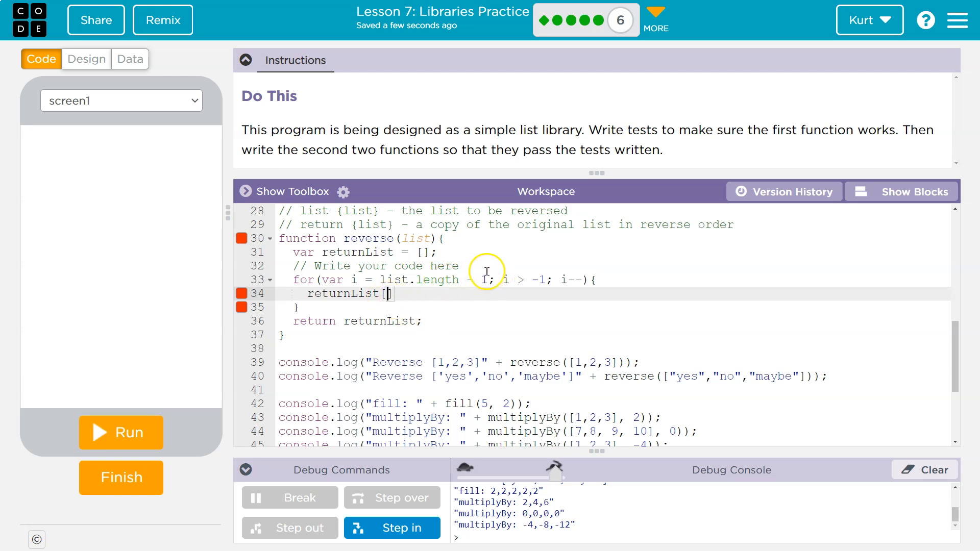
# - Add var index = 0 and set returnList[index] = list[i] with index++ in the loop body
pyautogui.press('Enter')
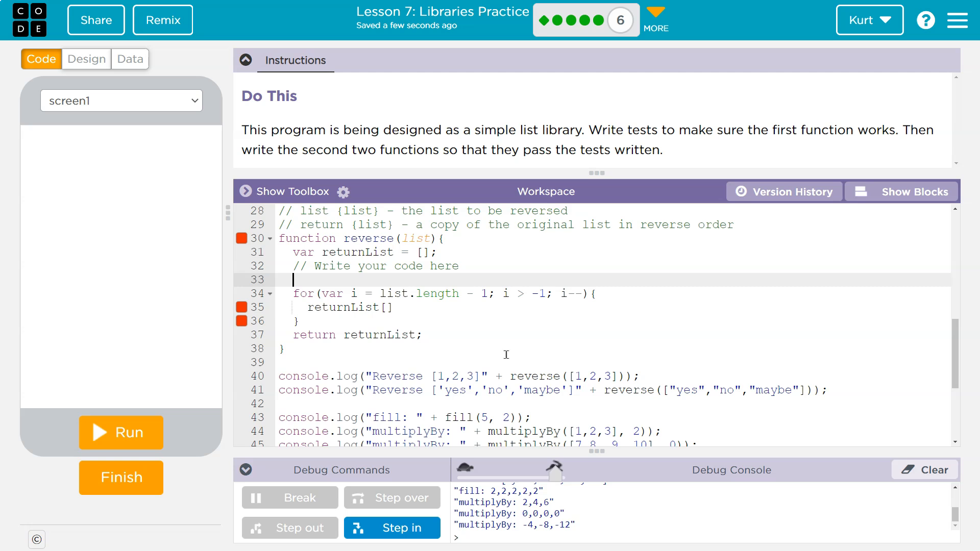
pyautogui.write('var')
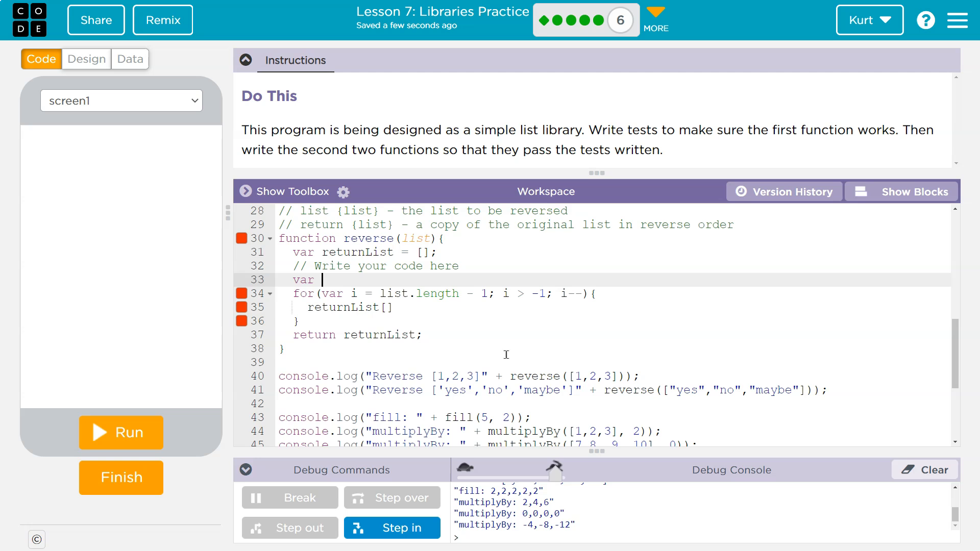
pyautogui.write('index')
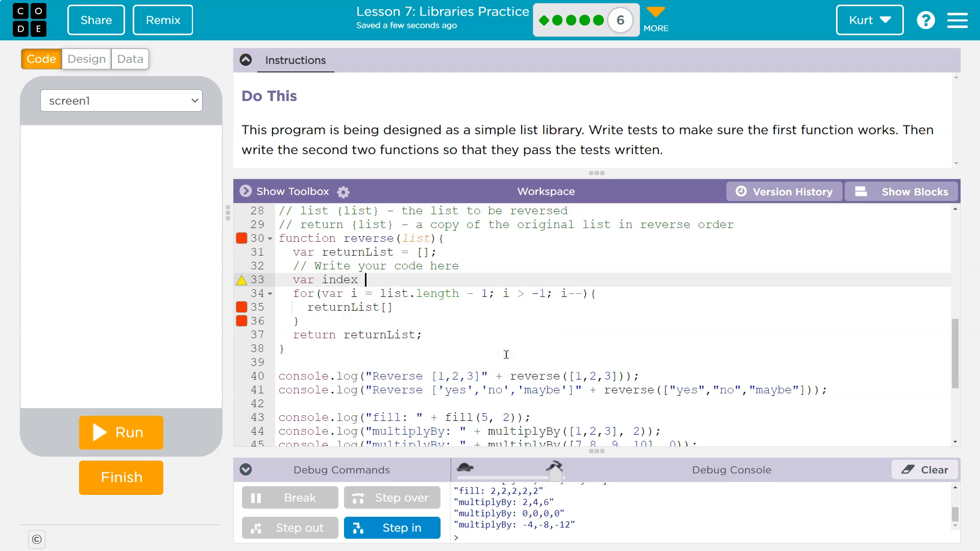
pyautogui.write('= 0')
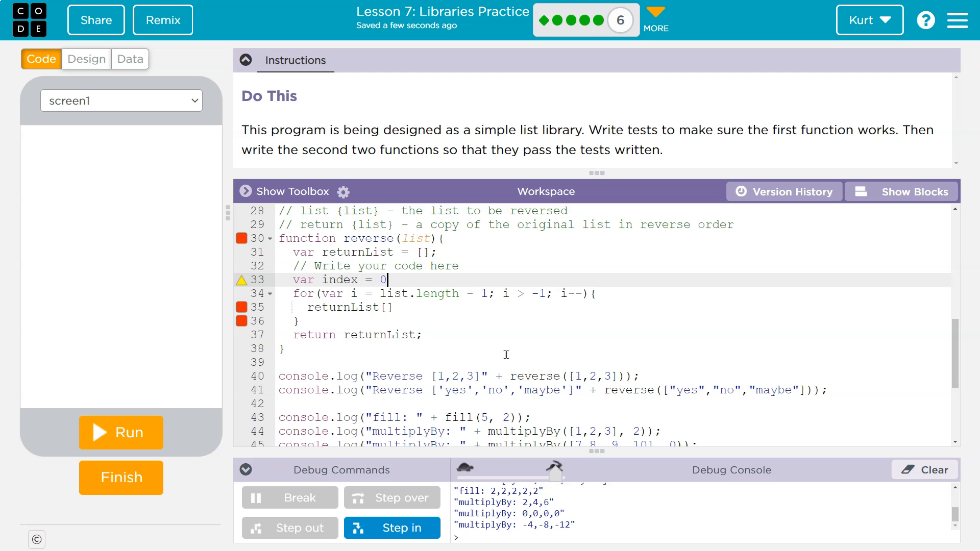
pyautogui.click(386, 307)
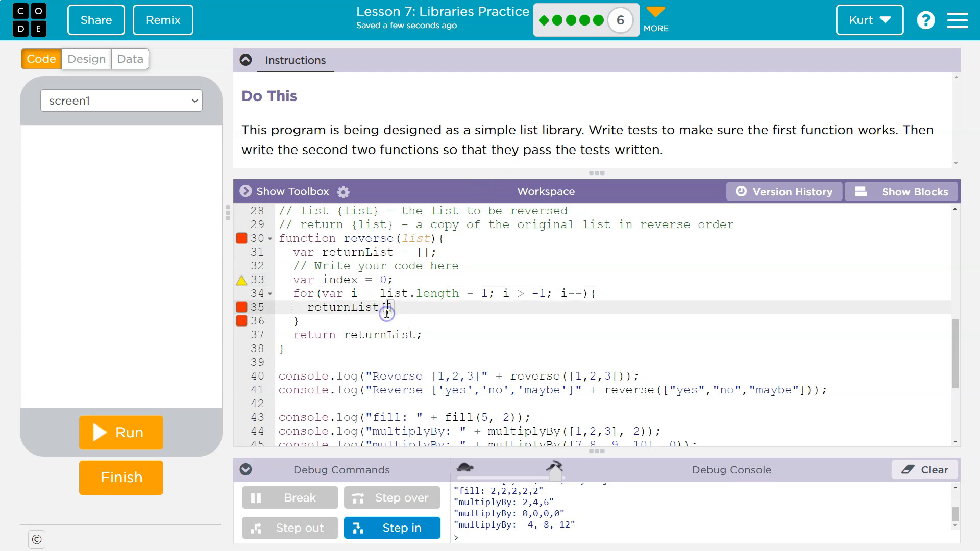
pyautogui.write('index]')
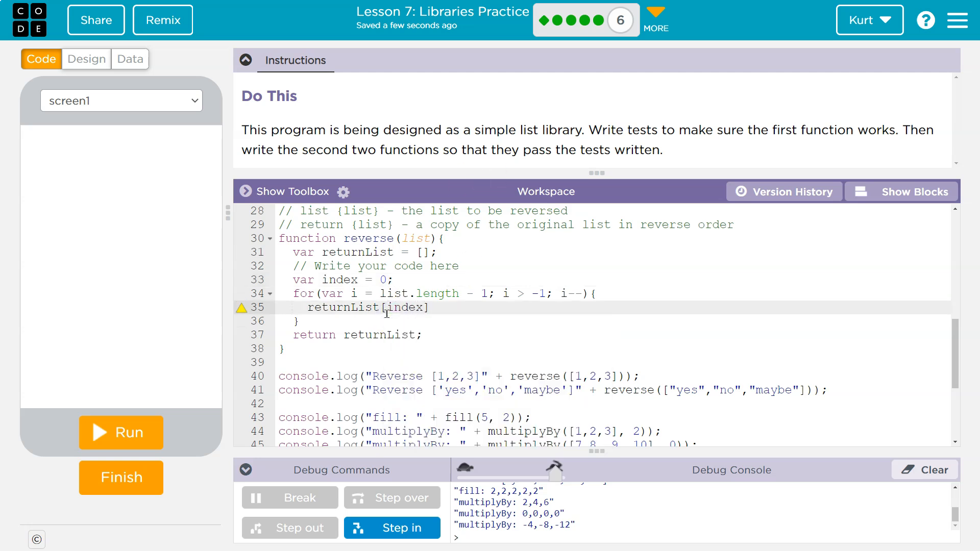
pyautogui.click(438, 307)
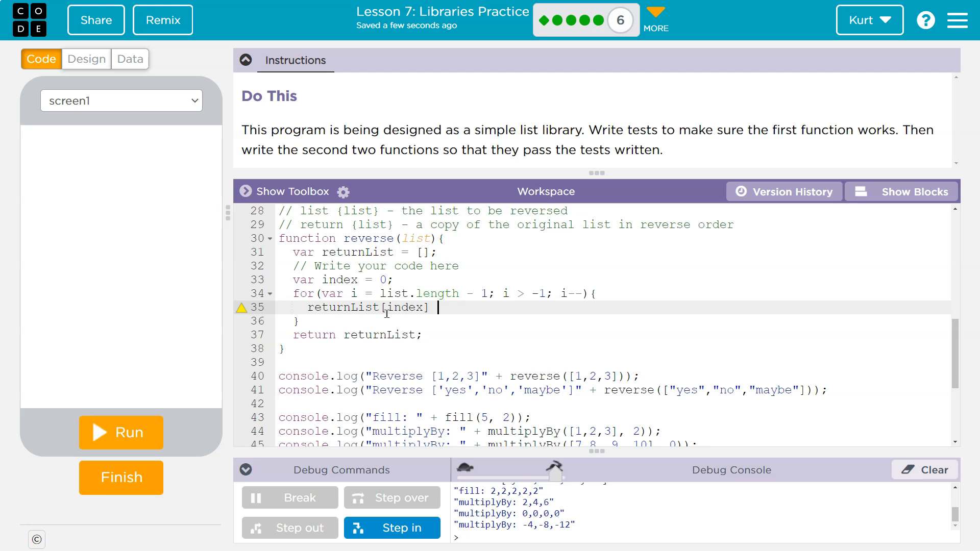
pyautogui.write('list')
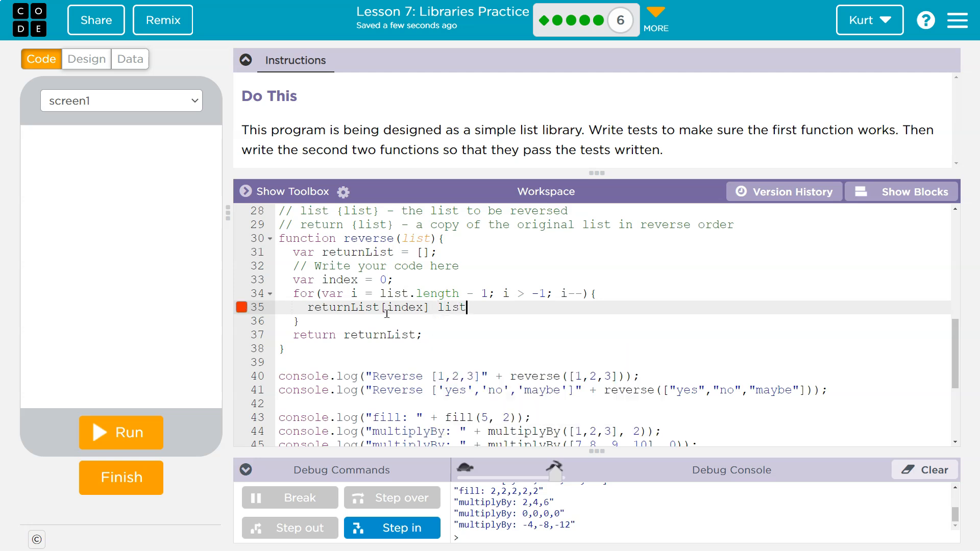
pyautogui.write('=')
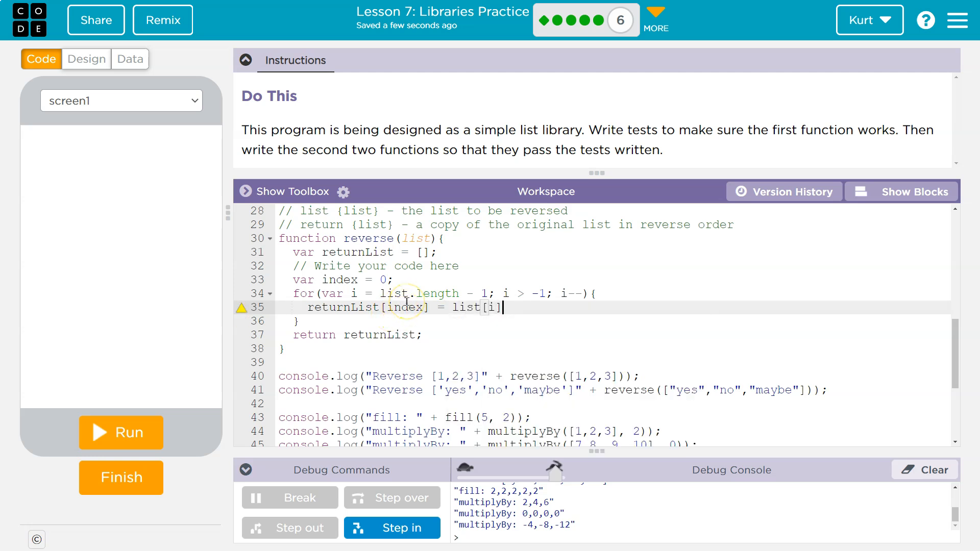
pyautogui.press('enter')
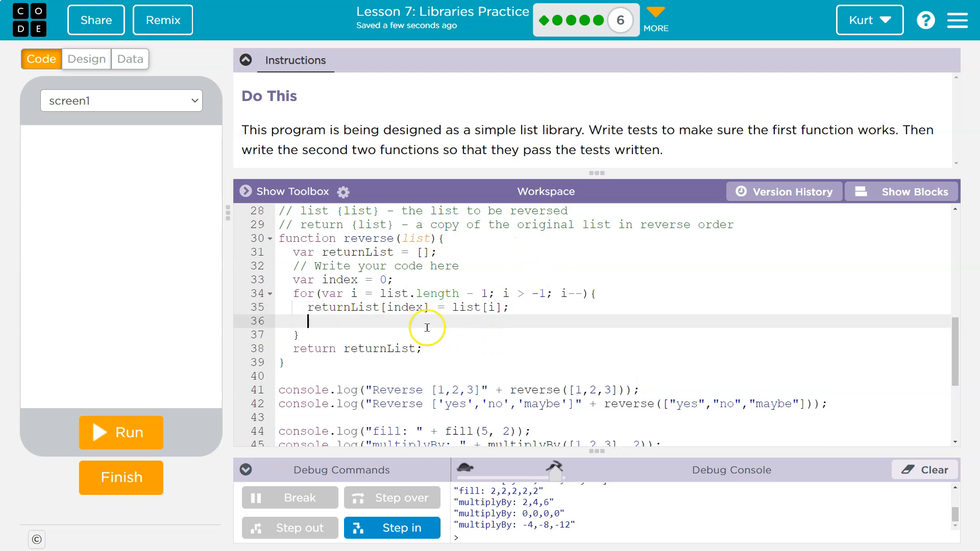
pyautogui.write('inde')
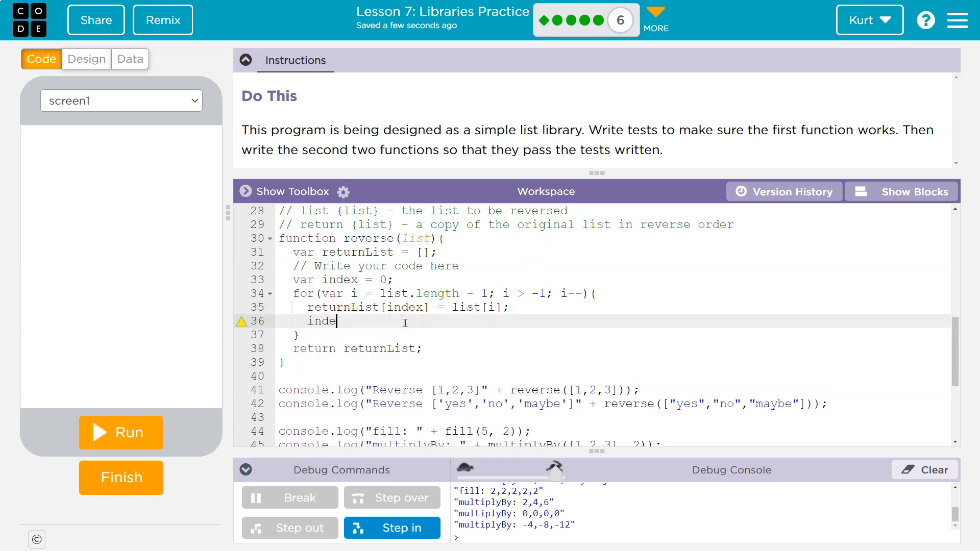
pyautogui.write('x++;')
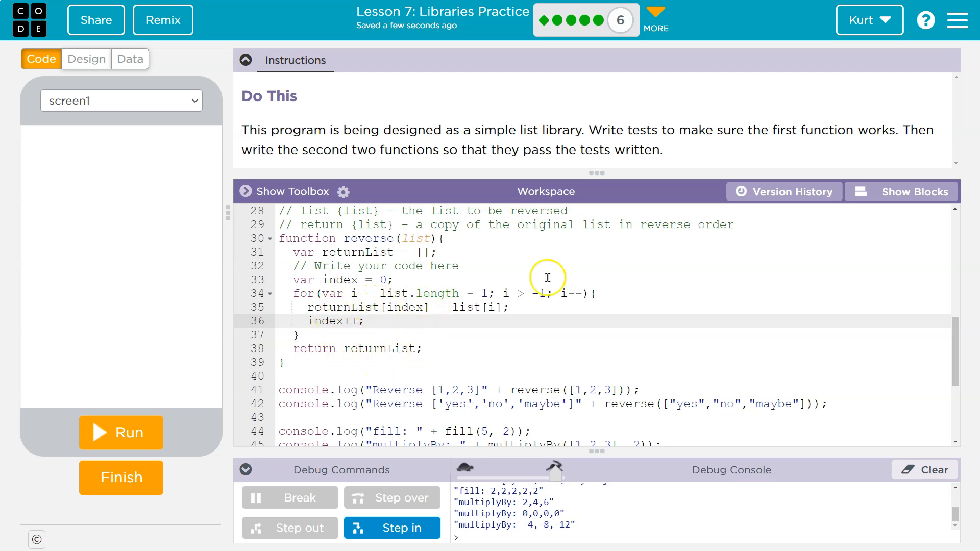
# - Toggle to blocks and back so the program shows as text again
pyautogui.click(912, 190)
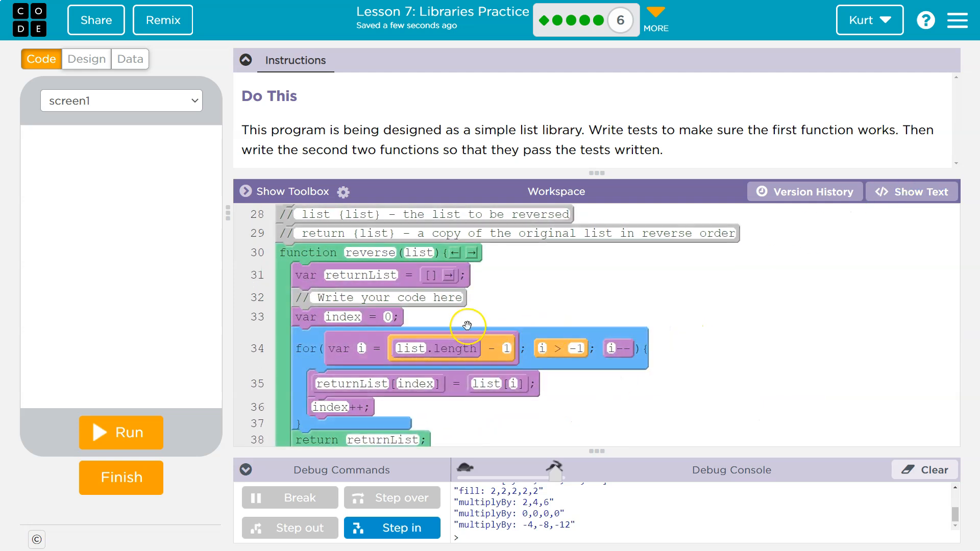
pyautogui.scroll(-3)
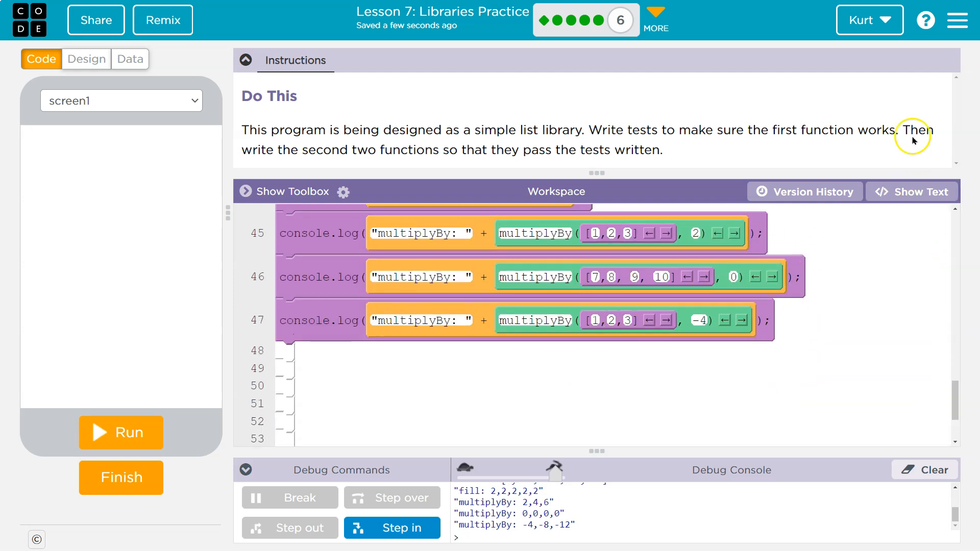
pyautogui.click(912, 192)
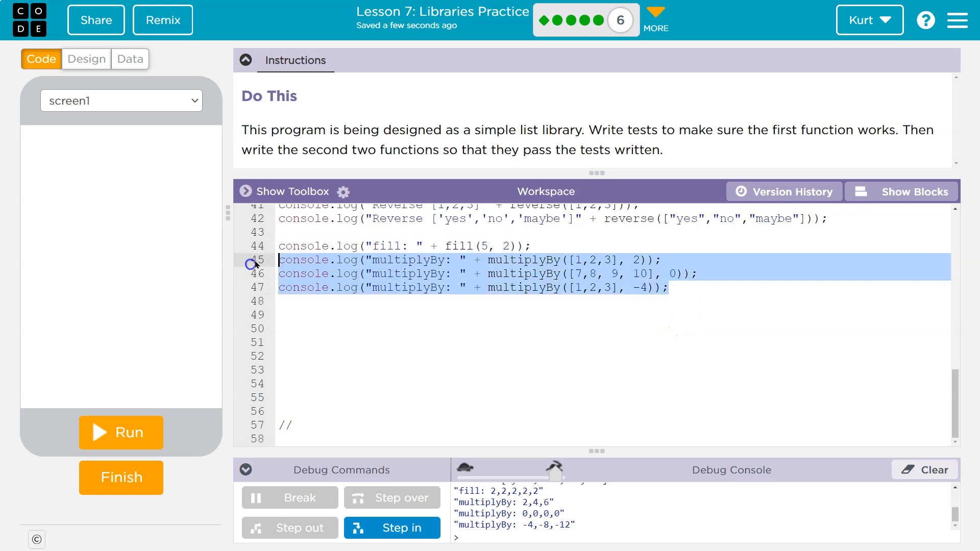
# - Add a console.log test labelled "Reverse: " calling reverse([1,2,3])
pyautogui.click(469, 261)
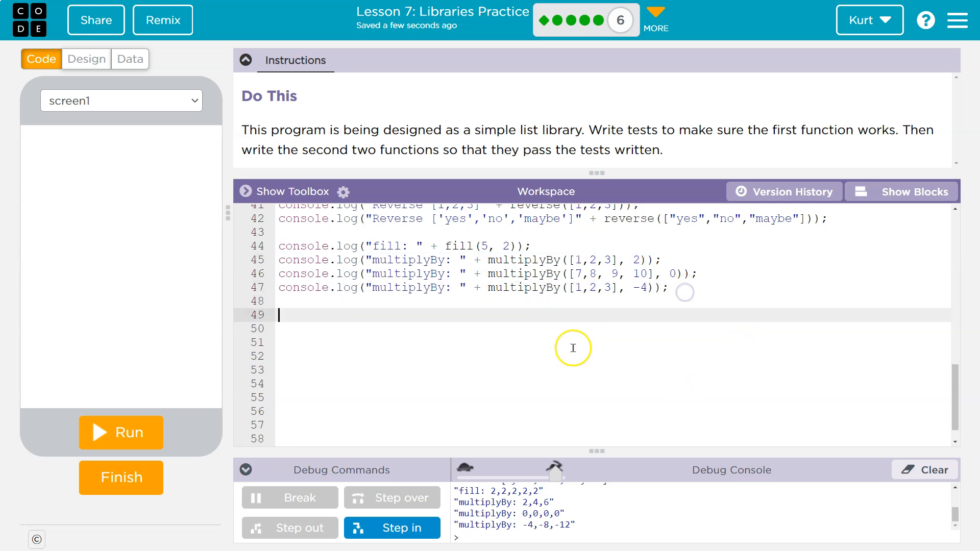
pyautogui.write('console.log("multiplyBy: " + multiplyBy([1,2,3], 2));')
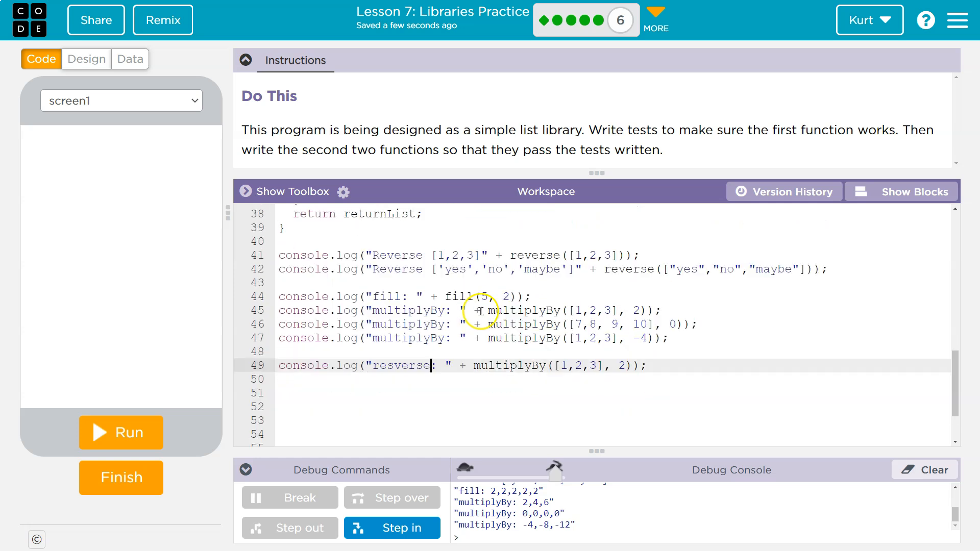
pyautogui.doubleClick(396, 269)
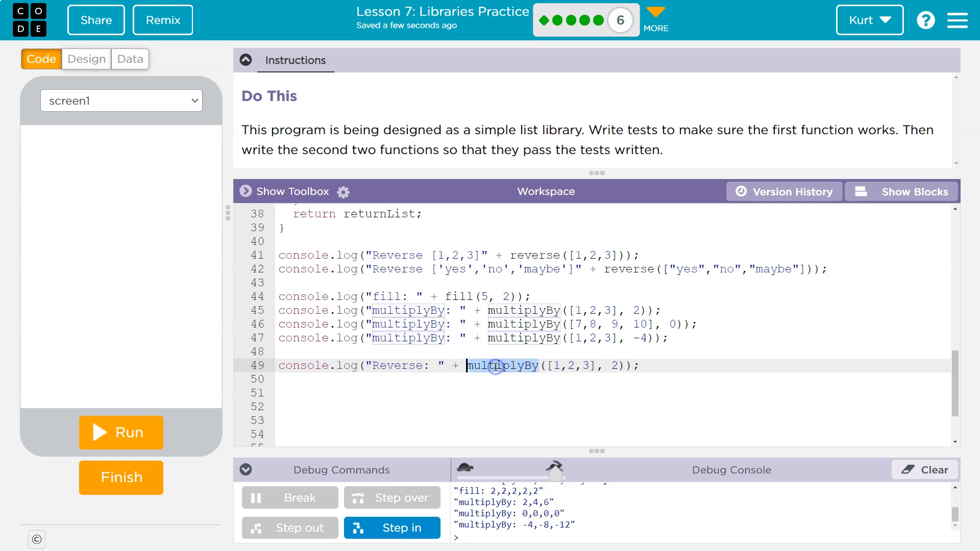
pyautogui.write('Reverse')
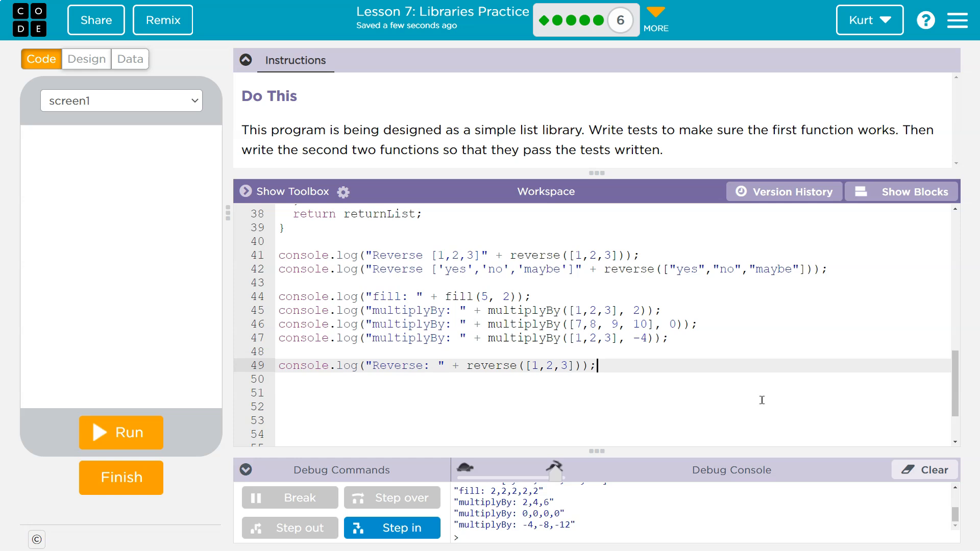
pyautogui.write('console.log("Reverse: " + reverse([1,2,3]));')
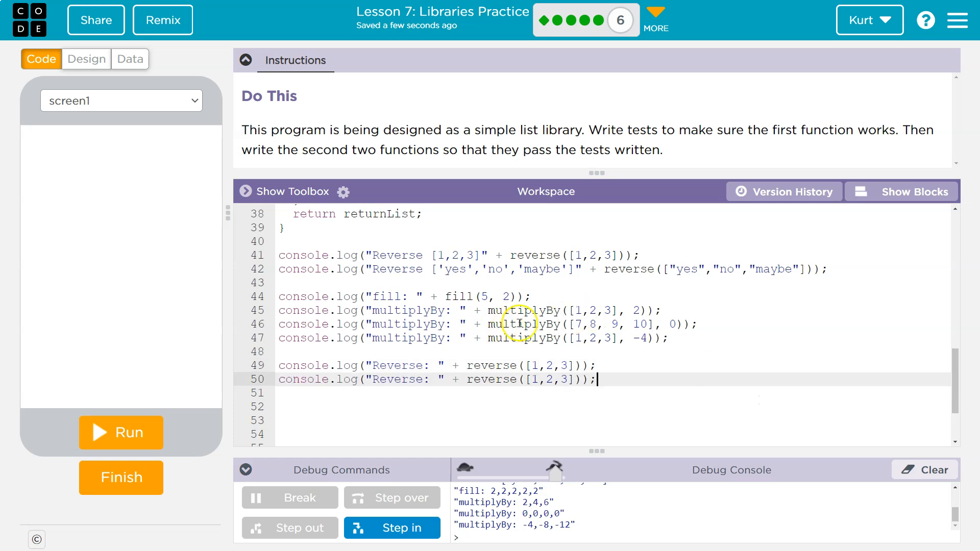
# - Add labelled reverse tests for [7.1,3.2,0.3] and [mr, kaiser, hello, world]
pyautogui.click(441, 365)
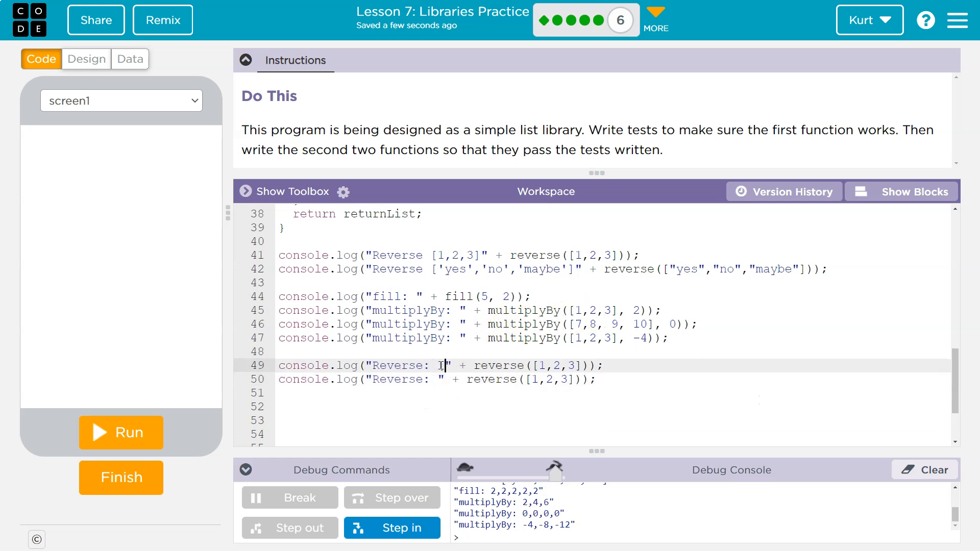
pyautogui.write('1, 2')
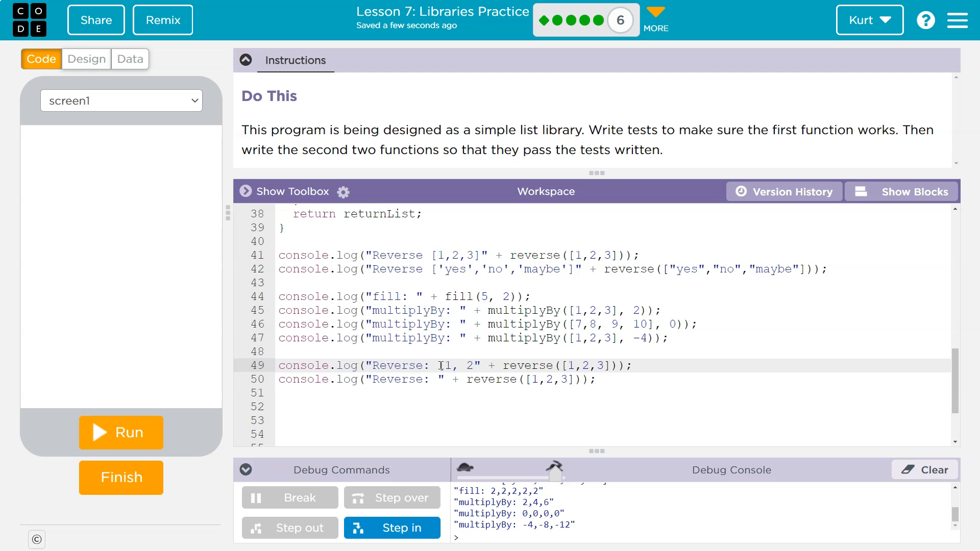
pyautogui.write(', 3]')
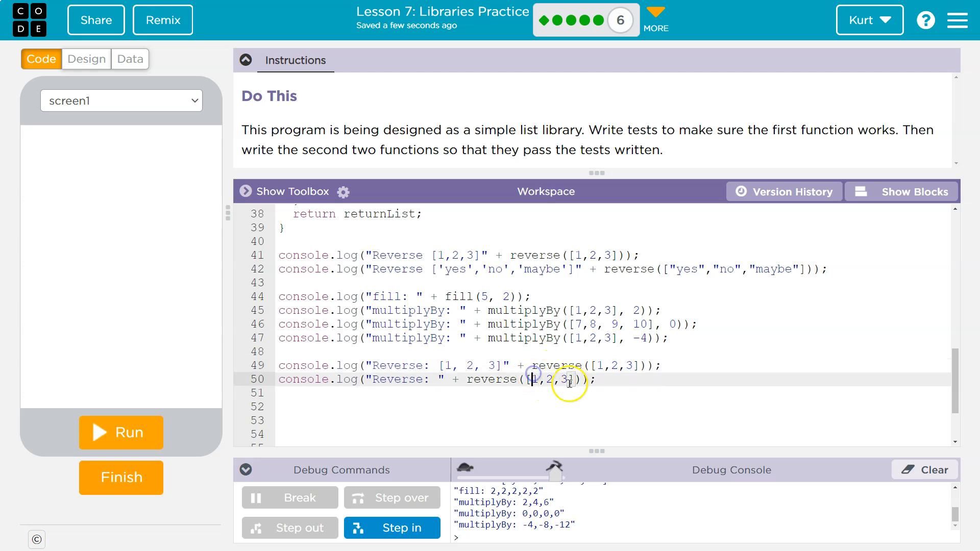
pyautogui.write('7.1,3')
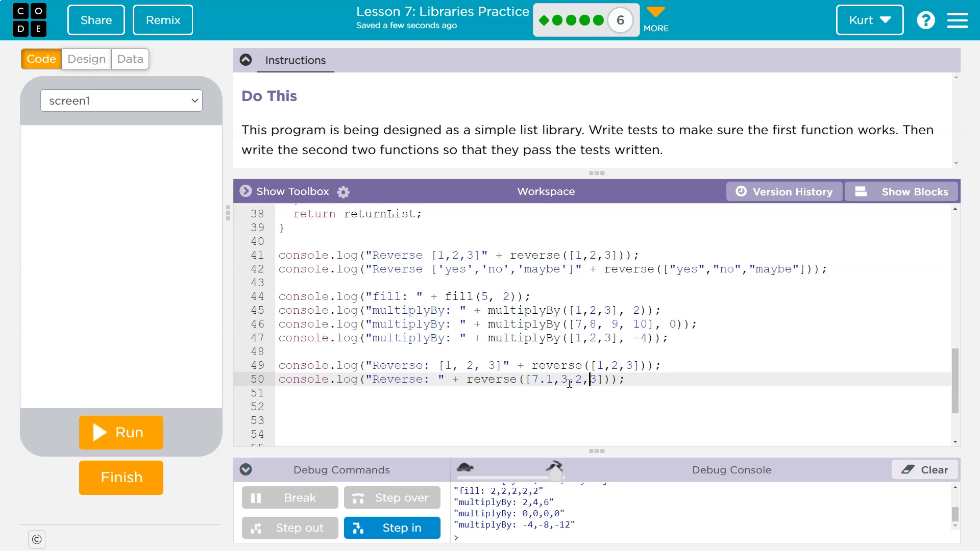
pyautogui.write('0.3]')
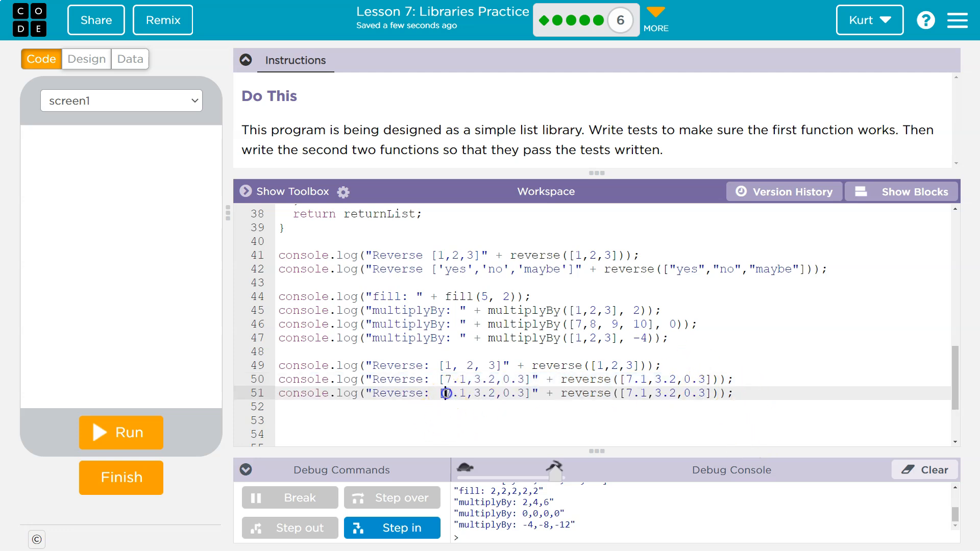
pyautogui.write('br')
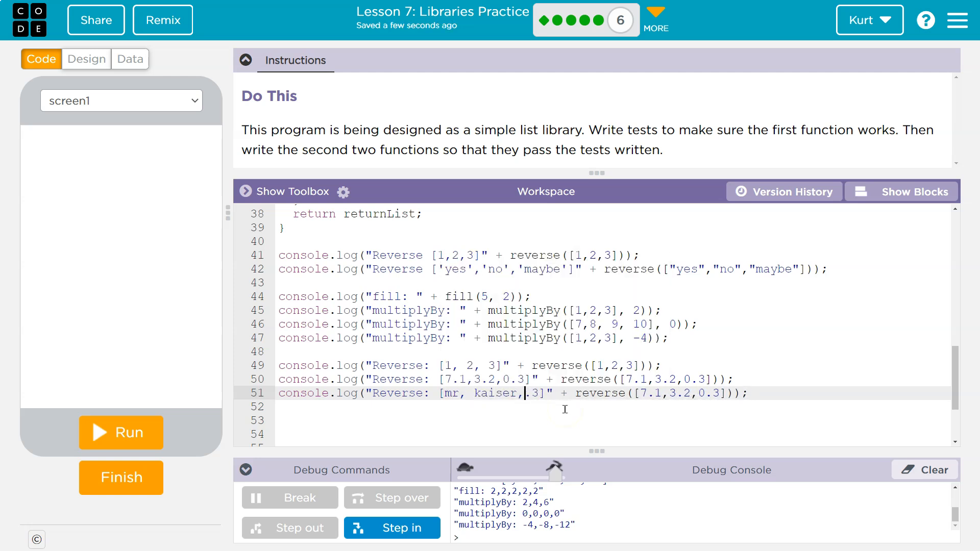
pyautogui.write('hello, world')
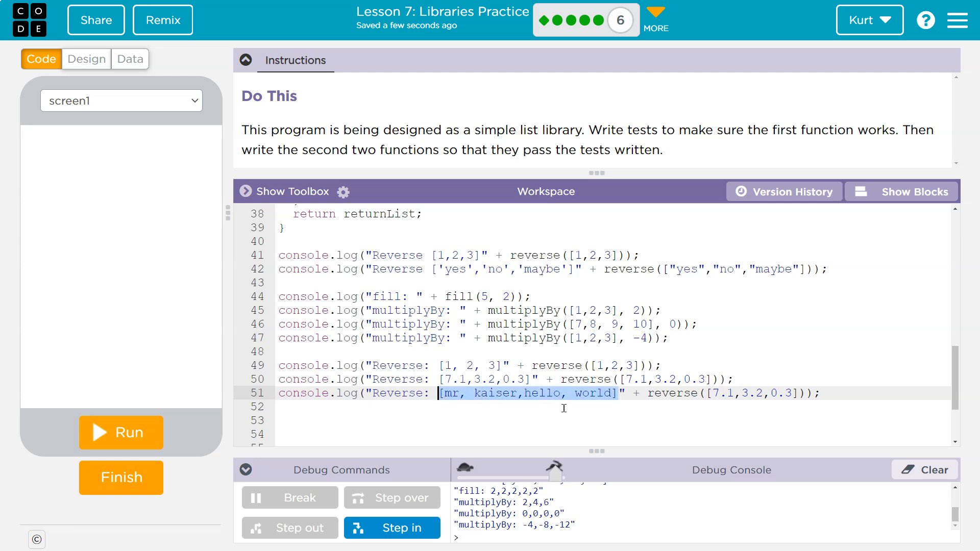
pyautogui.click(708, 394)
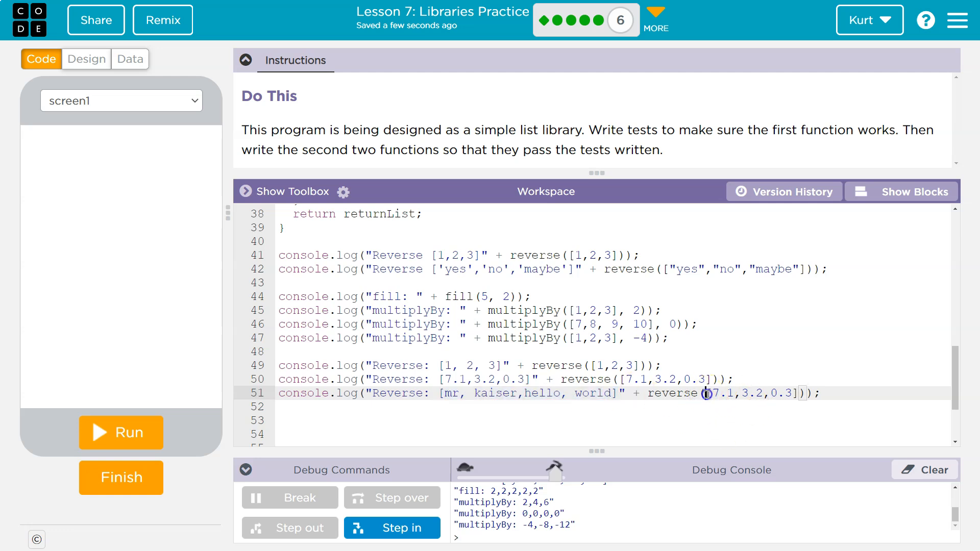
pyautogui.write('[mr, kaiser,hello, world]')
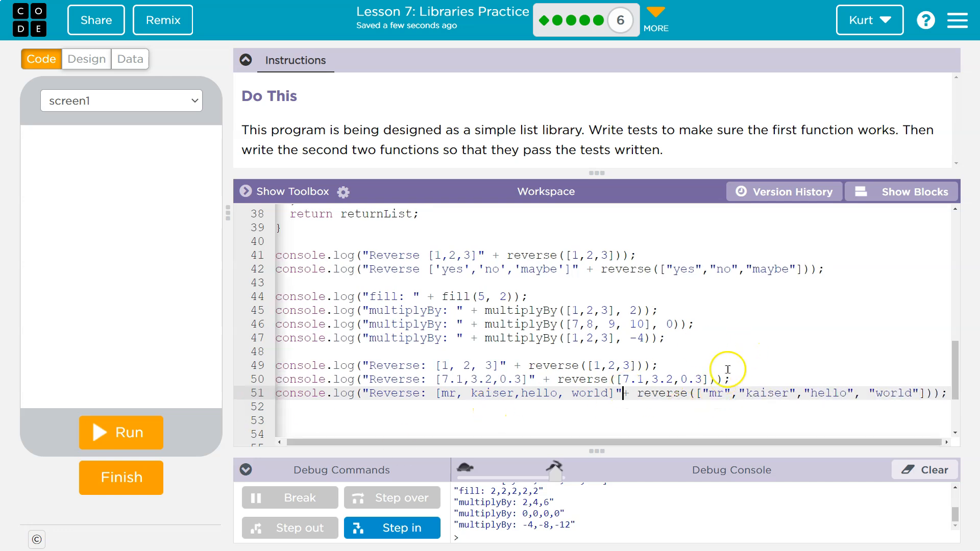
pyautogui.moveTo(120, 433)
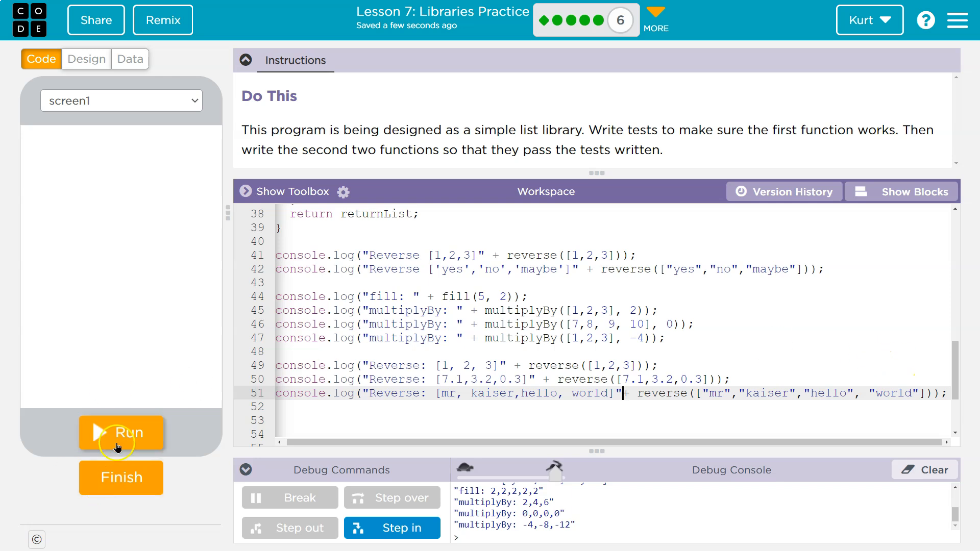
# - Run the program and confirm the console prints 3,2,1, then 0.3,3.2,7.1, then world,hello,kaiser,mr
pyautogui.click(120, 433)
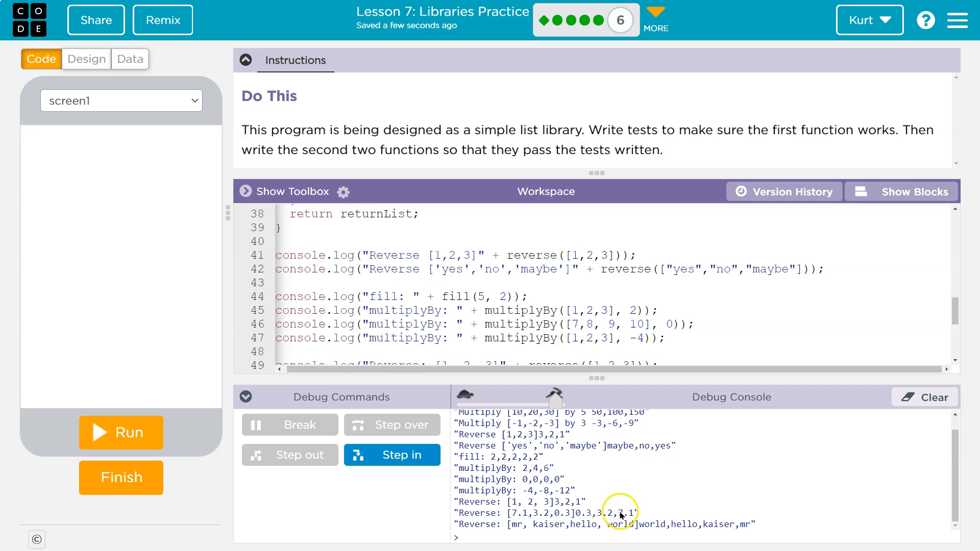
pyautogui.moveTo(586, 506)
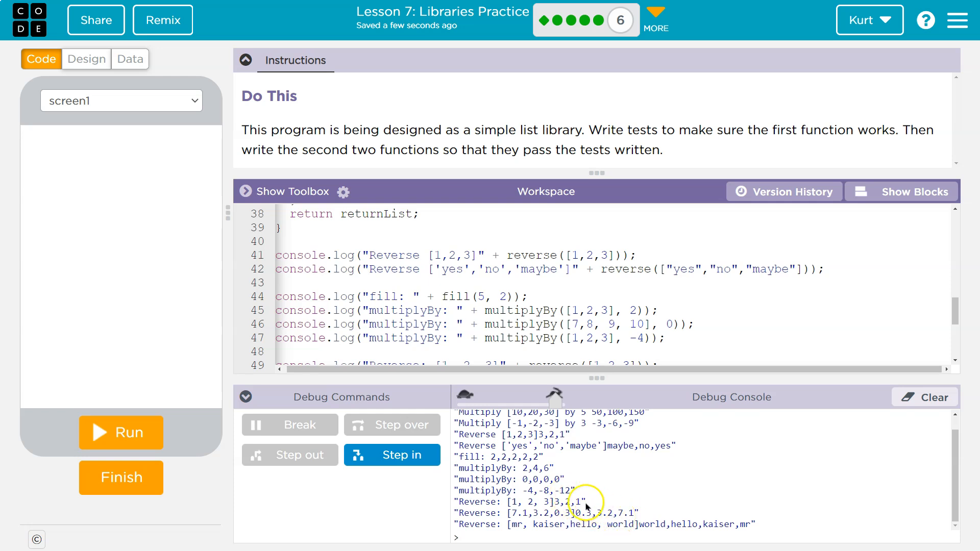
pyautogui.moveTo(433, 382)
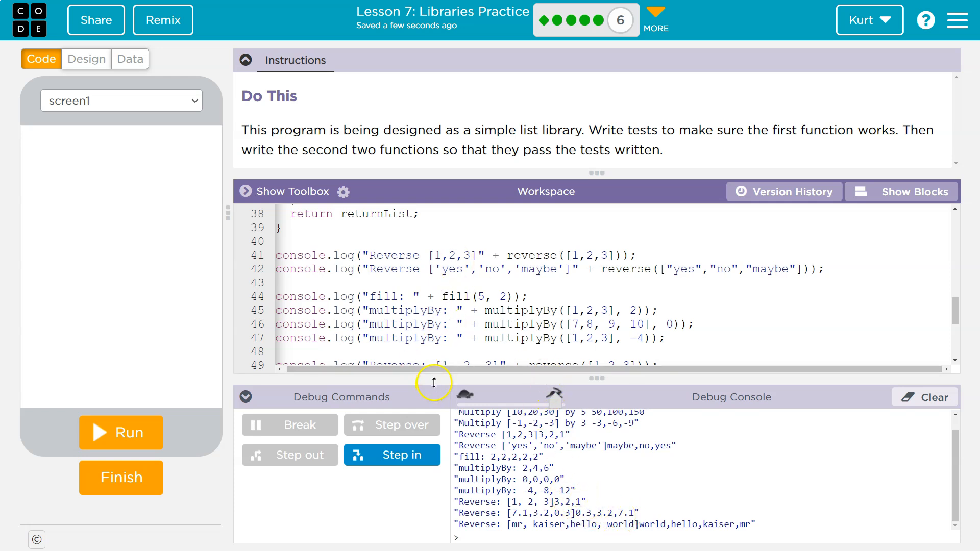
pyautogui.click(122, 432)
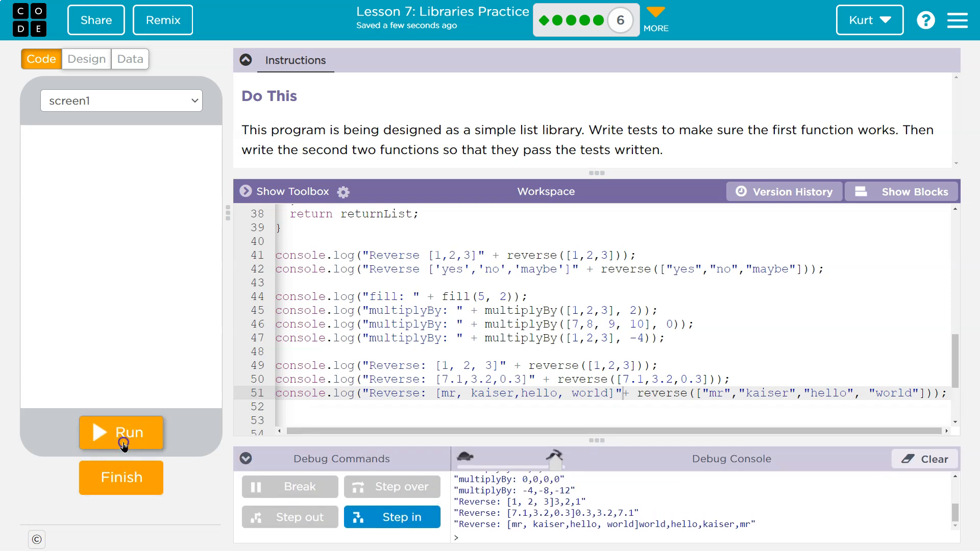
# - Run the program again and switch the code to block view, scrolled up to the reverse function
pyautogui.click(122, 432)
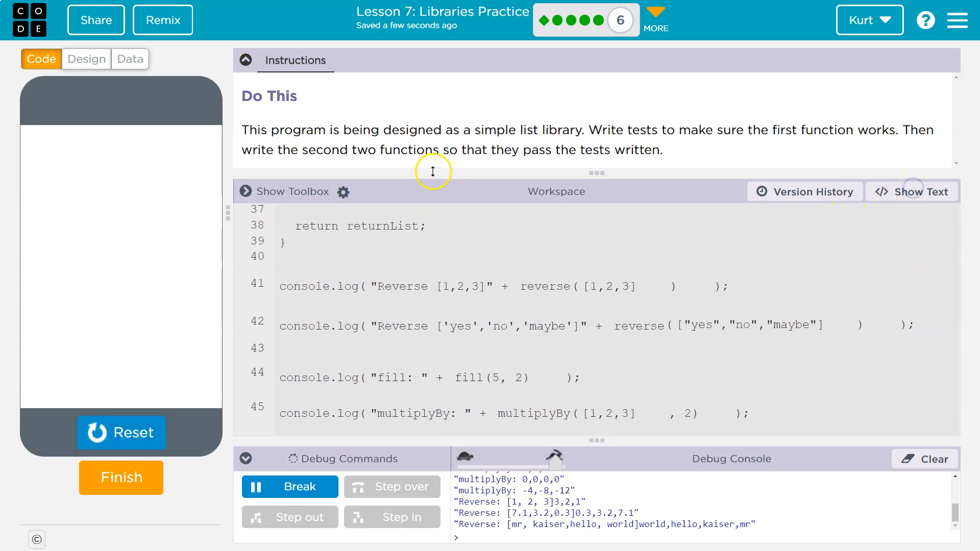
pyautogui.click(245, 60)
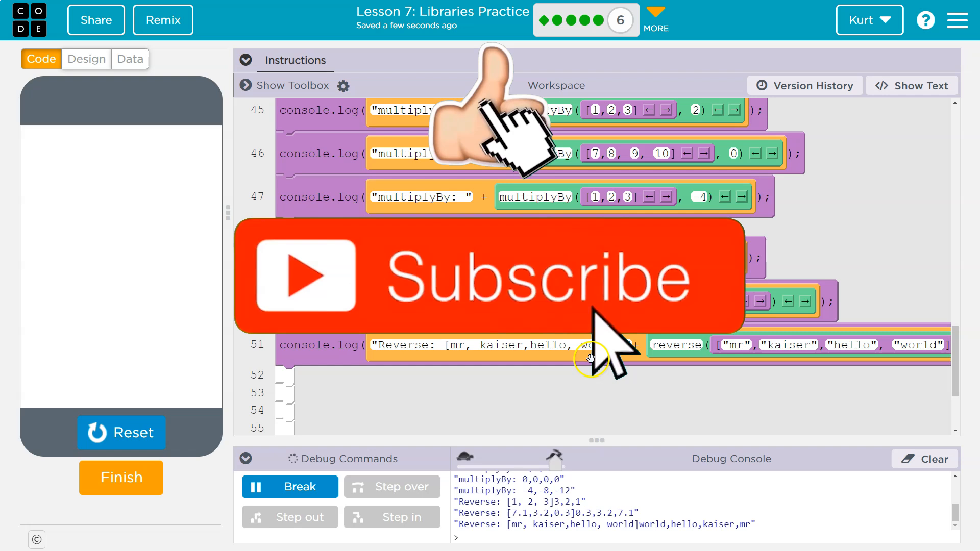
pyautogui.scroll(3)
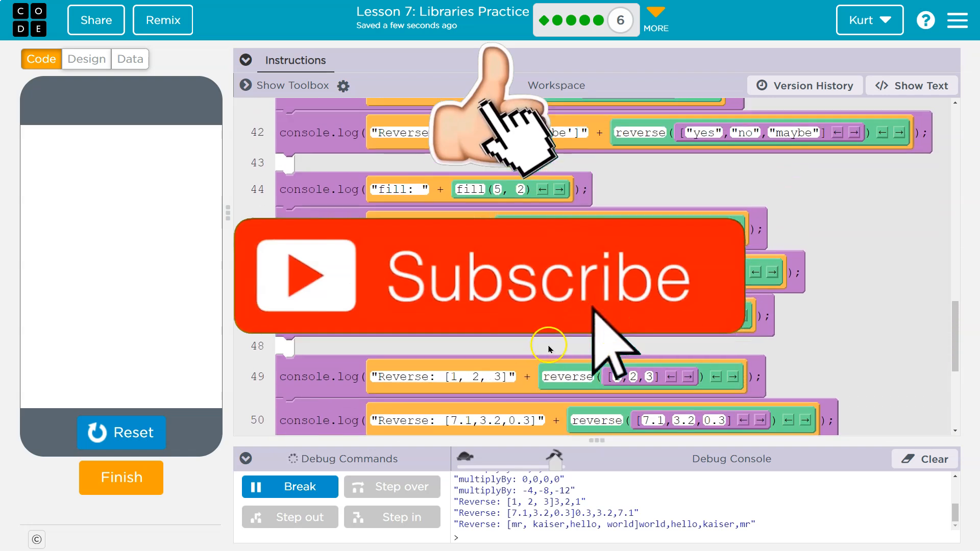
pyautogui.scroll(3)
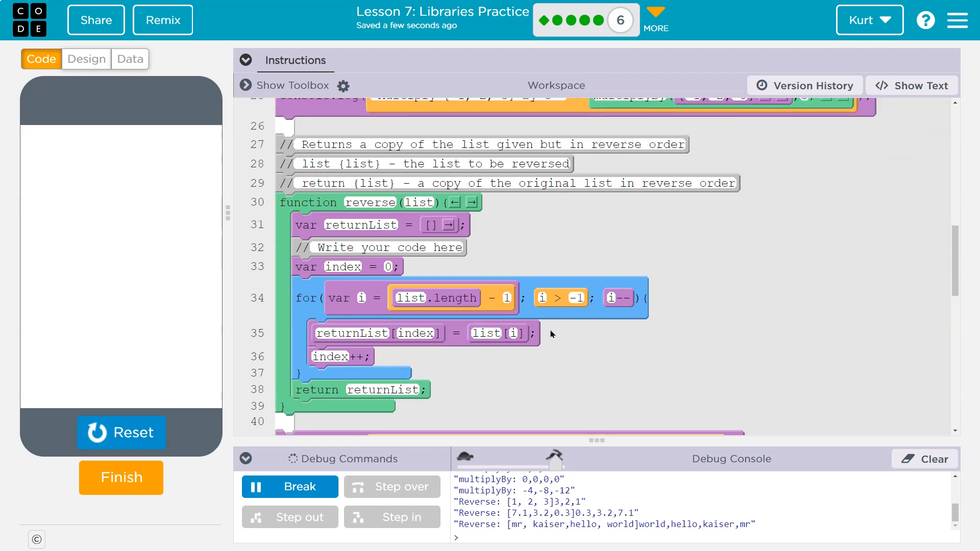
pyautogui.moveTo(559, 336)
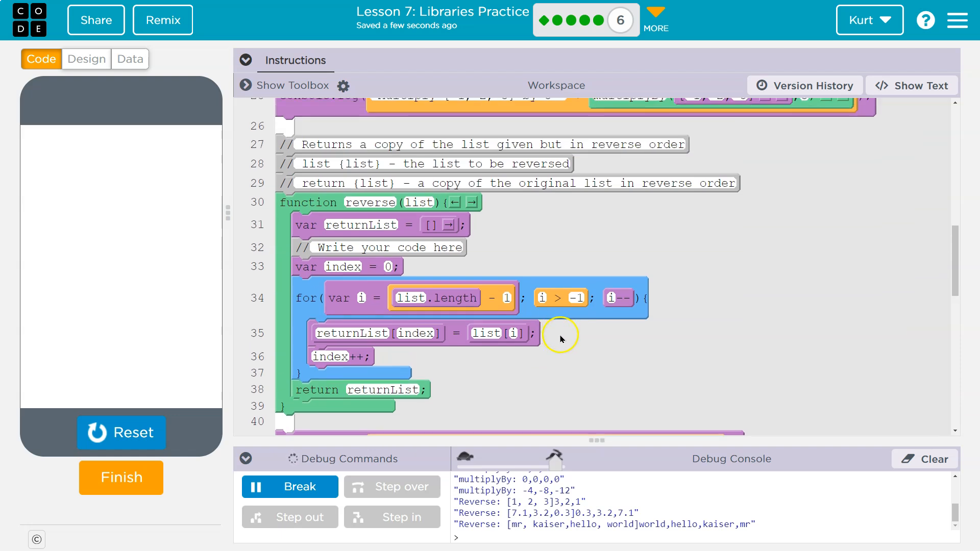
pyautogui.moveTo(566, 346)
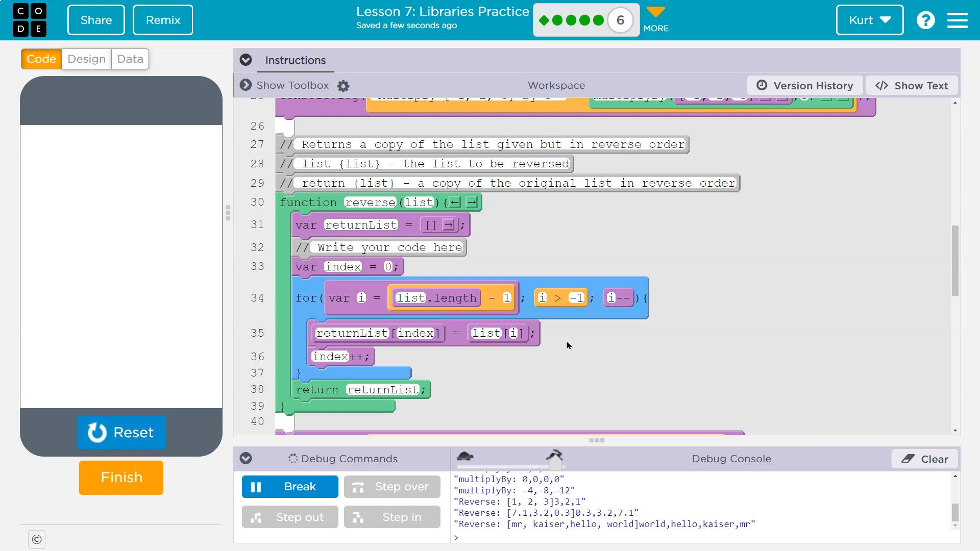